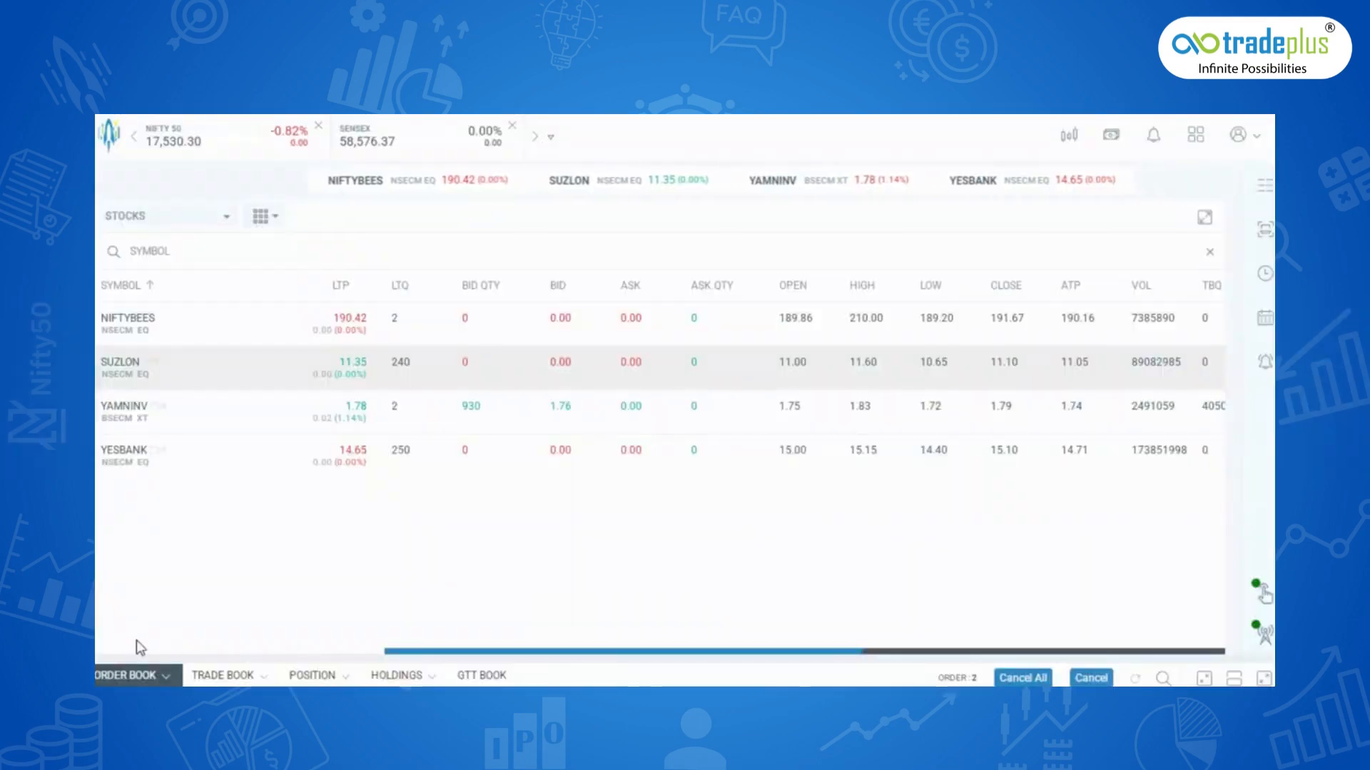
{"action": "mouse_move", "coordinate": [218, 366]}
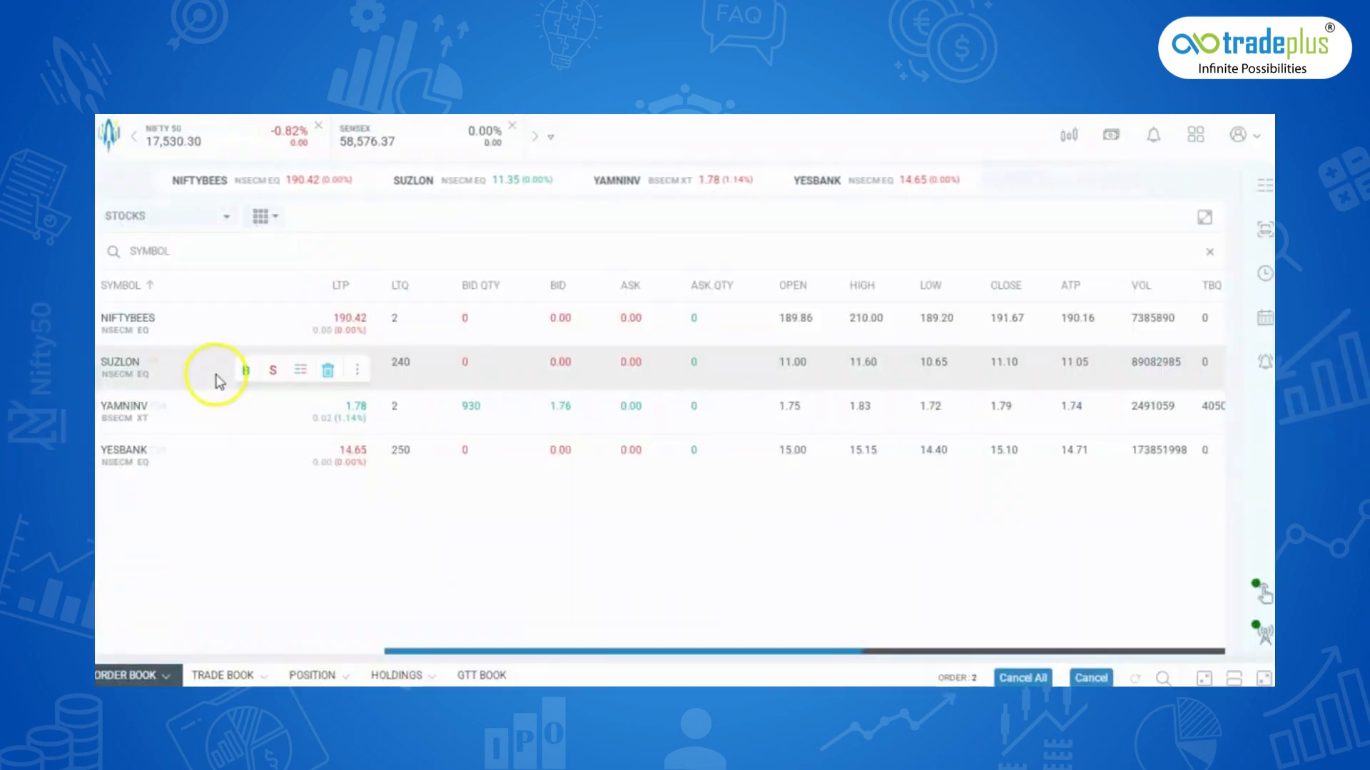
{"action": "mouse_move", "coordinate": [846, 271]}
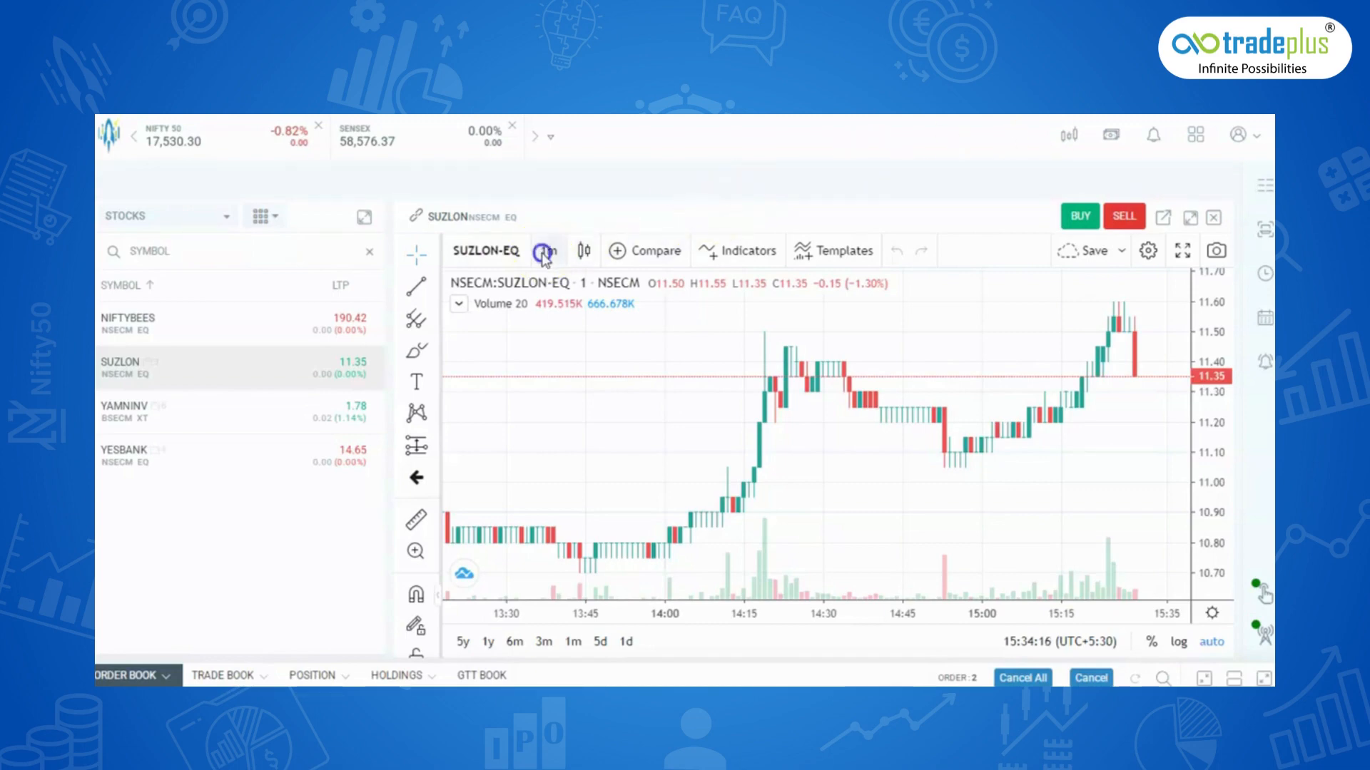
{"action": "left_click", "coordinate": [547, 251]}
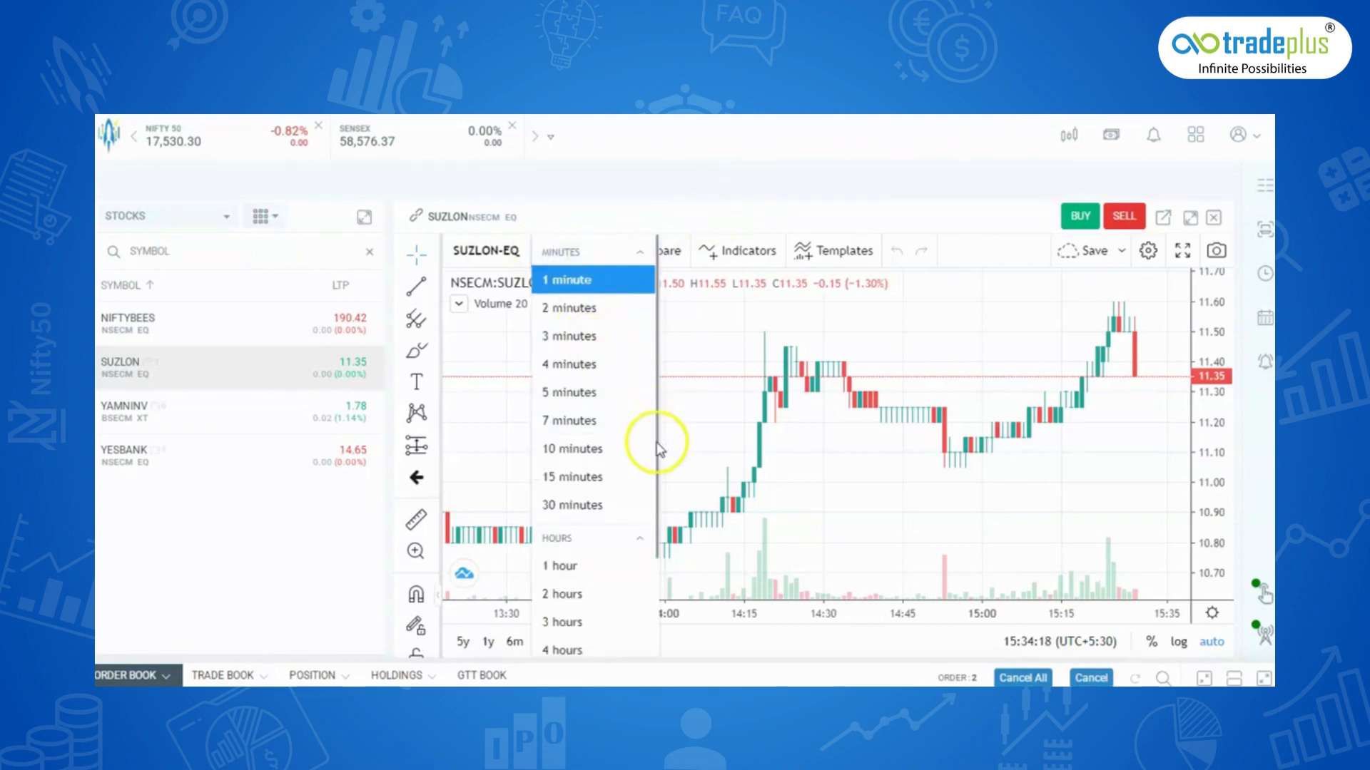
{"action": "scroll", "scroll_direction": "down", "scroll_amount": 3}
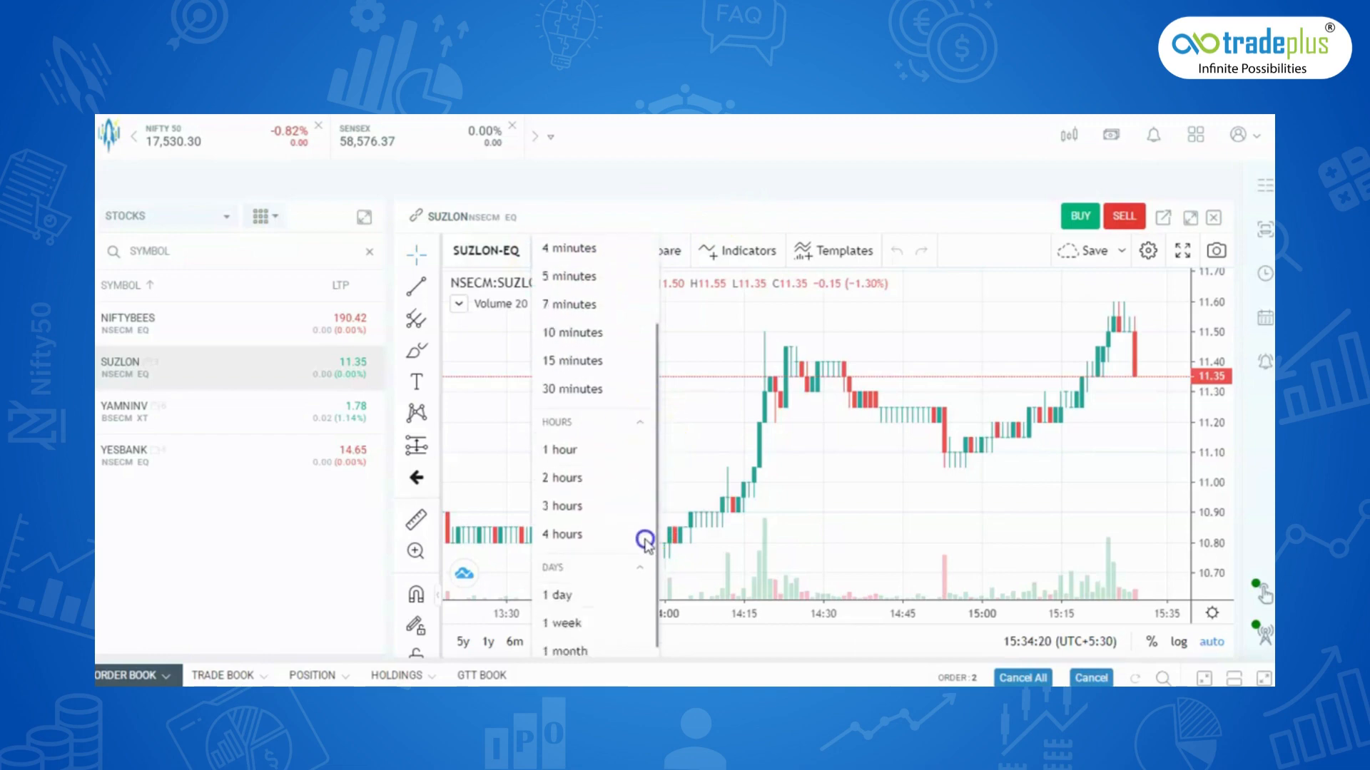
{"action": "scroll", "scroll_direction": "up", "scroll_amount": 3}
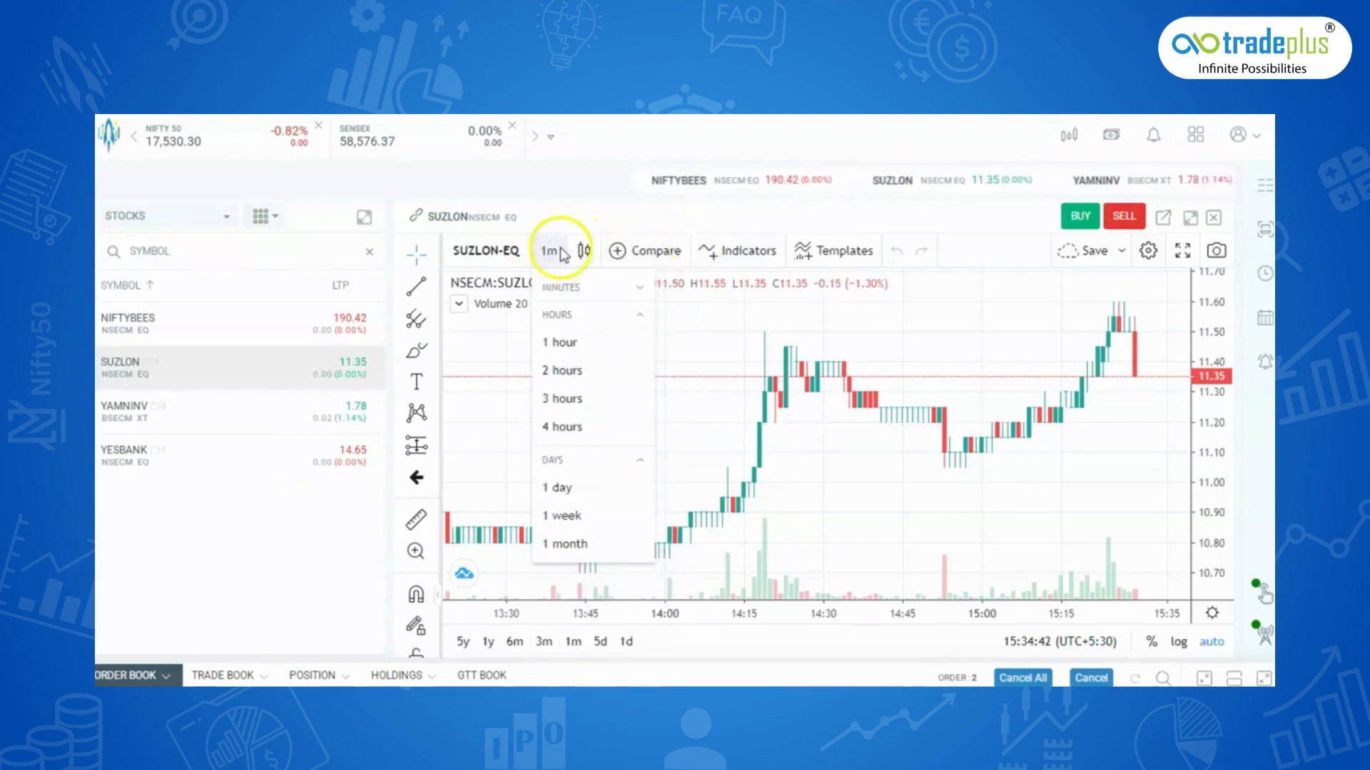
{"action": "left_click", "coordinate": [548, 252]}
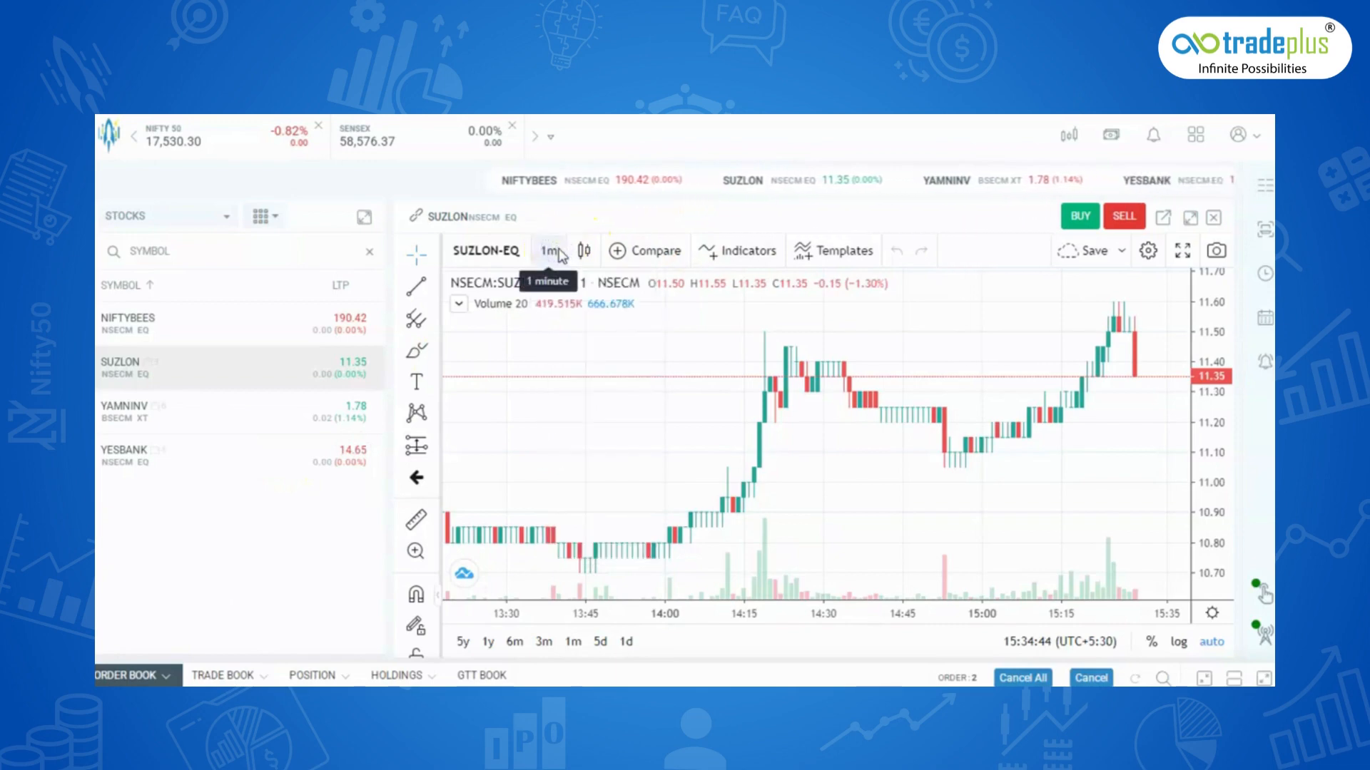
{"action": "left_click", "coordinate": [736, 251]}
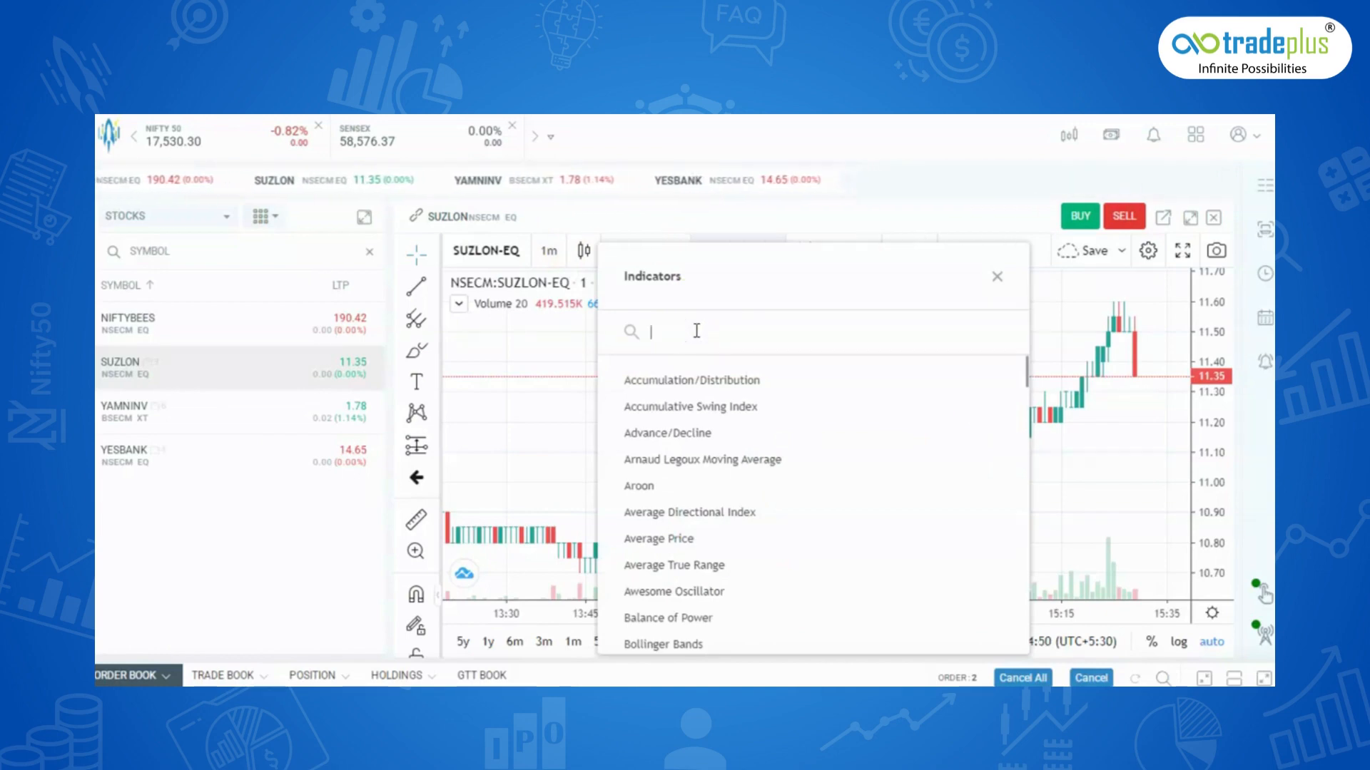
Step: Search 'rs' to add Relative Strength Index, then add Accumulative Swing Index from the indicator list
{"action": "type", "text": "rsi"}
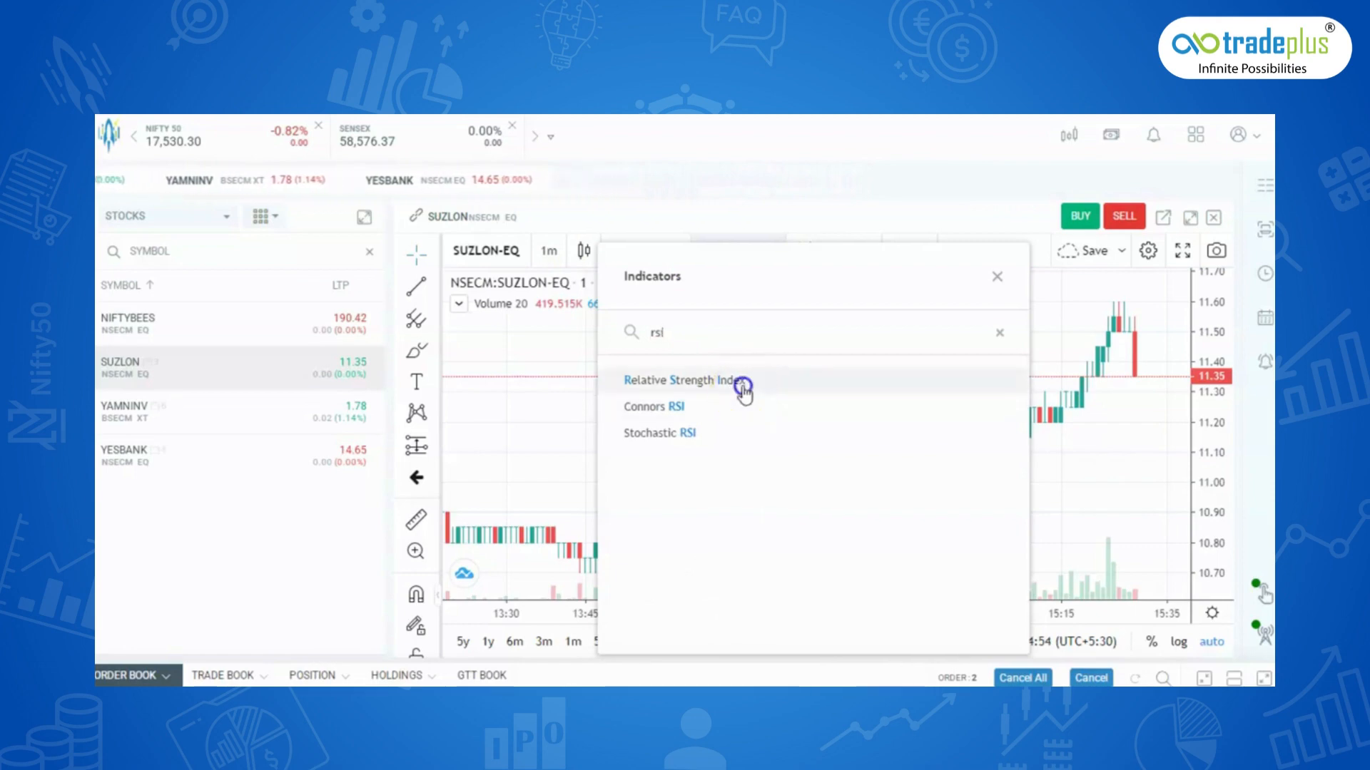
{"action": "left_click", "coordinate": [685, 380]}
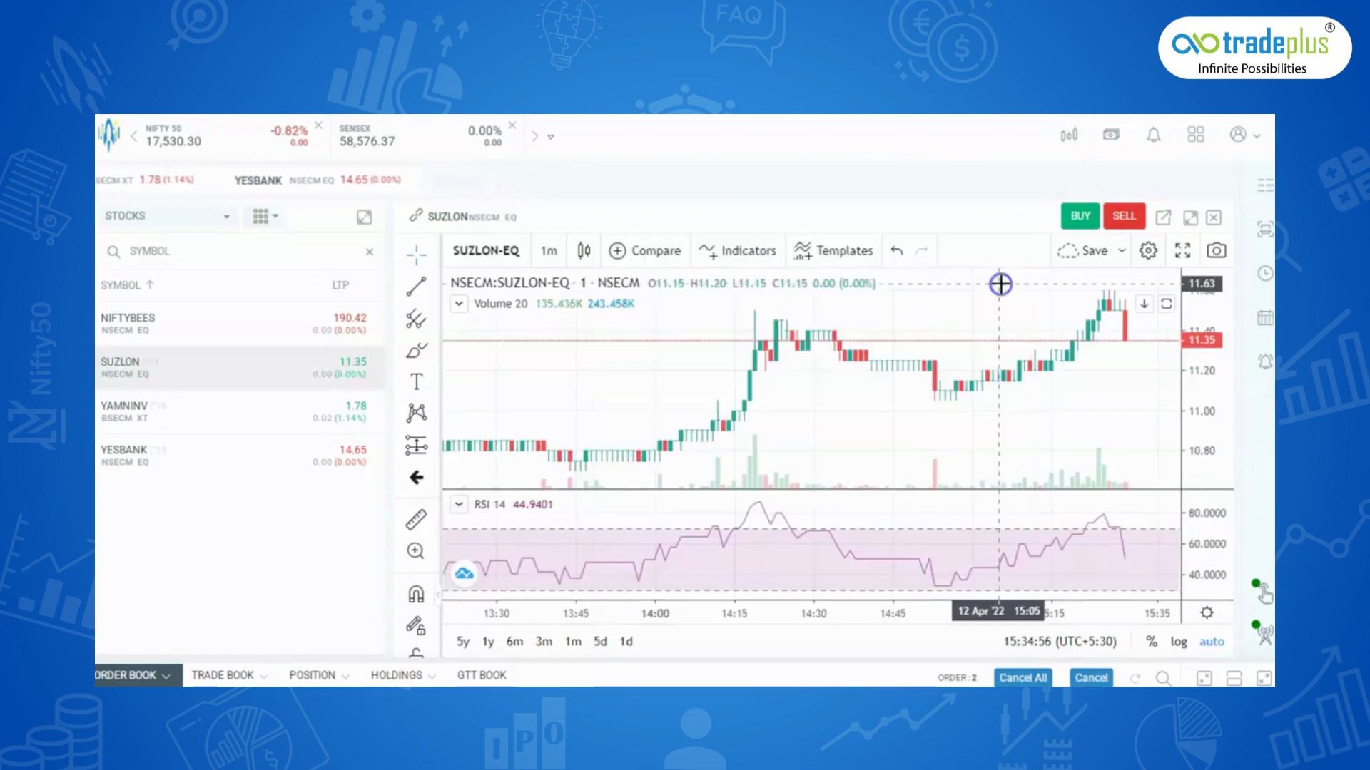
{"action": "left_click", "coordinate": [738, 251]}
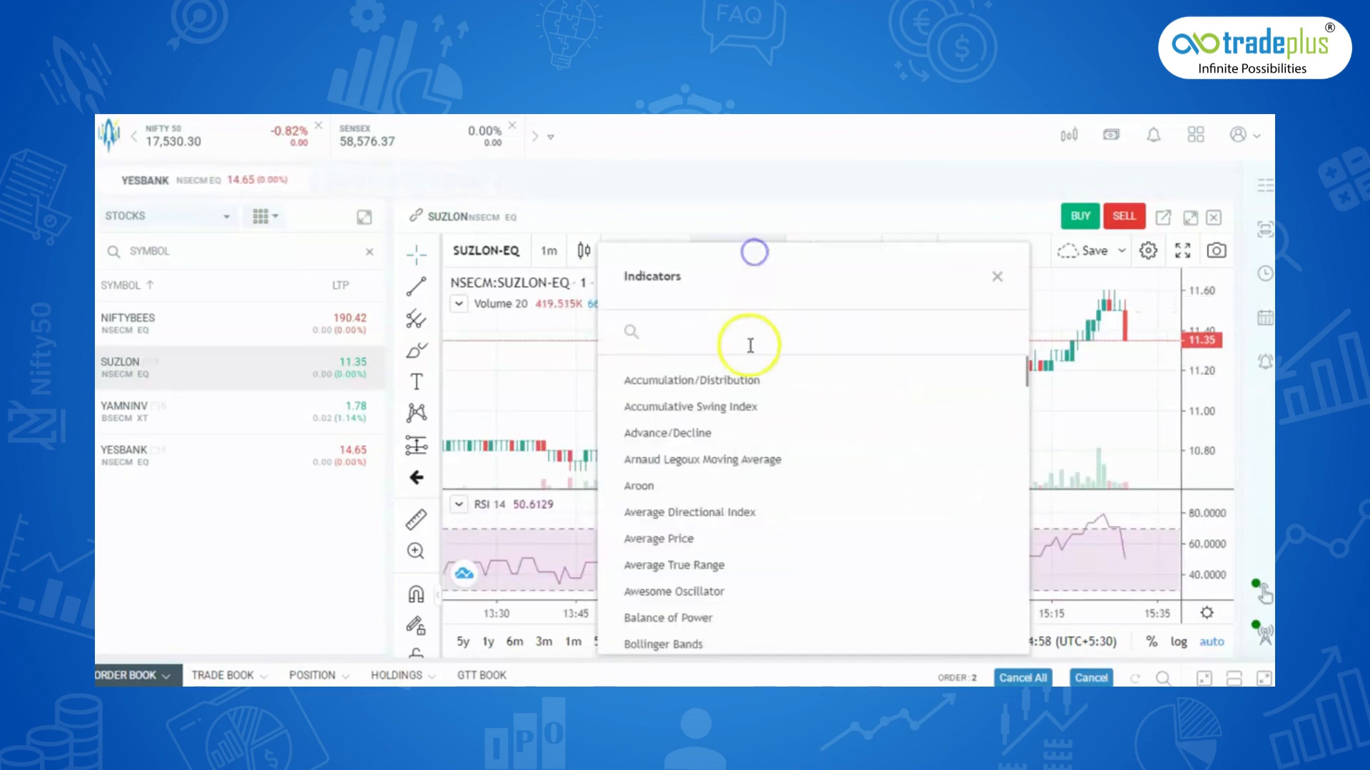
{"action": "left_click", "coordinate": [690, 406]}
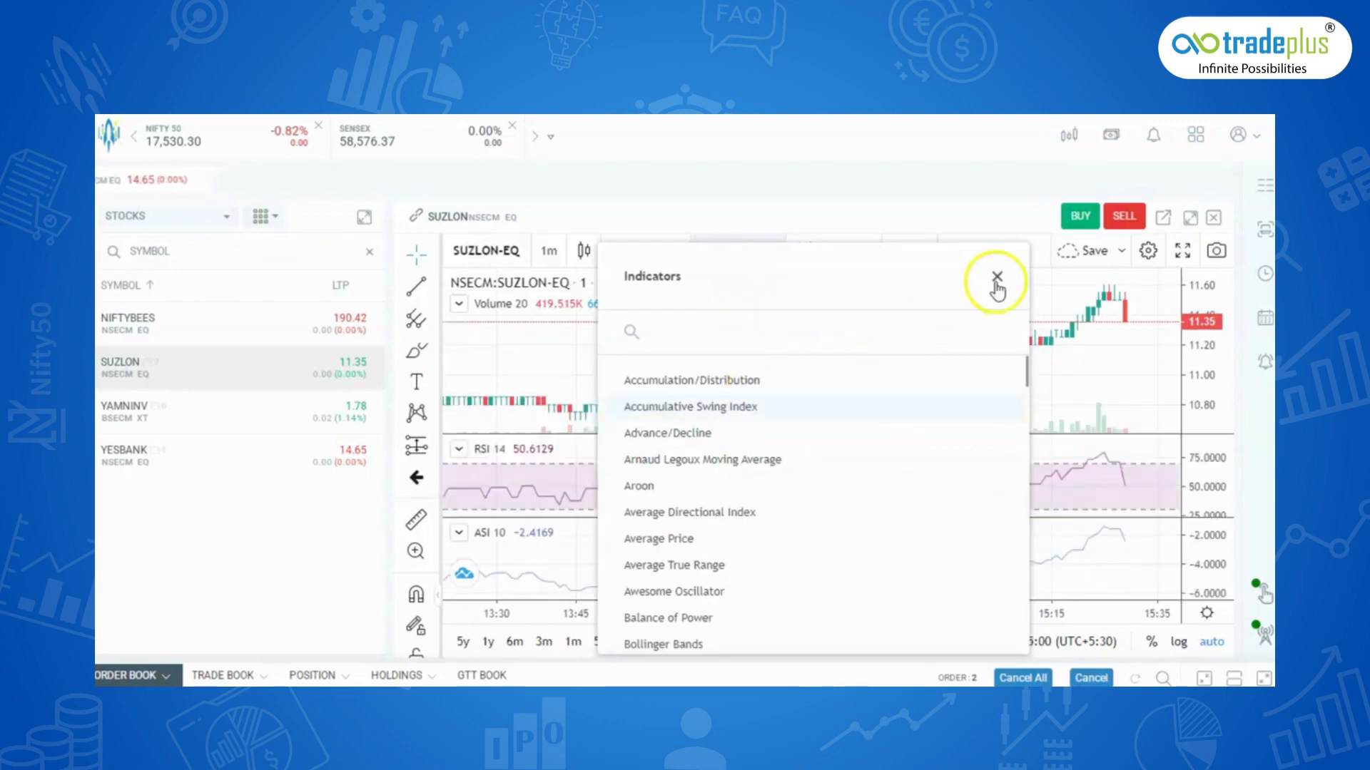
{"action": "left_click", "coordinate": [997, 276]}
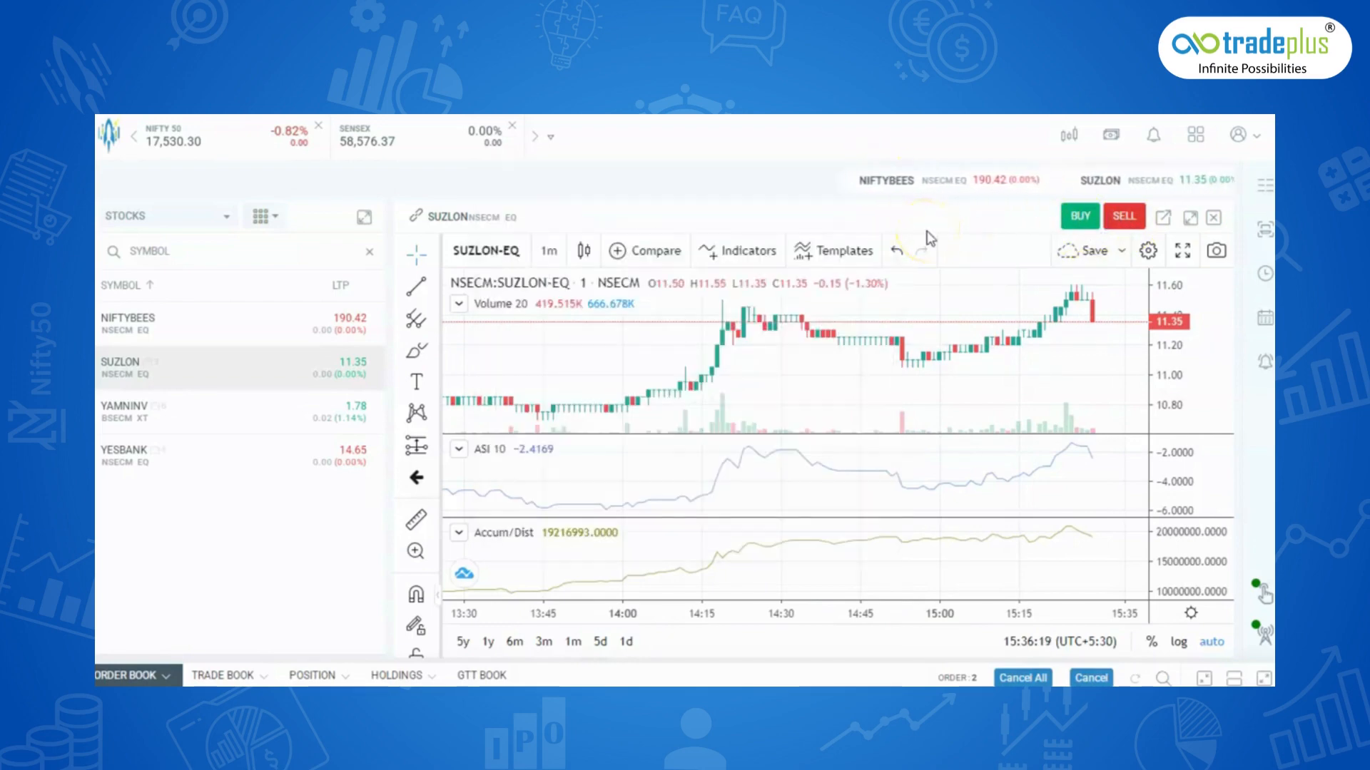
Step: Save the chart as a new layout named 'new'
{"action": "left_click", "coordinate": [1086, 251]}
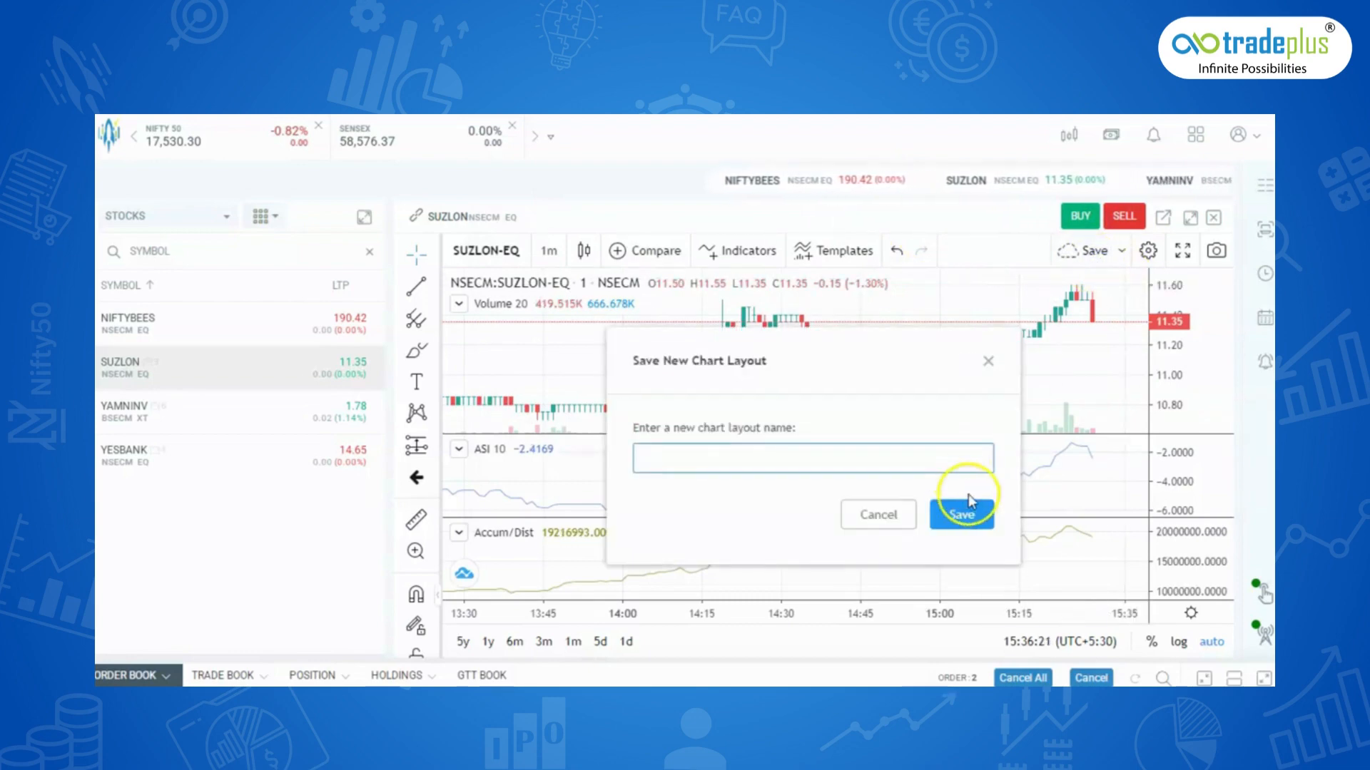
{"action": "type", "text": "new"}
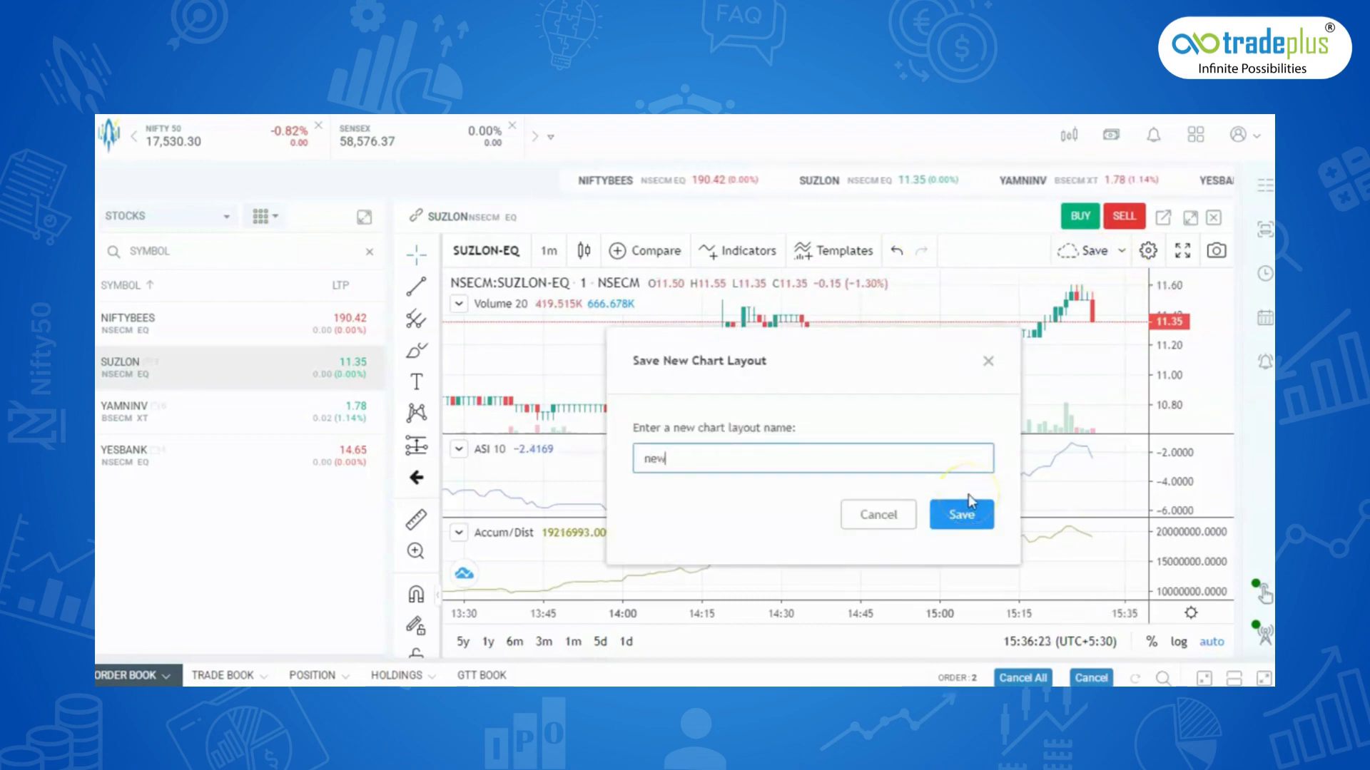
{"action": "left_click", "coordinate": [960, 514]}
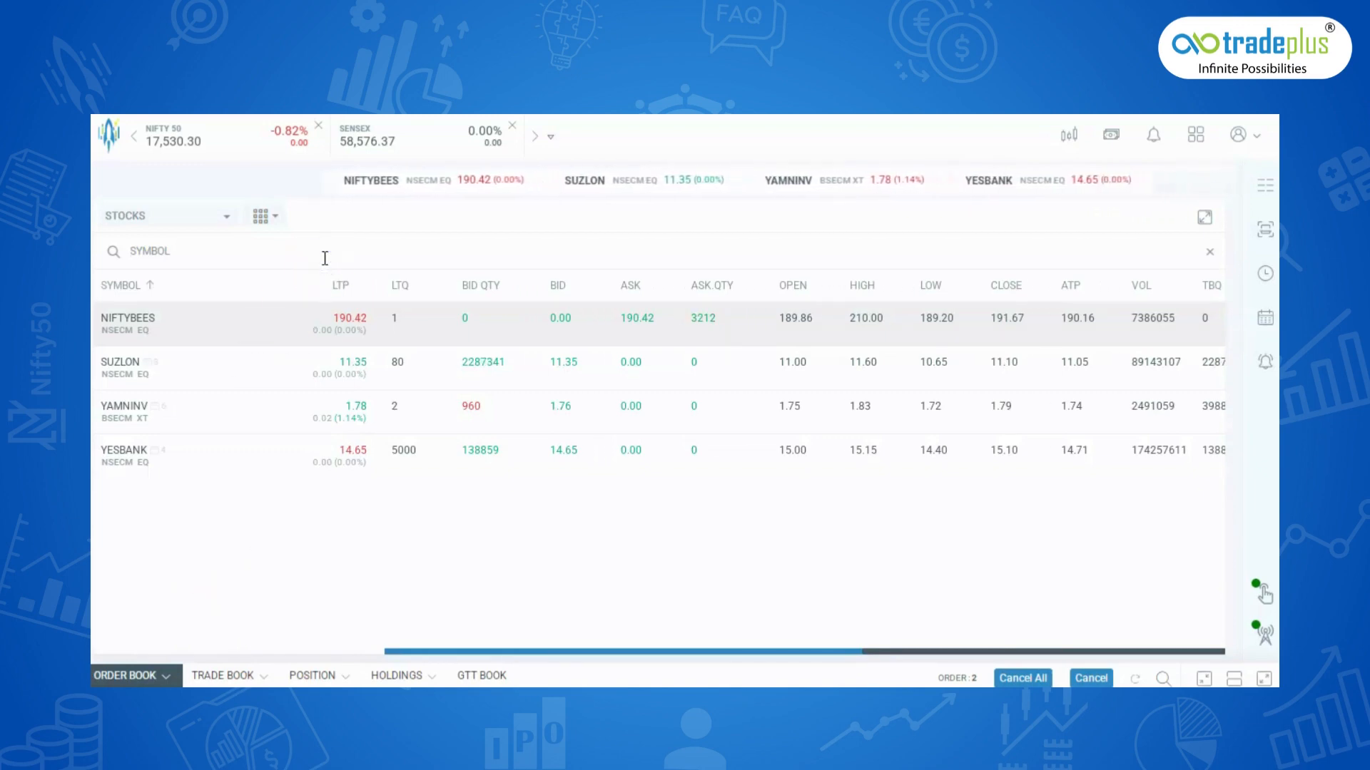
Step: Search 'tata motor' and add TATAMOTORS BSECM A to the watchlist
{"action": "type", "text": "tatat"}
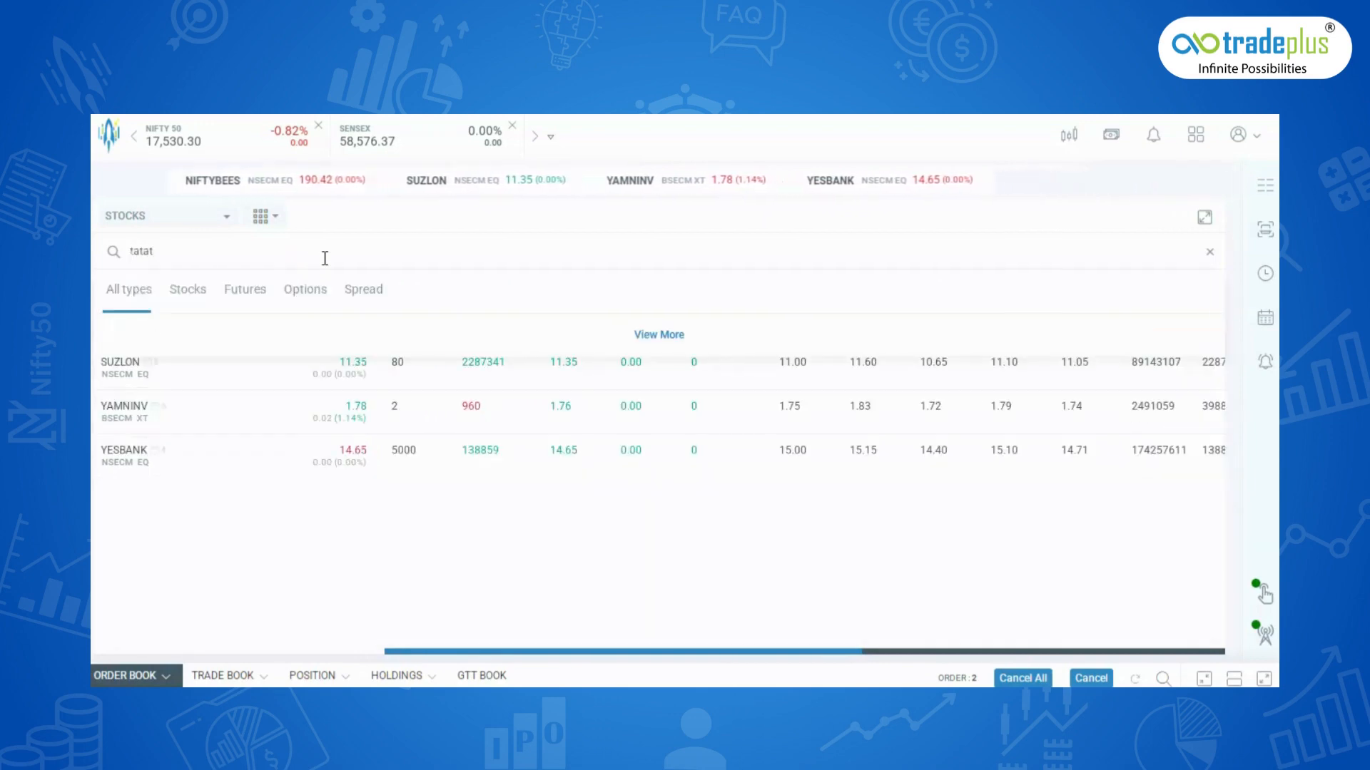
{"action": "type", "text": "tata moto"}
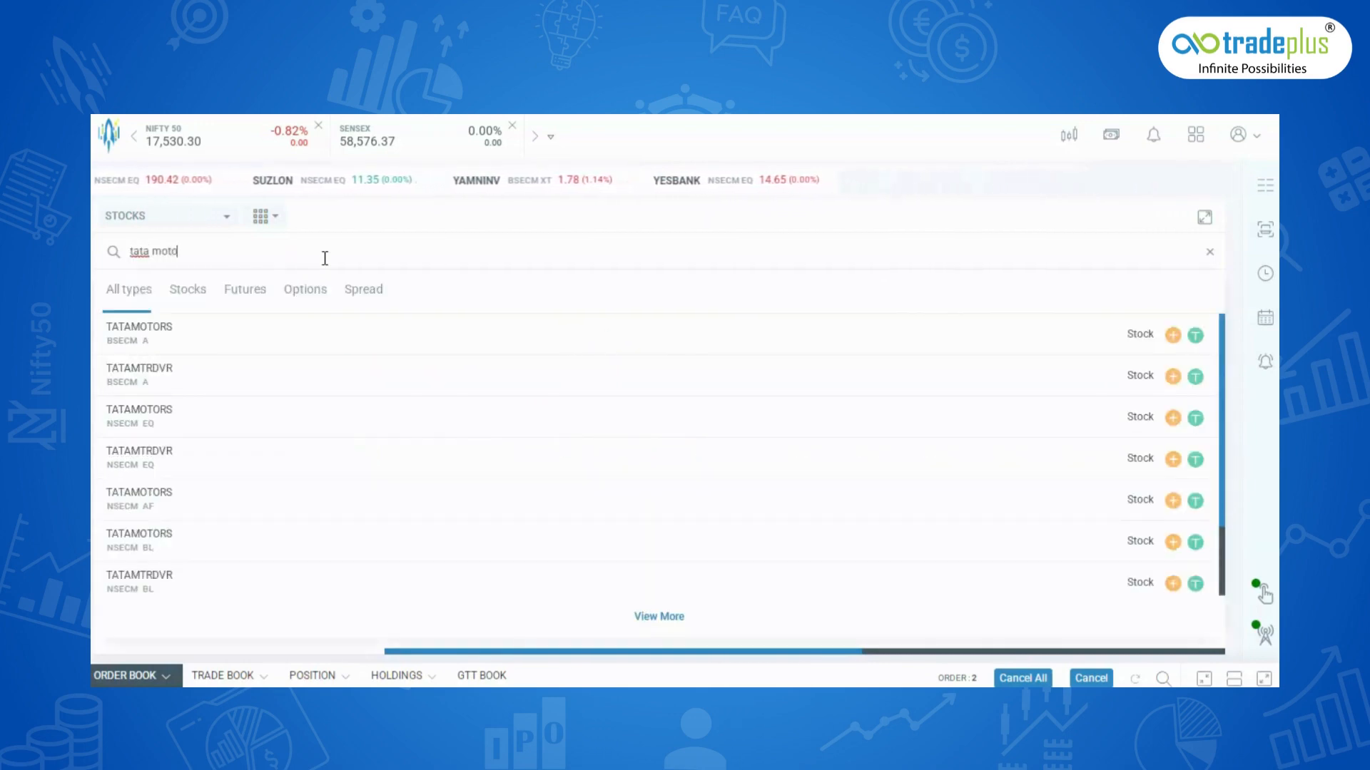
{"action": "type", "text": "r"}
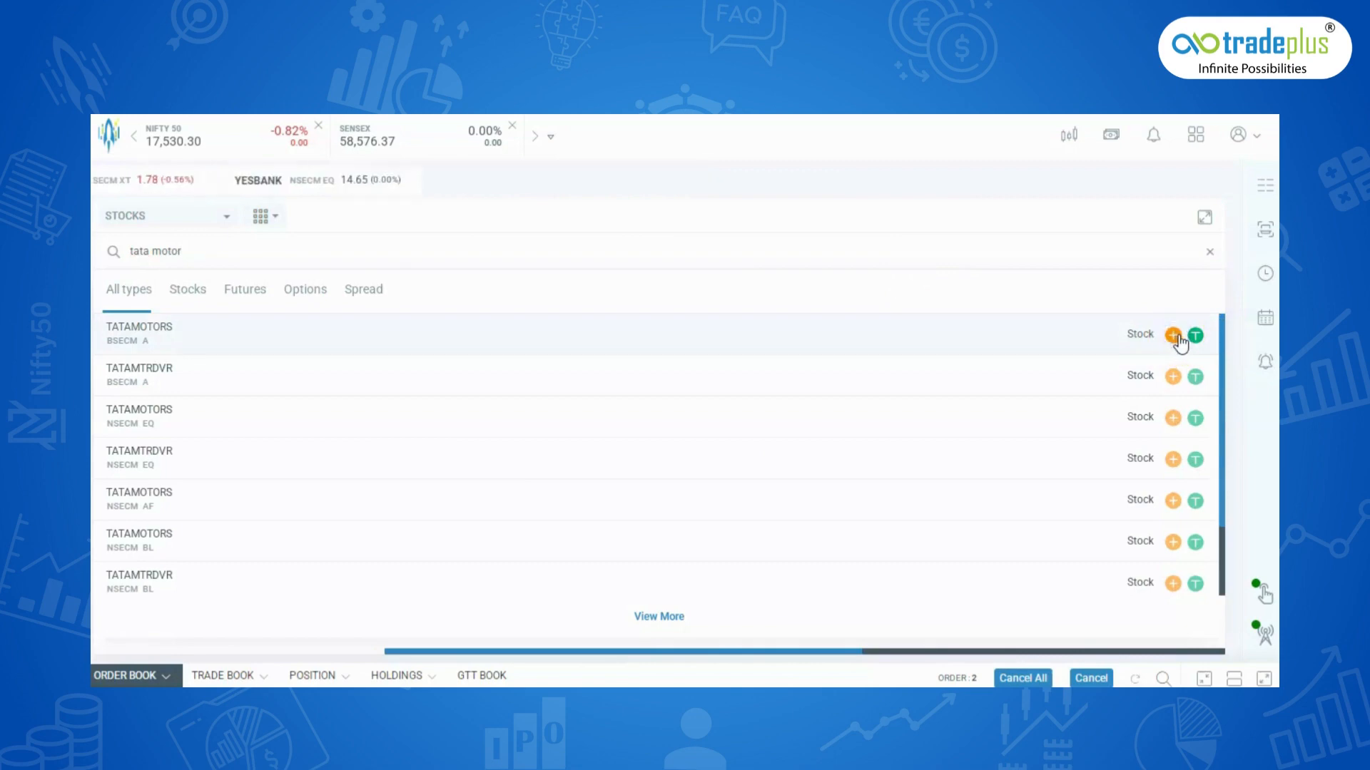
{"action": "left_click", "coordinate": [1173, 333]}
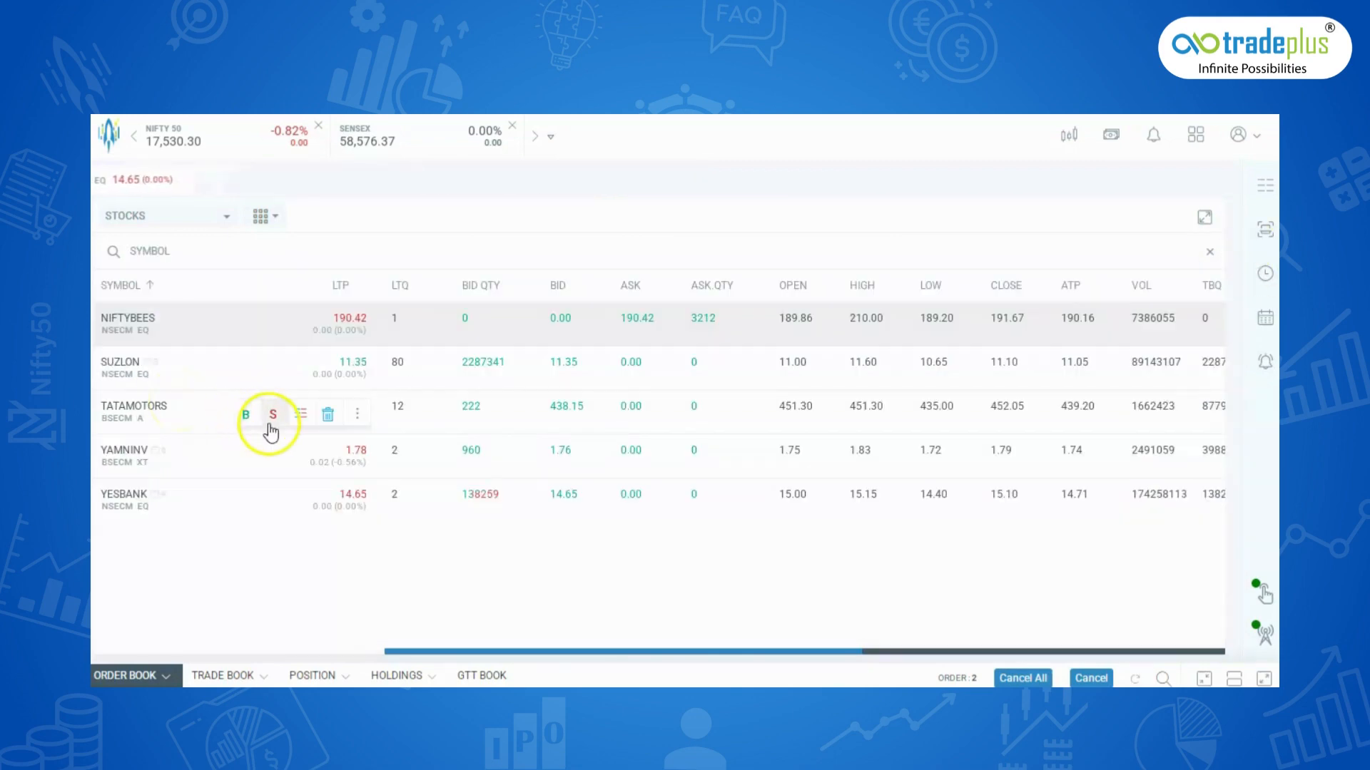
{"action": "mouse_move", "coordinate": [248, 414]}
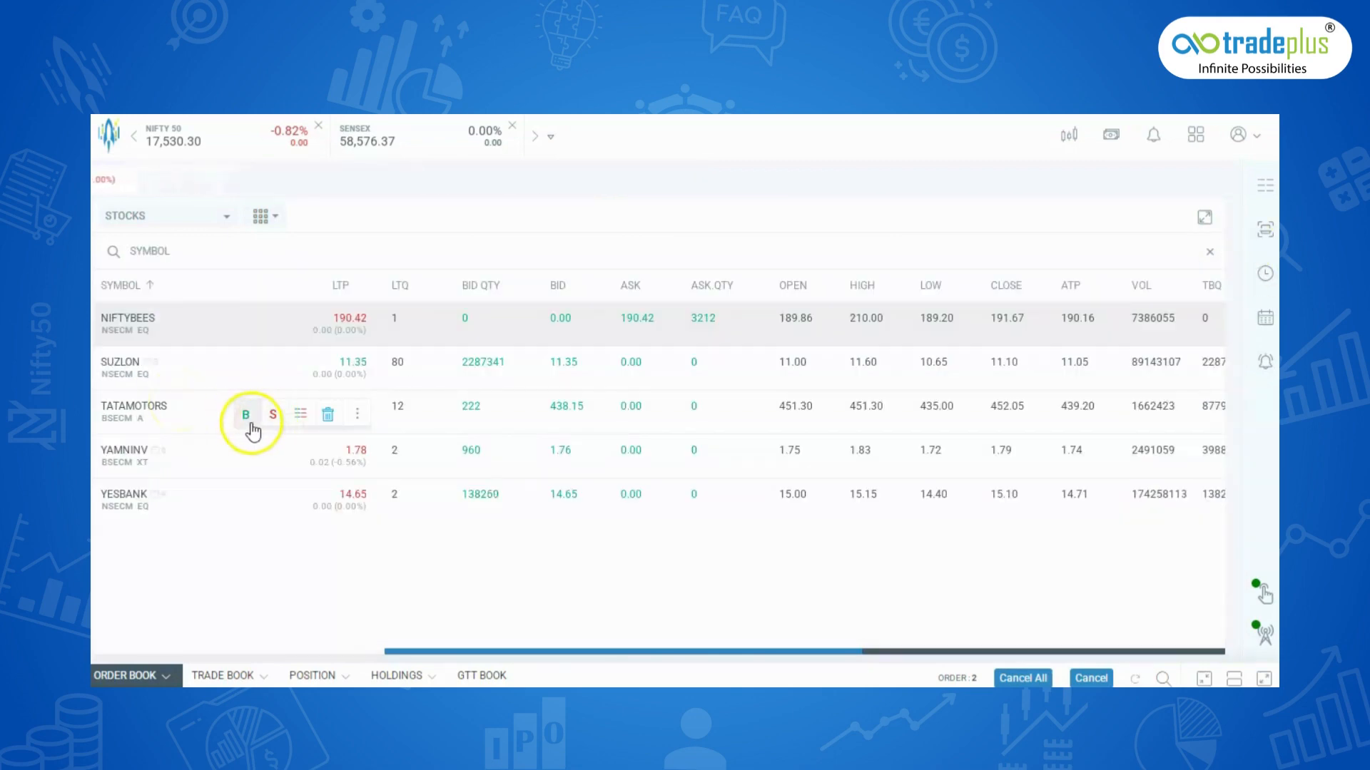
Step: Start a TATAMOTORS buy order, toggle NSE/BSE and Buy/Sell, settling on a BSE buy with Product Type choices open
{"action": "left_click", "coordinate": [247, 414]}
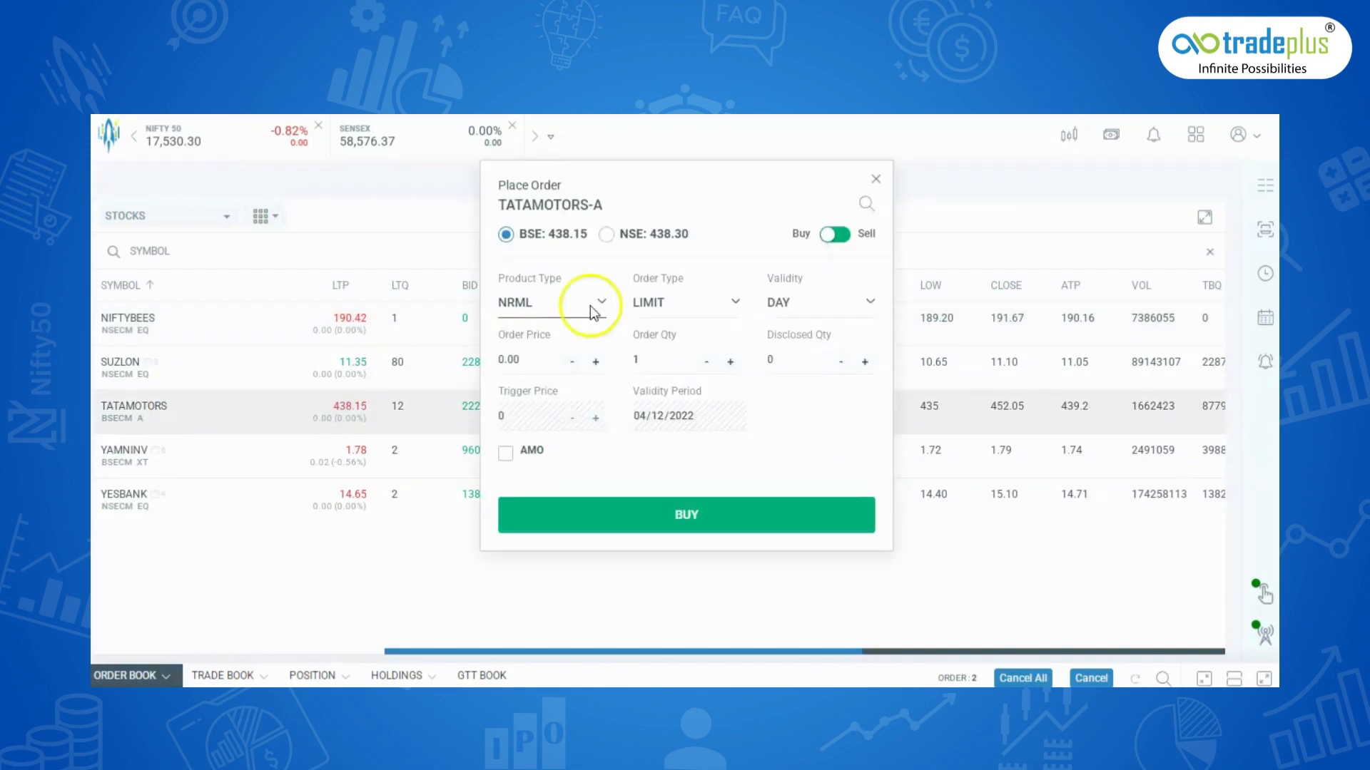
{"action": "left_click", "coordinate": [606, 232]}
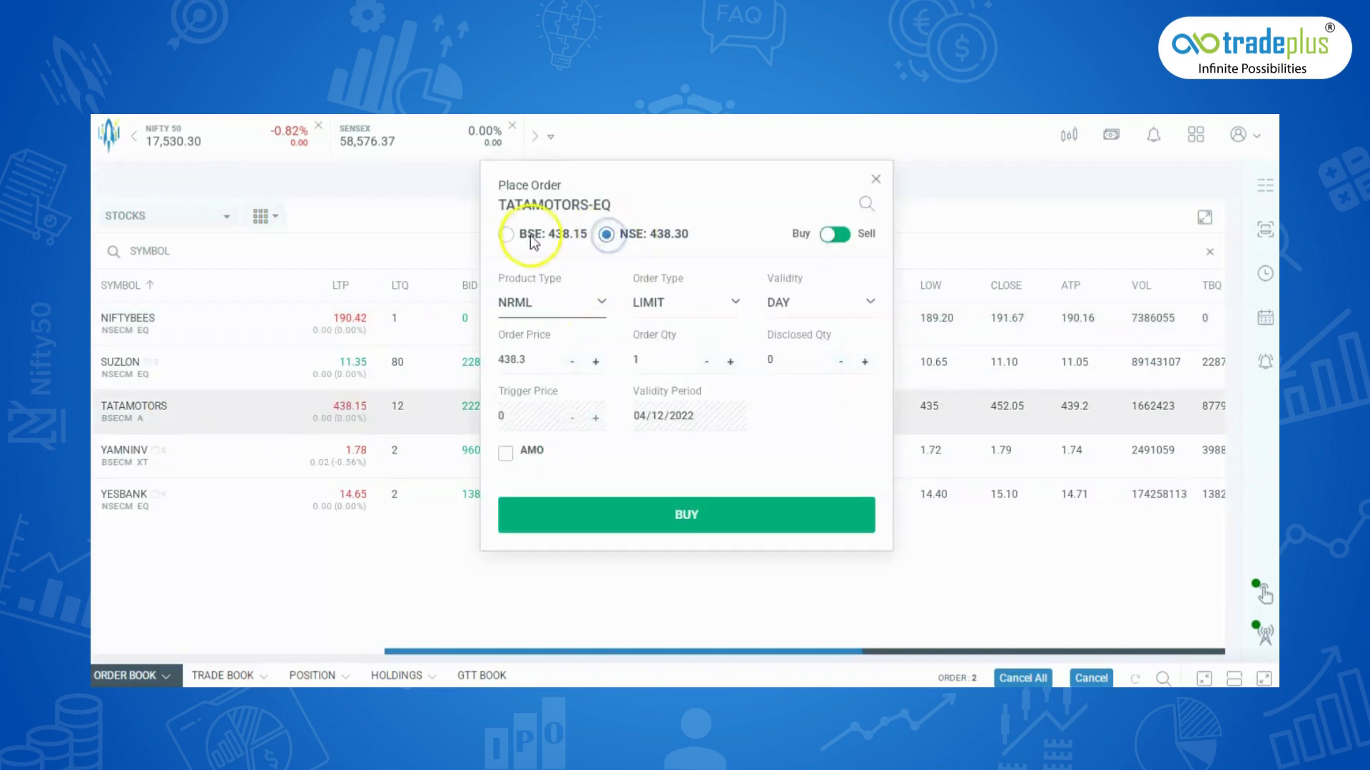
{"action": "left_click", "coordinate": [505, 234]}
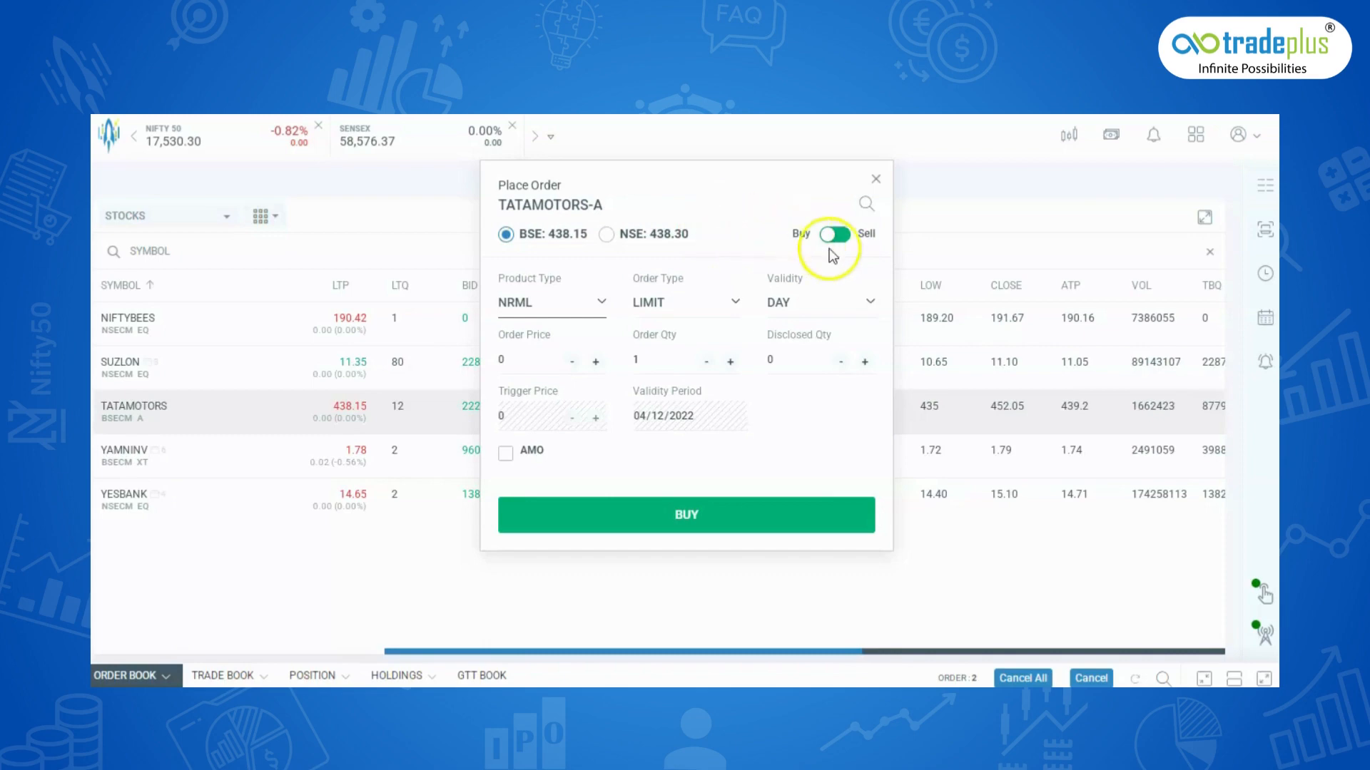
{"action": "left_click", "coordinate": [832, 233]}
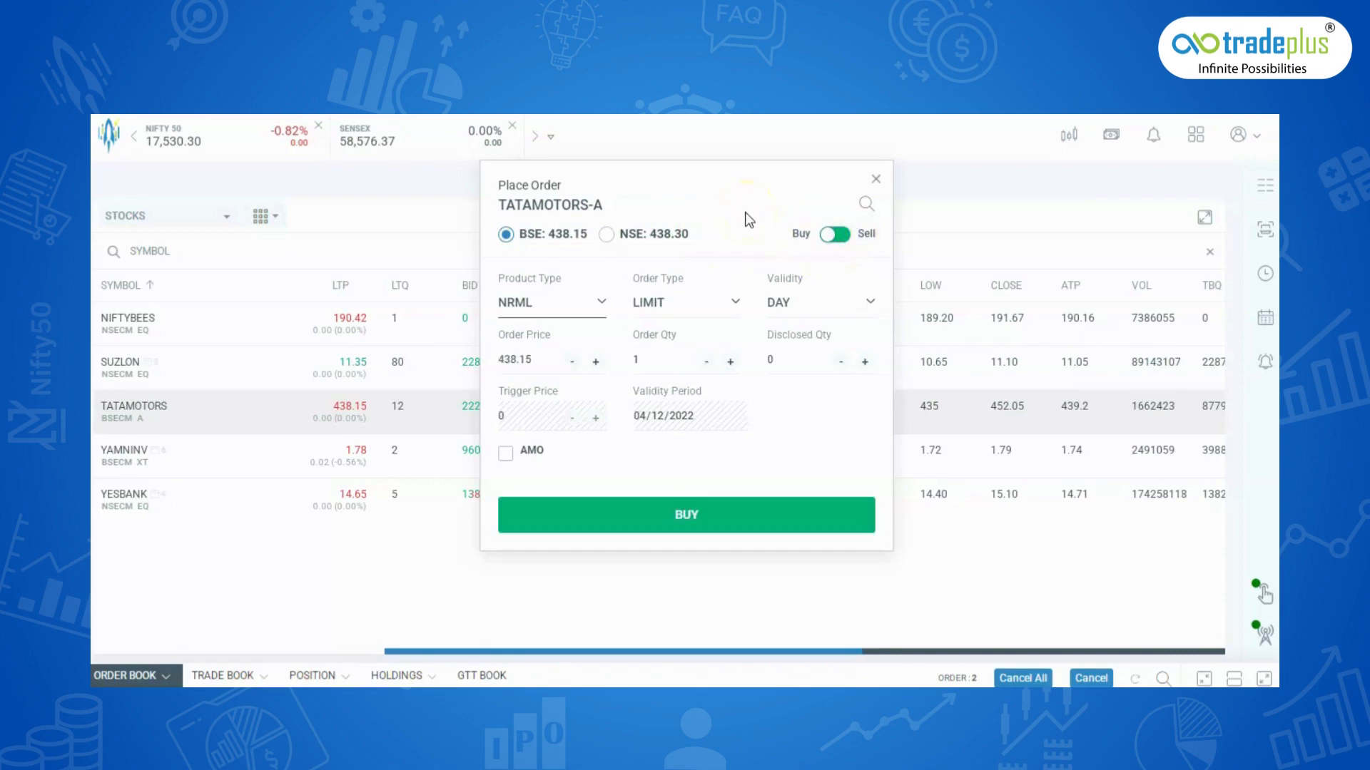
{"action": "left_click", "coordinate": [552, 302]}
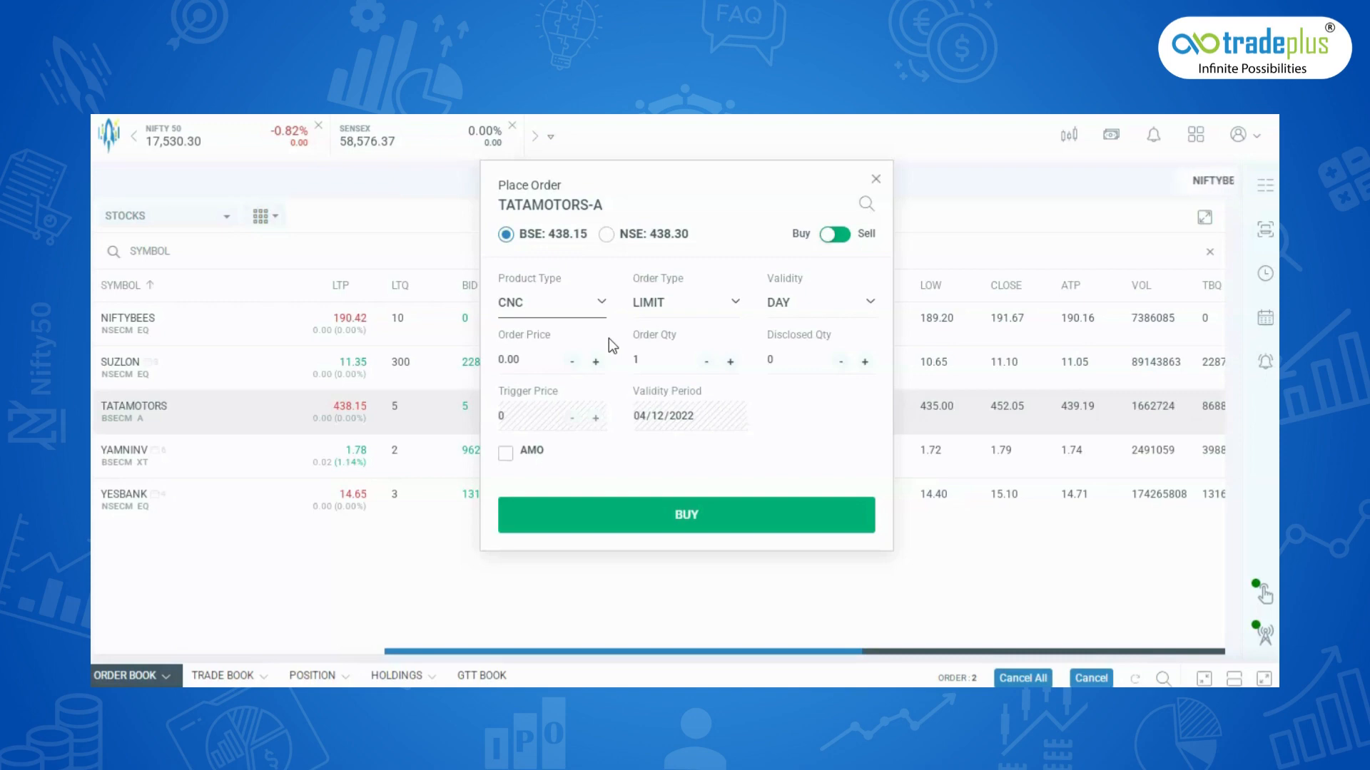
Step: Choose MIS intraday as the product type, then reopen the product type choices
{"action": "left_click", "coordinate": [550, 302]}
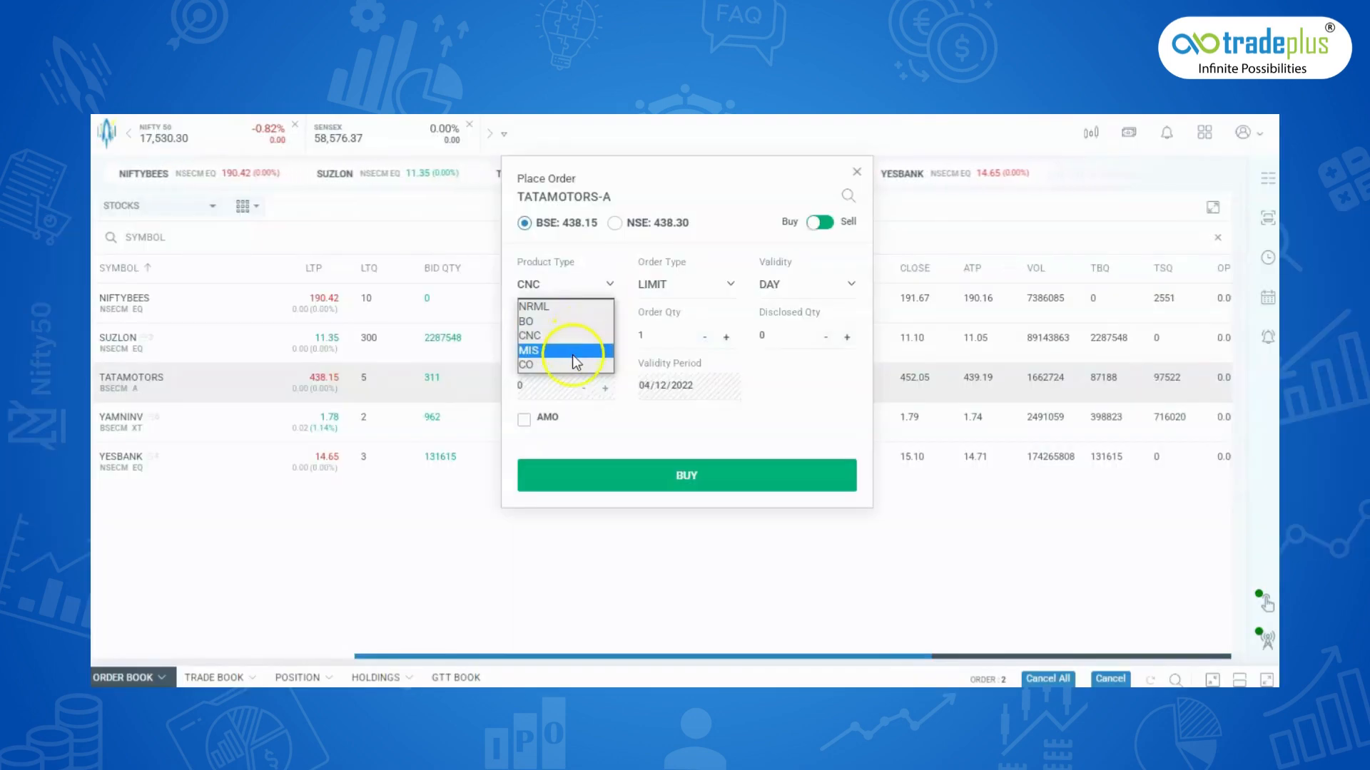
{"action": "left_click", "coordinate": [528, 351]}
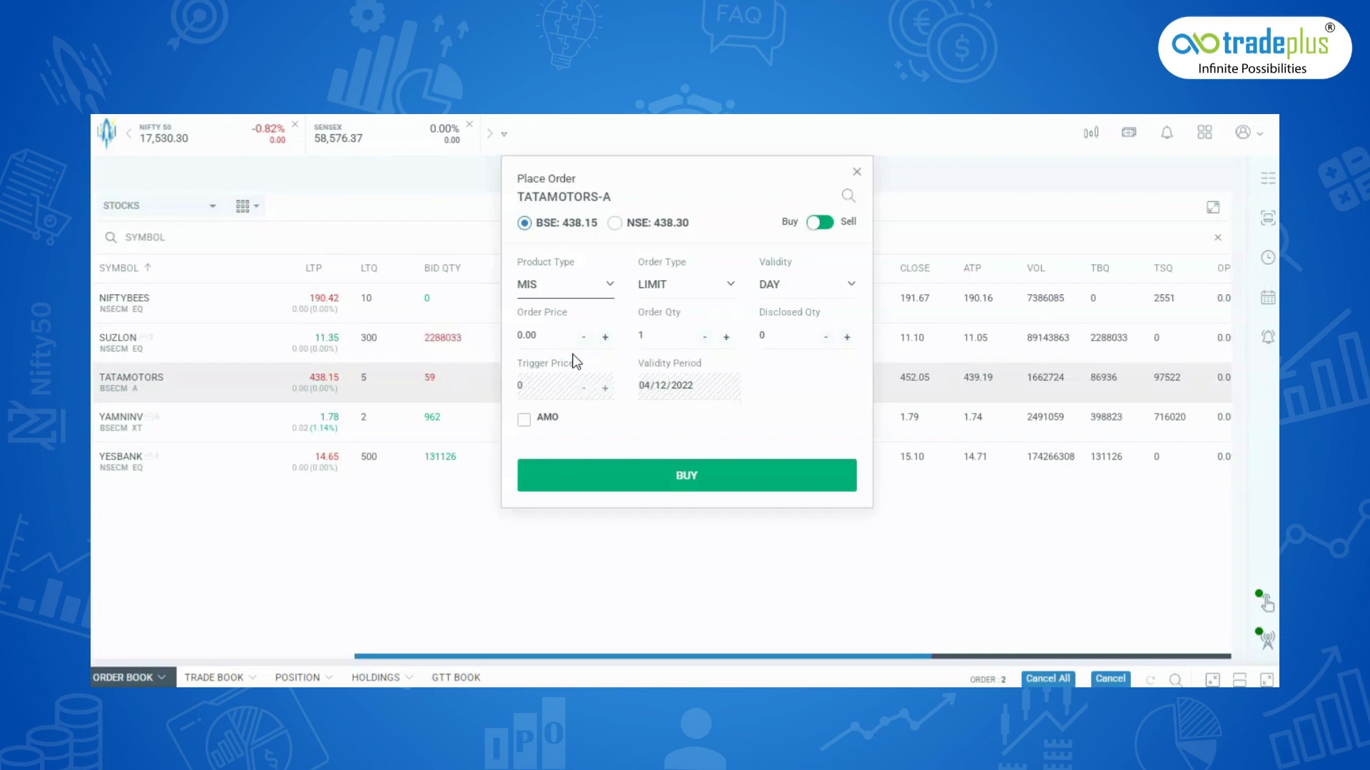
{"action": "left_click", "coordinate": [565, 284]}
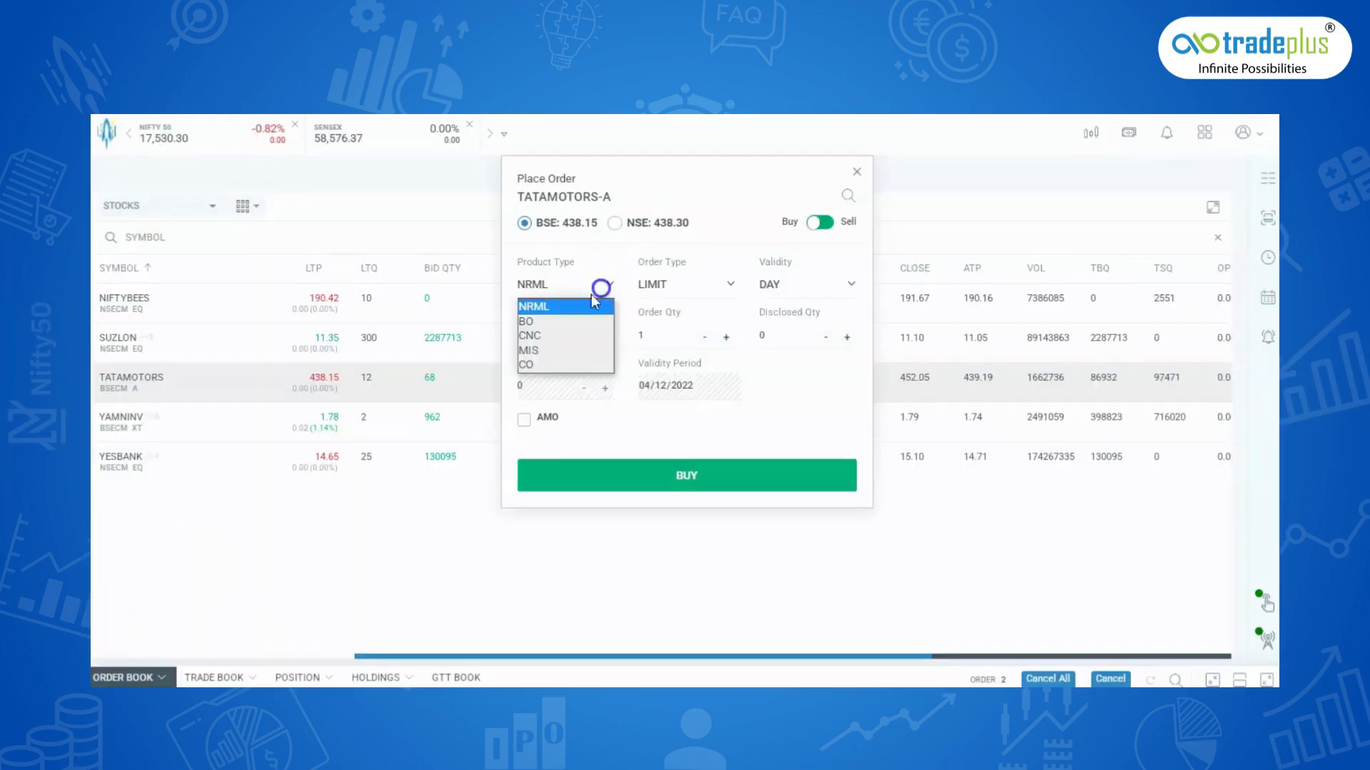
Step: Select CO (cover order) as the product type for the TATAMOTORS buy
{"action": "left_click", "coordinate": [526, 363]}
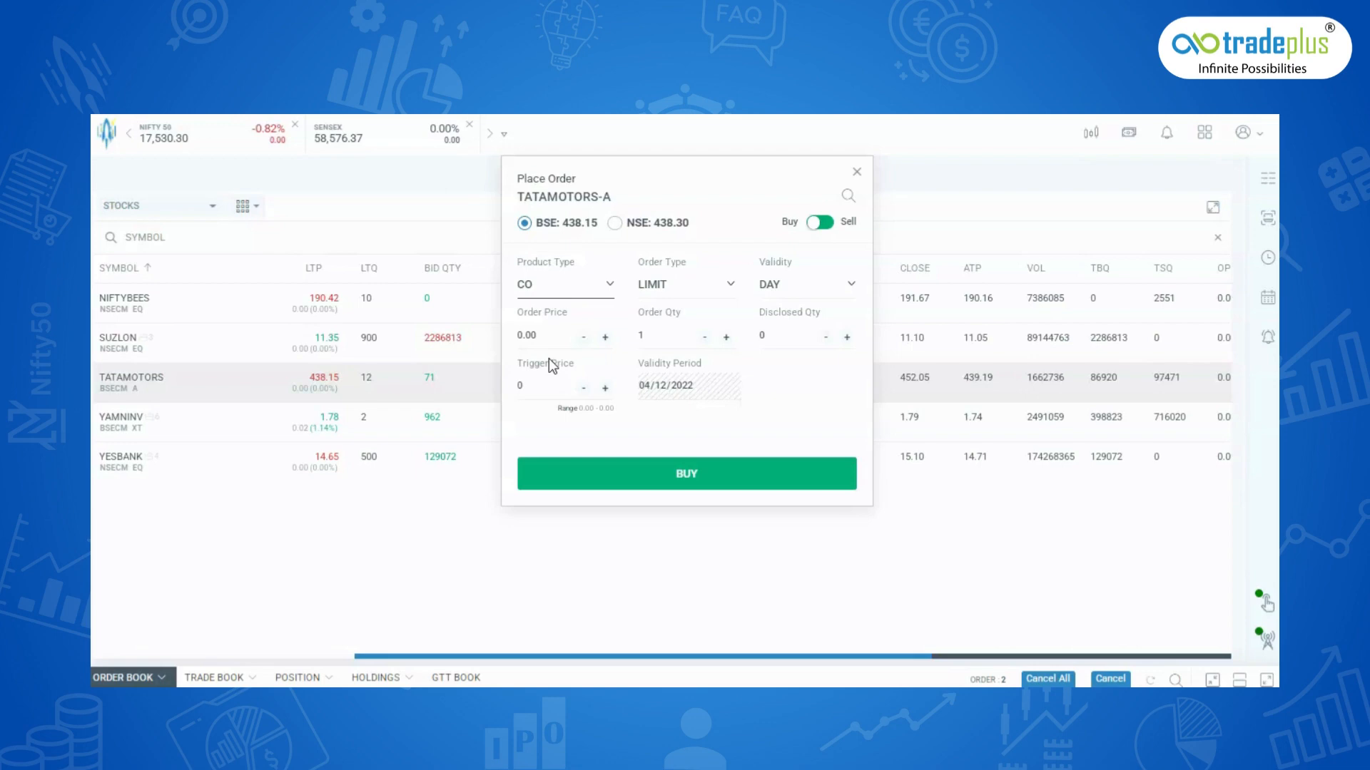
Step: Set the order quantity to 100 shares
{"action": "left_click", "coordinate": [565, 283]}
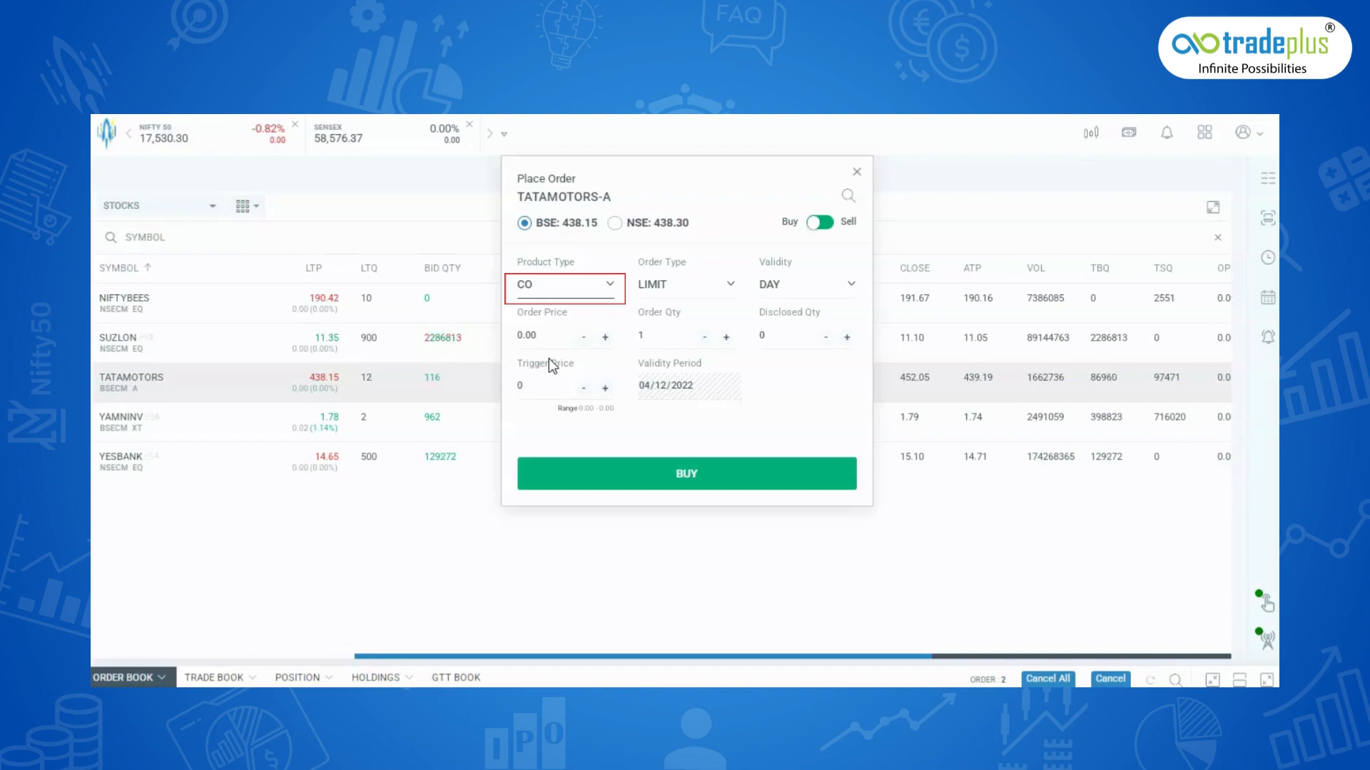
{"action": "left_click", "coordinate": [682, 337]}
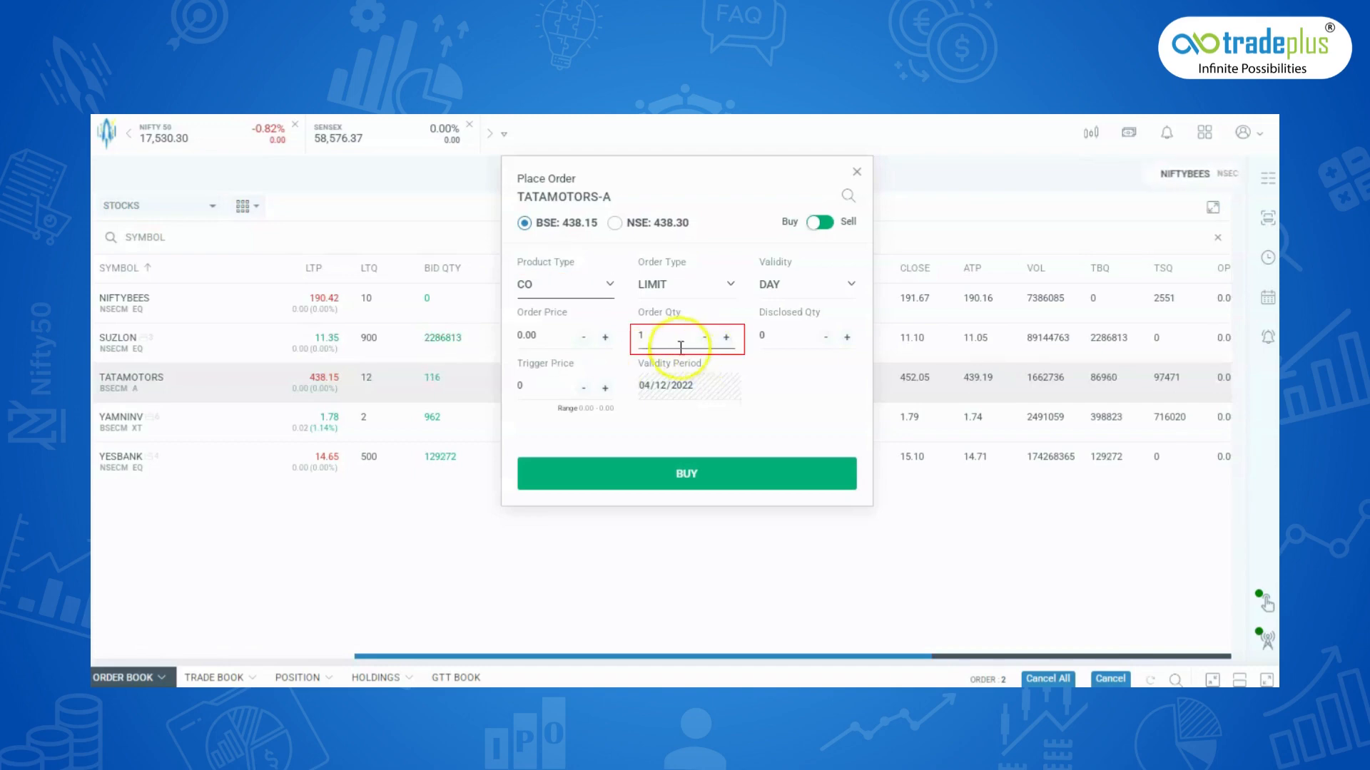
{"action": "type", "text": "100"}
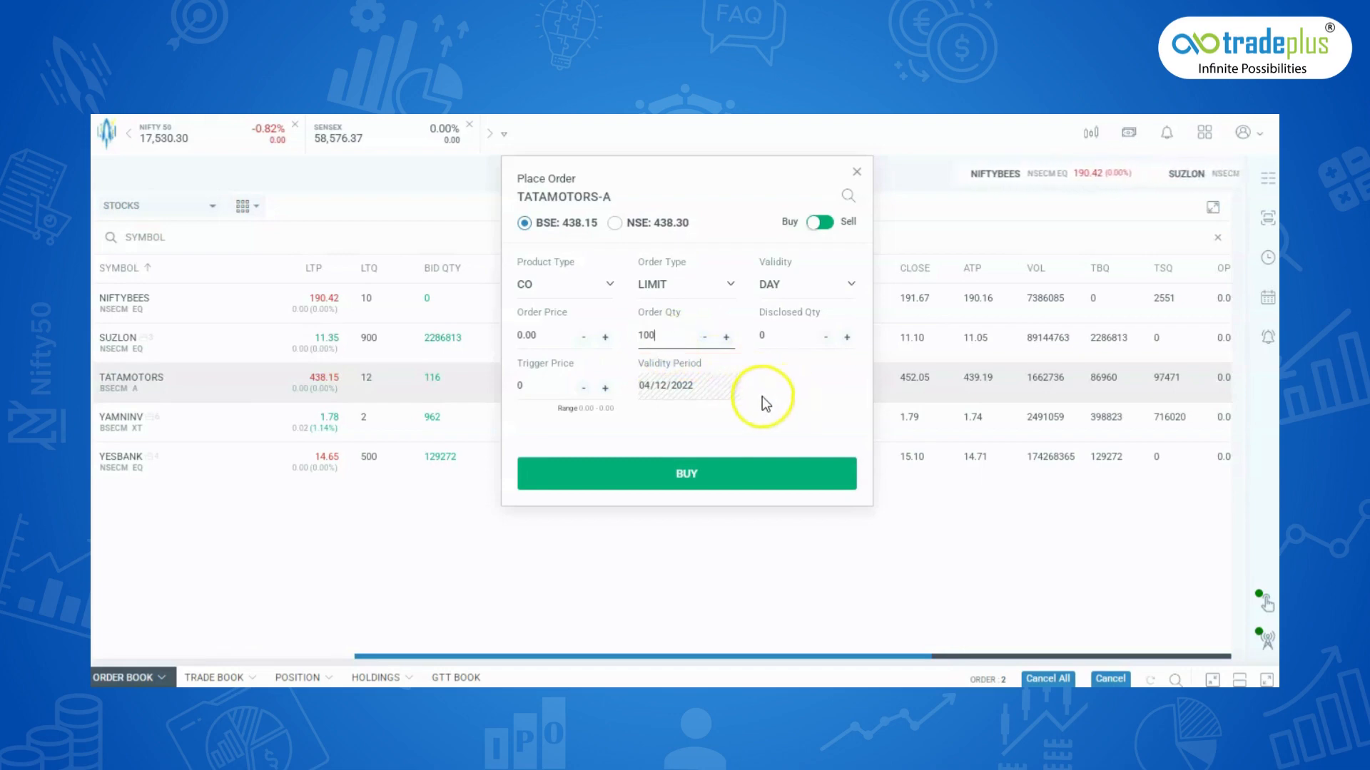
{"action": "left_click", "coordinate": [605, 388]}
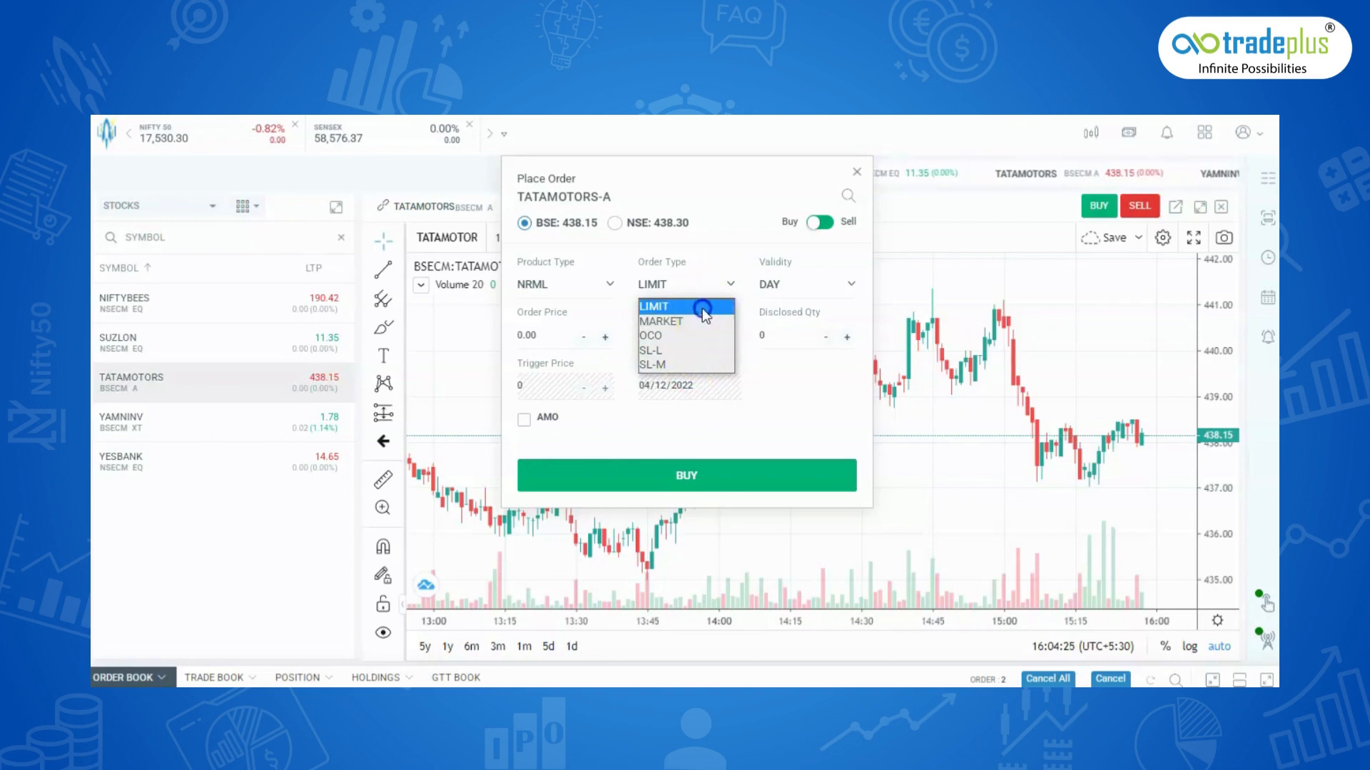
Step: Make it a LIMIT order, lower the price to 442.60 and submit the 100-share buy
{"action": "left_click", "coordinate": [654, 306]}
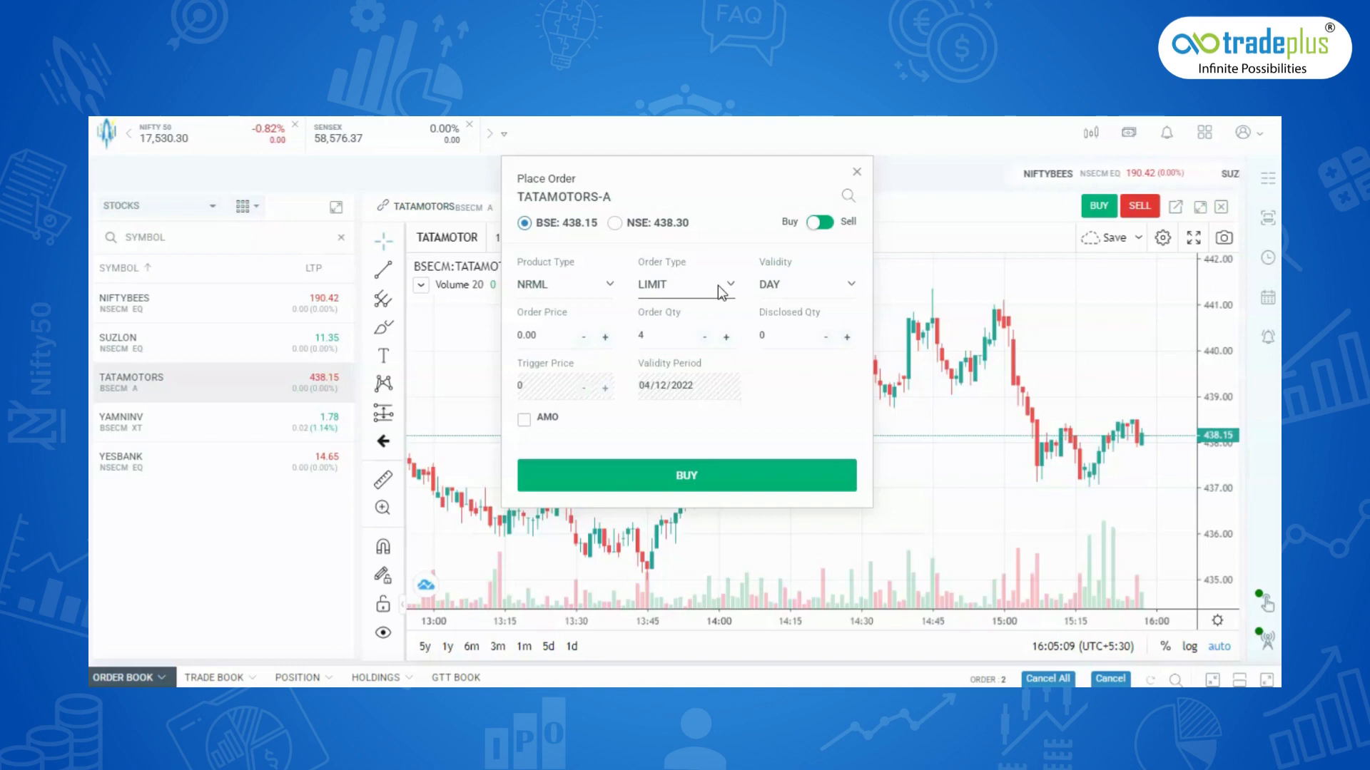
{"action": "left_click", "coordinate": [683, 284]}
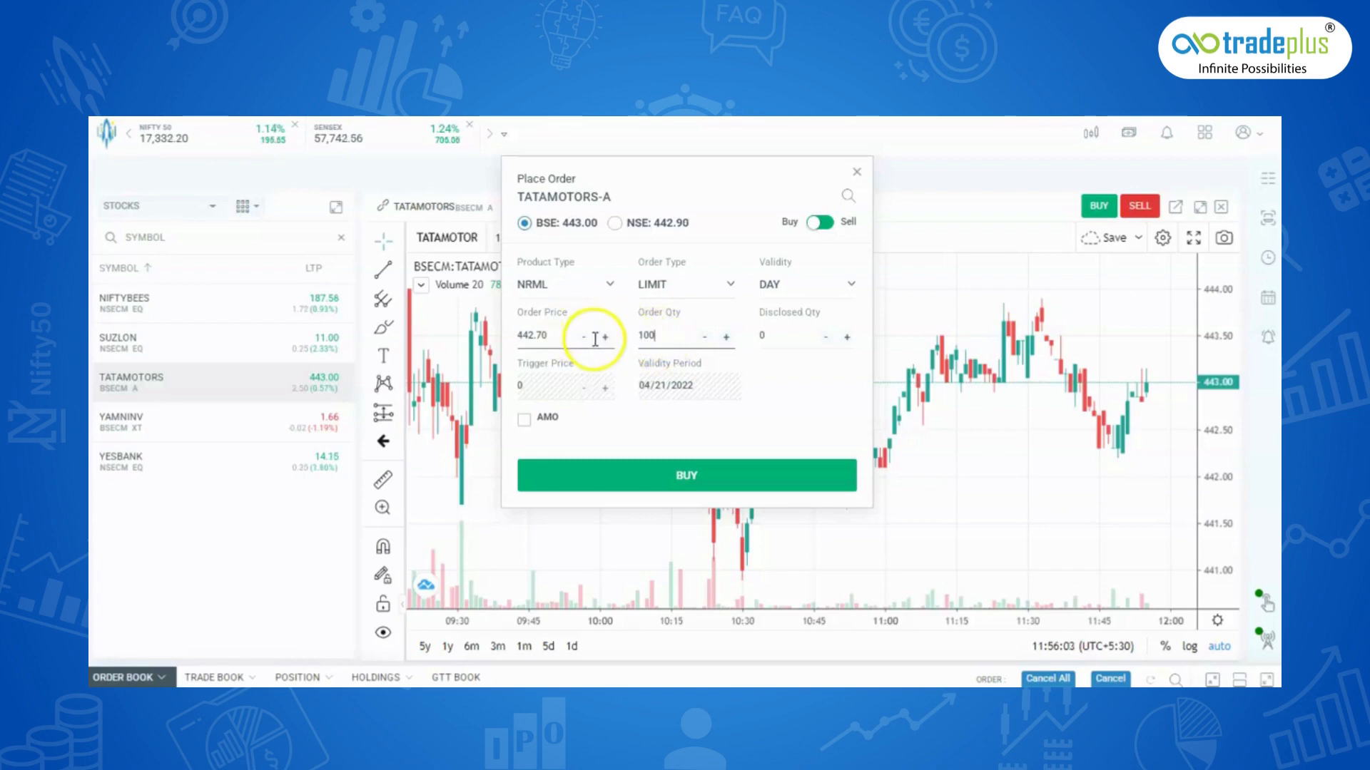
{"action": "left_click", "coordinate": [687, 475]}
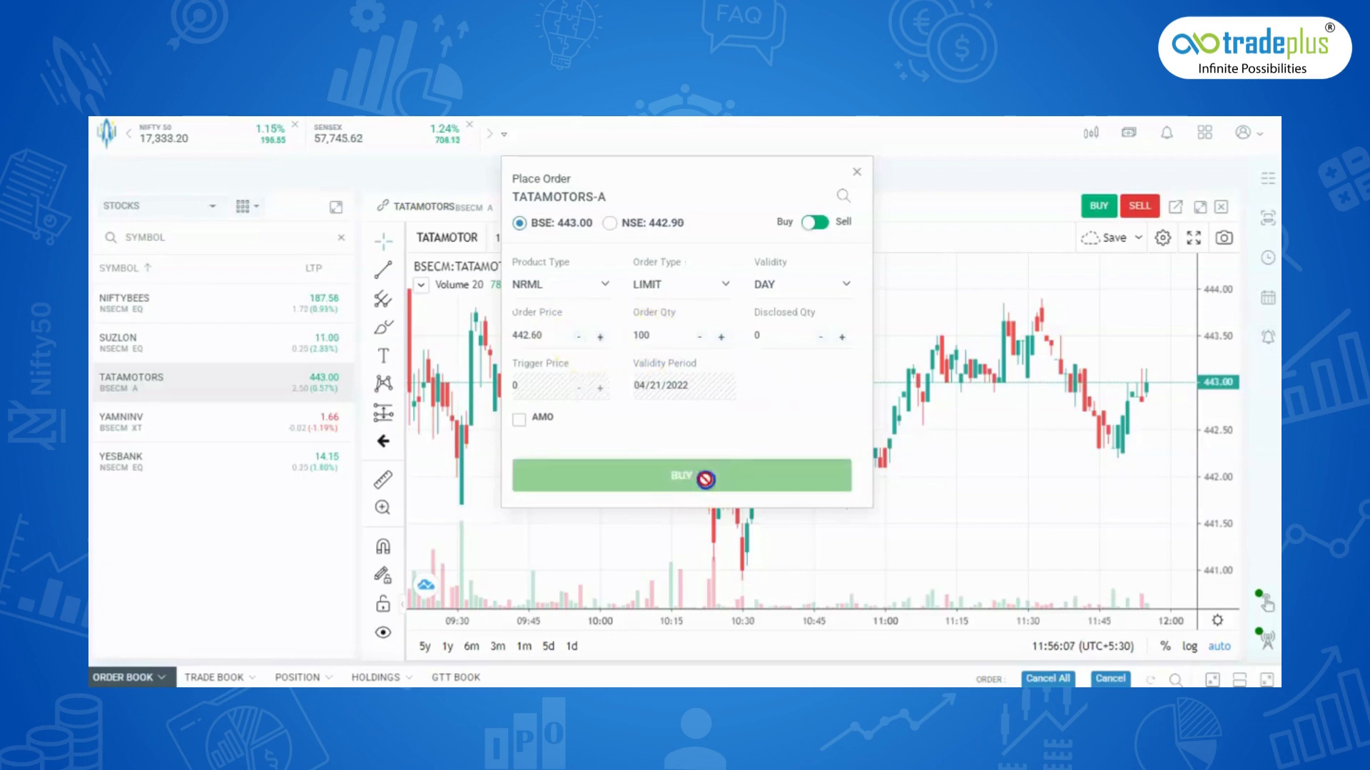
{"action": "left_click", "coordinate": [680, 476]}
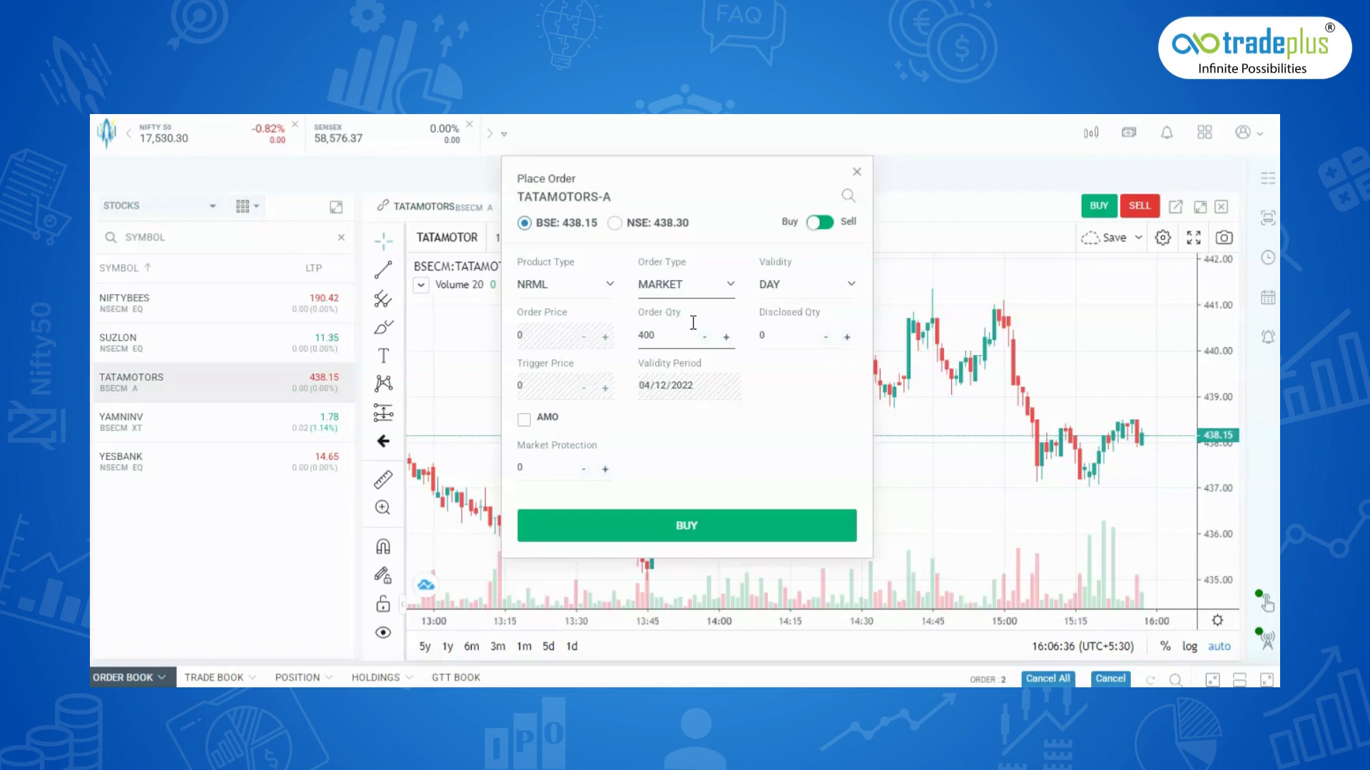
{"action": "mouse_move", "coordinate": [821, 222]}
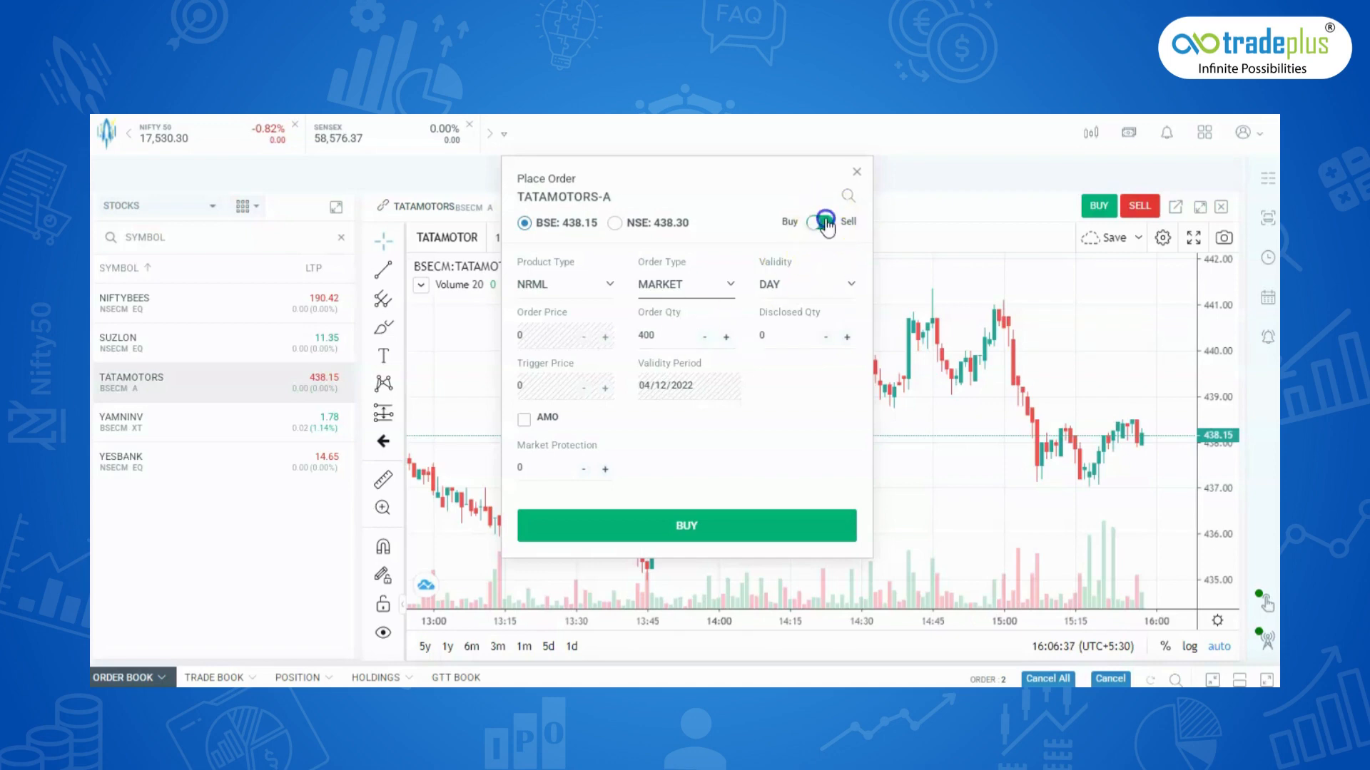
Step: Flip the order to Sell and back to Buy, then review the MARKET type and 400-share quantity settings
{"action": "left_click", "coordinate": [819, 222]}
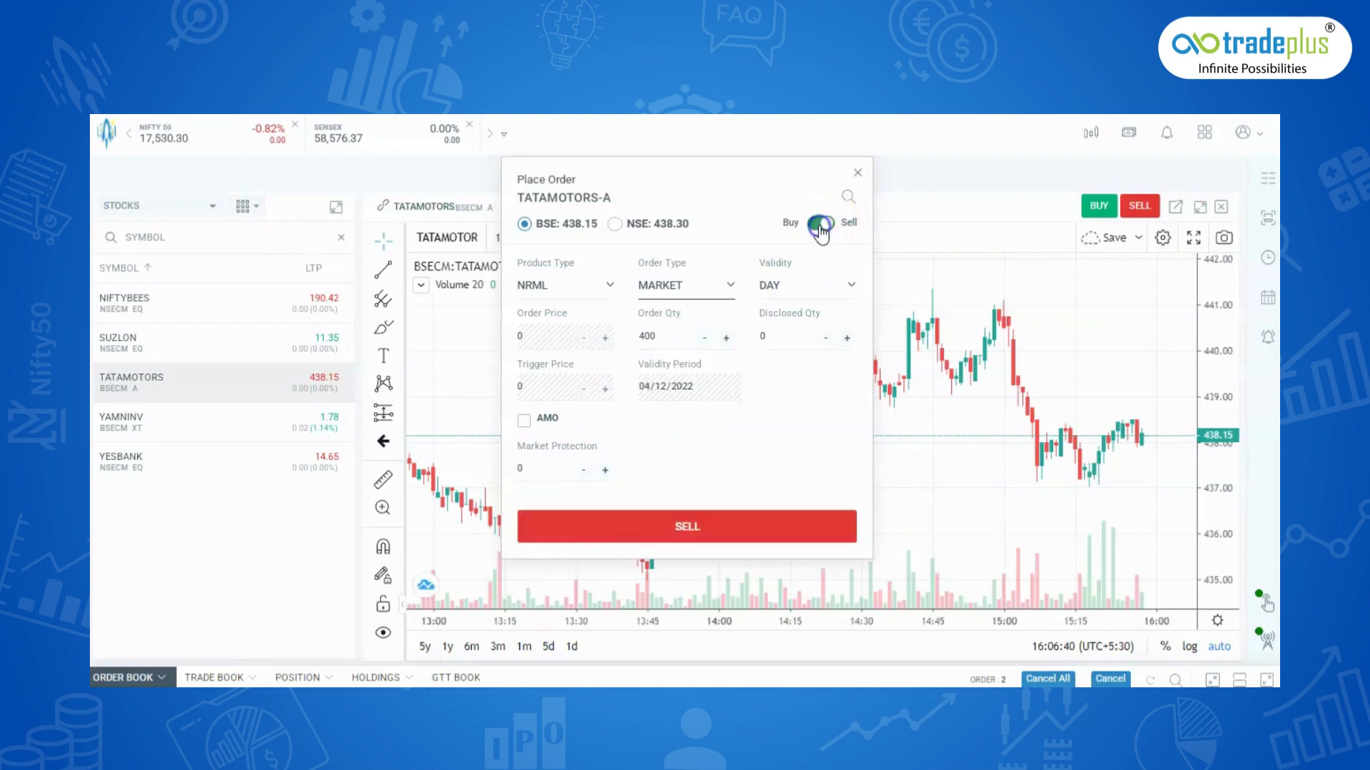
{"action": "left_click", "coordinate": [819, 224]}
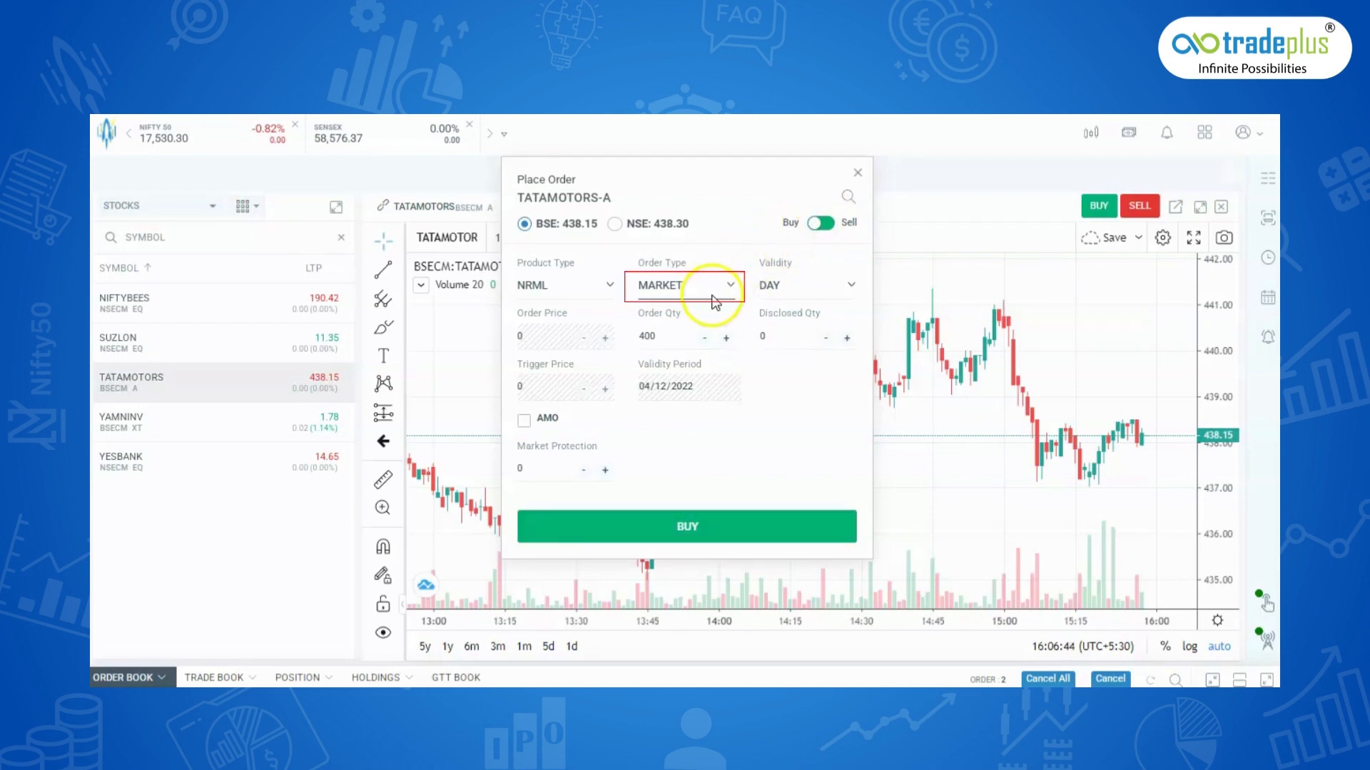
{"action": "left_click", "coordinate": [684, 339]}
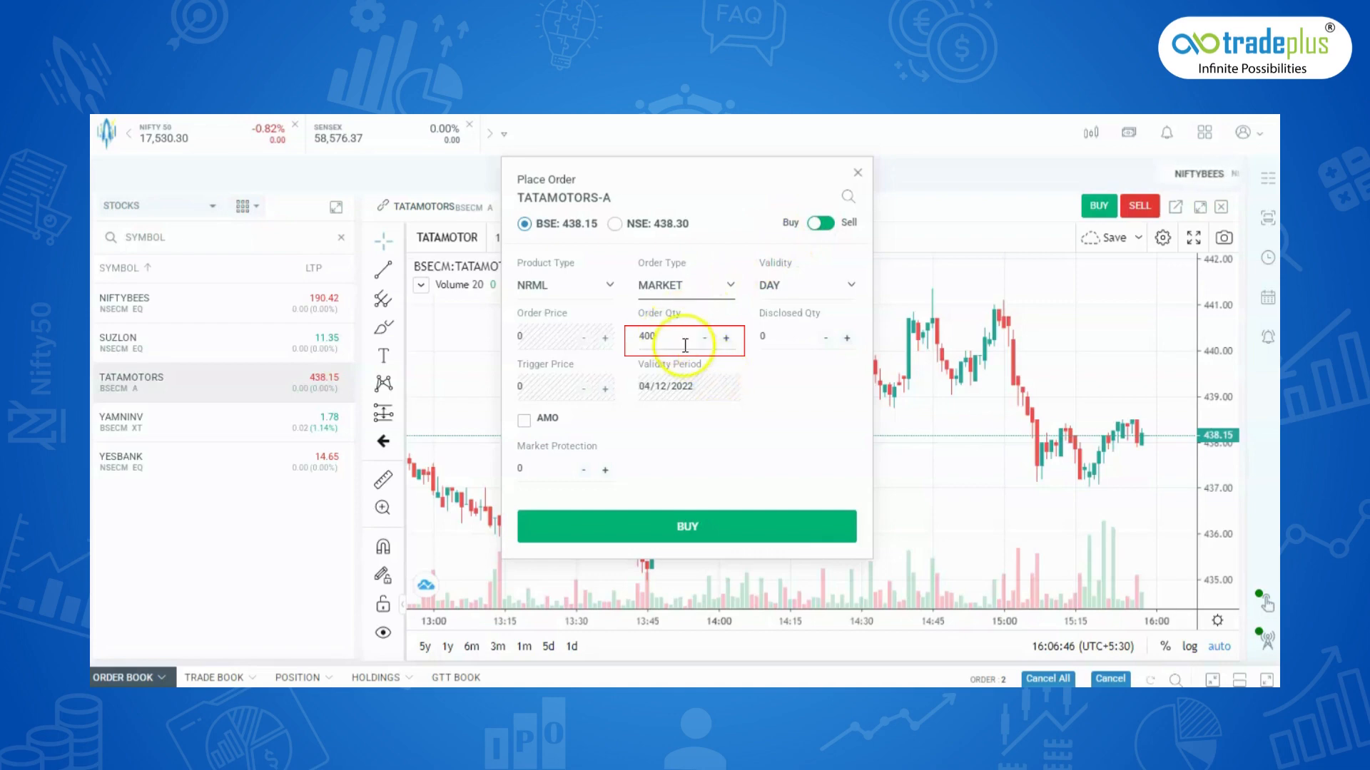
{"action": "left_click", "coordinate": [686, 526]}
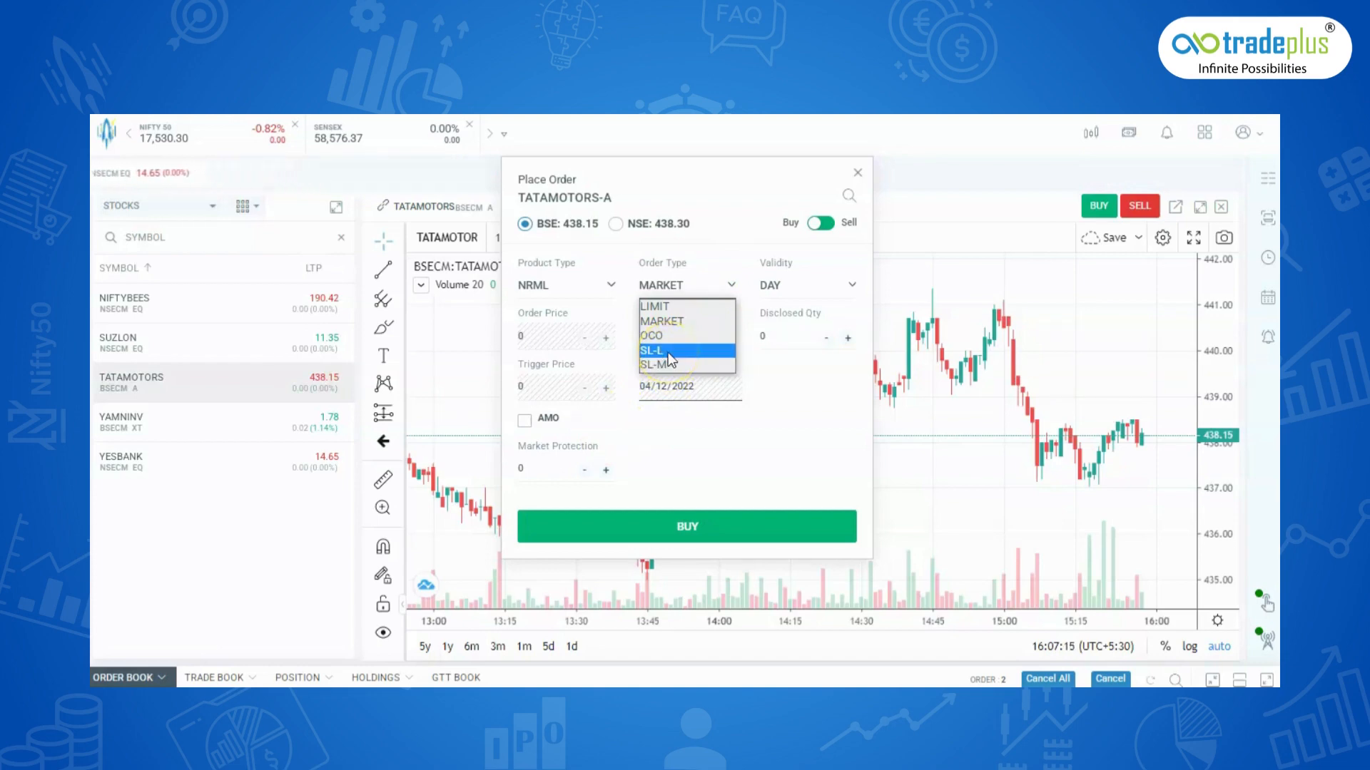
{"action": "mouse_move", "coordinate": [720, 354]}
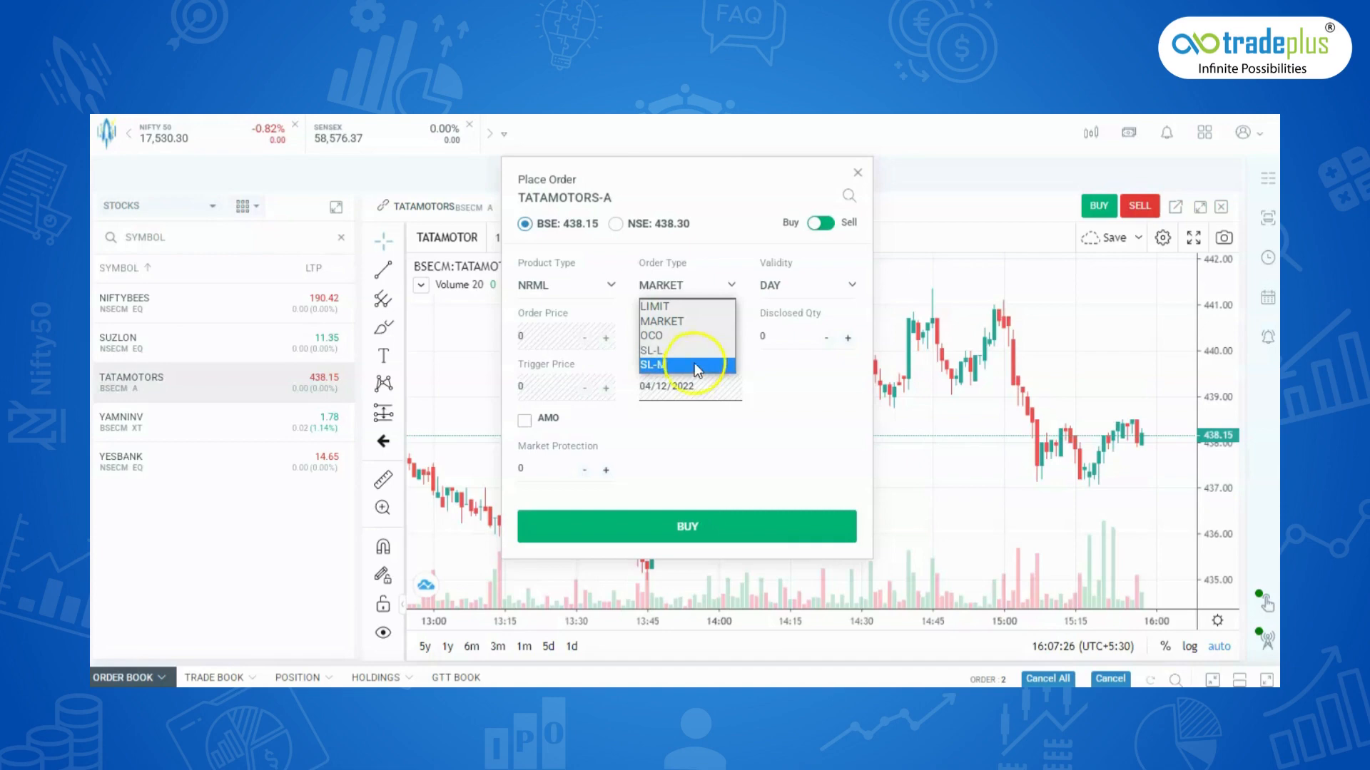
{"action": "mouse_move", "coordinate": [688, 364]}
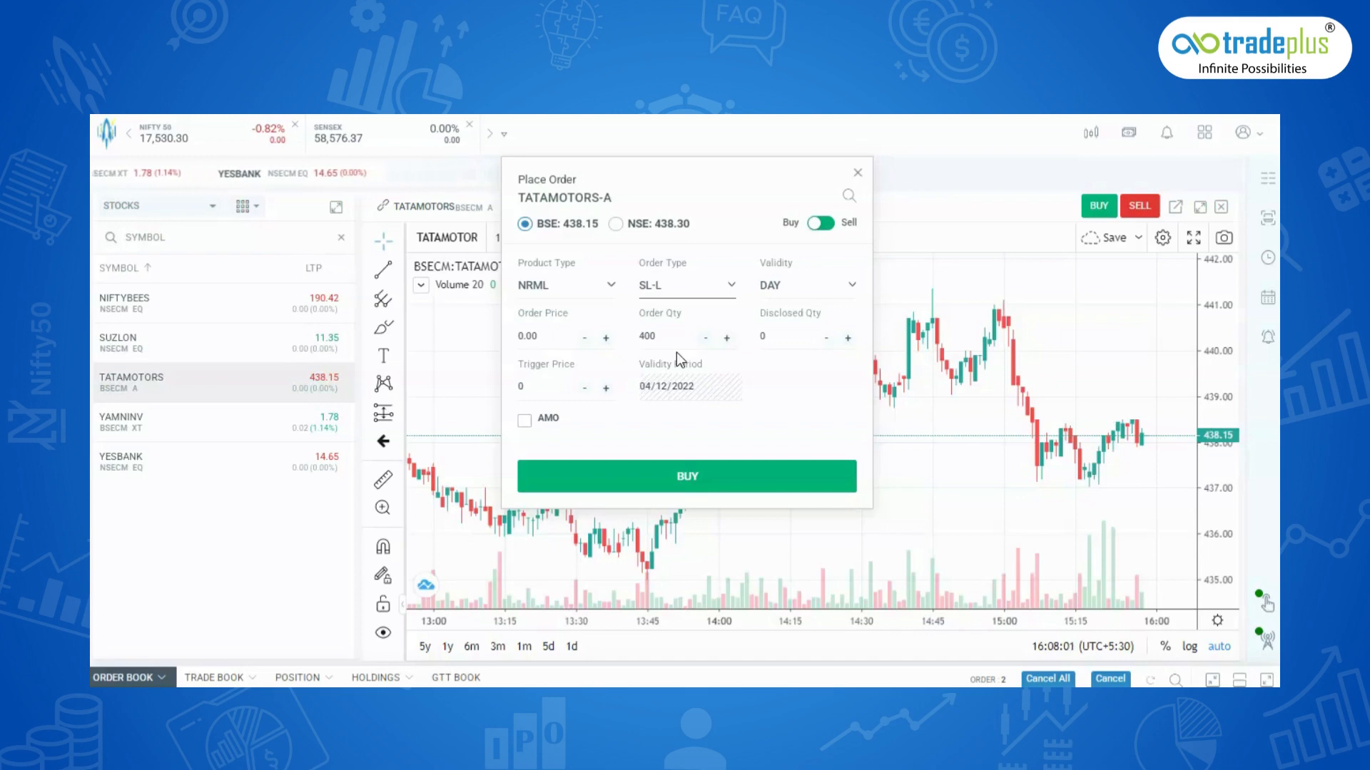
Step: Set SL-L order price 442.70 with trigger 440 and preview the buy, then switch order type to SL-M
{"action": "left_click", "coordinate": [683, 286]}
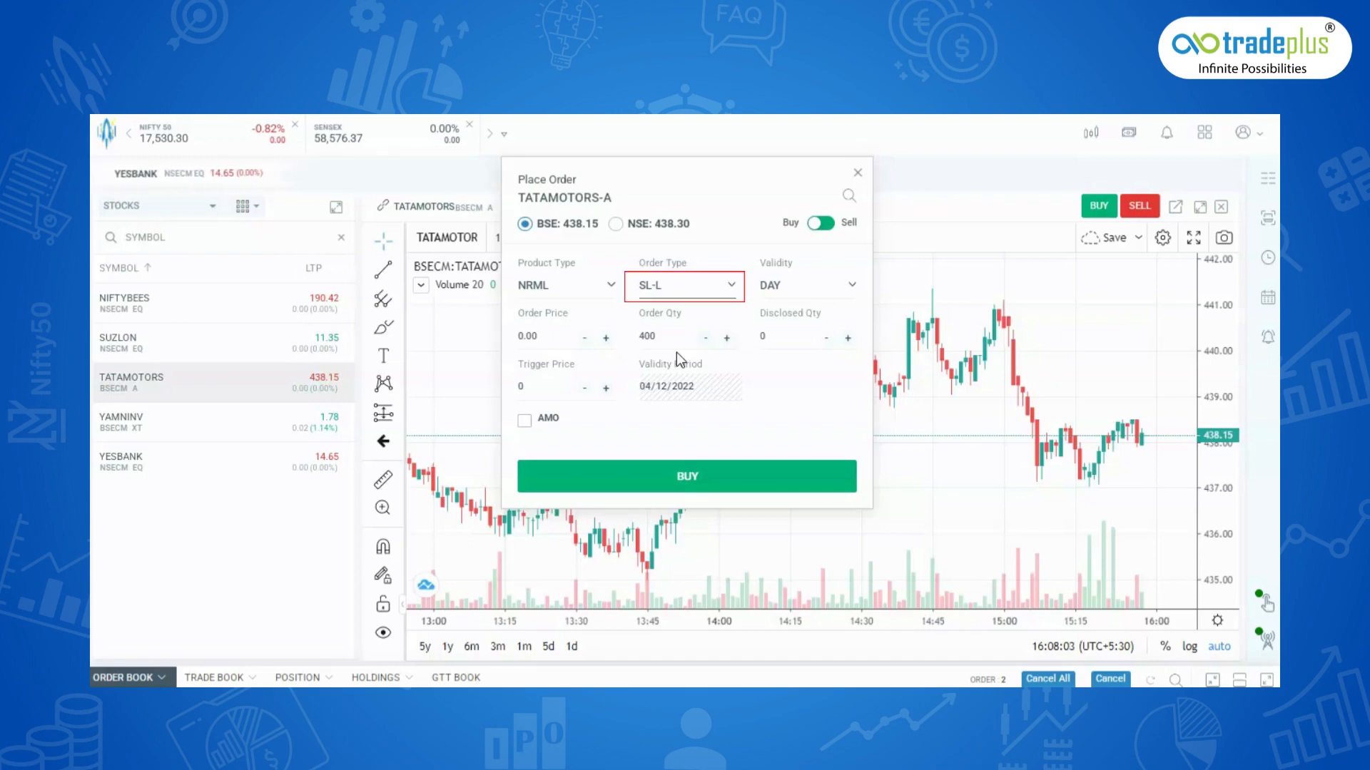
{"action": "left_click", "coordinate": [683, 336]}
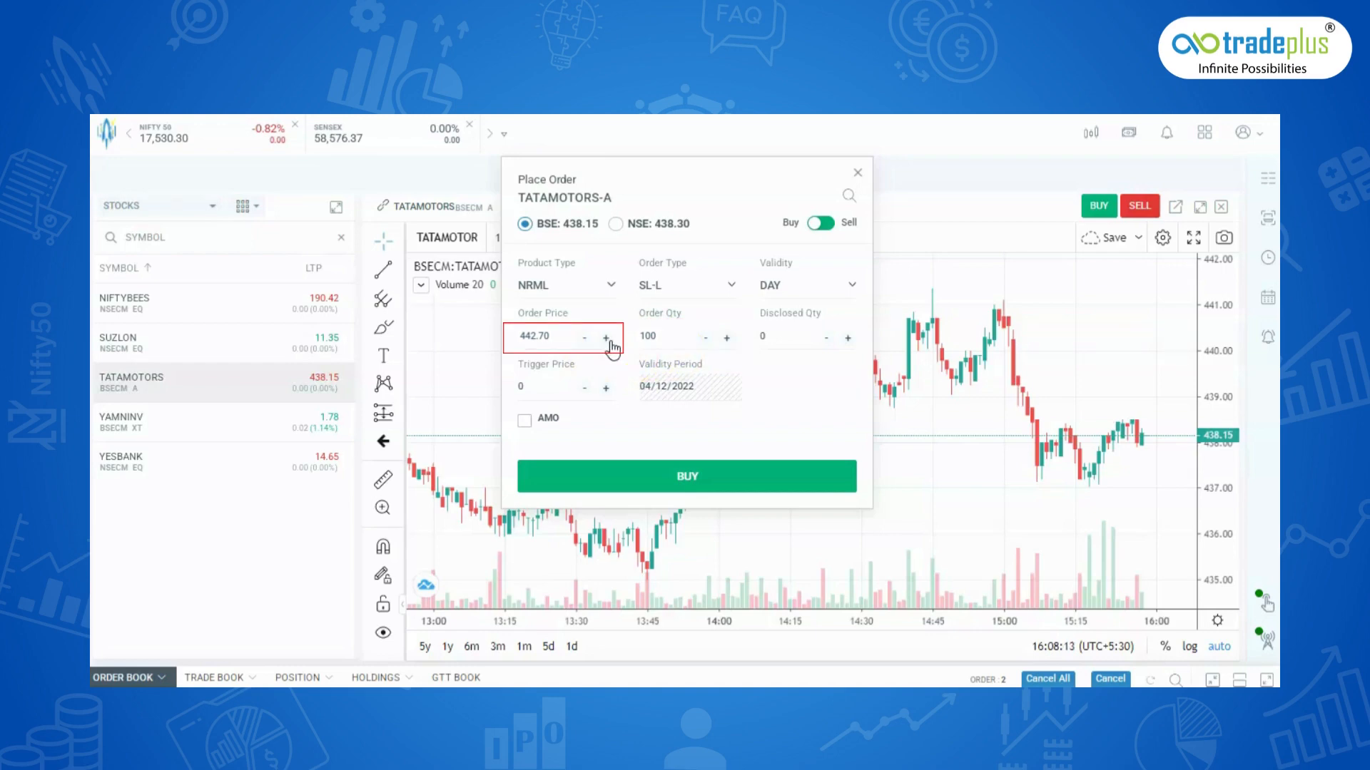
{"action": "left_click", "coordinate": [606, 387]}
{"action": "type", "text": "440"}
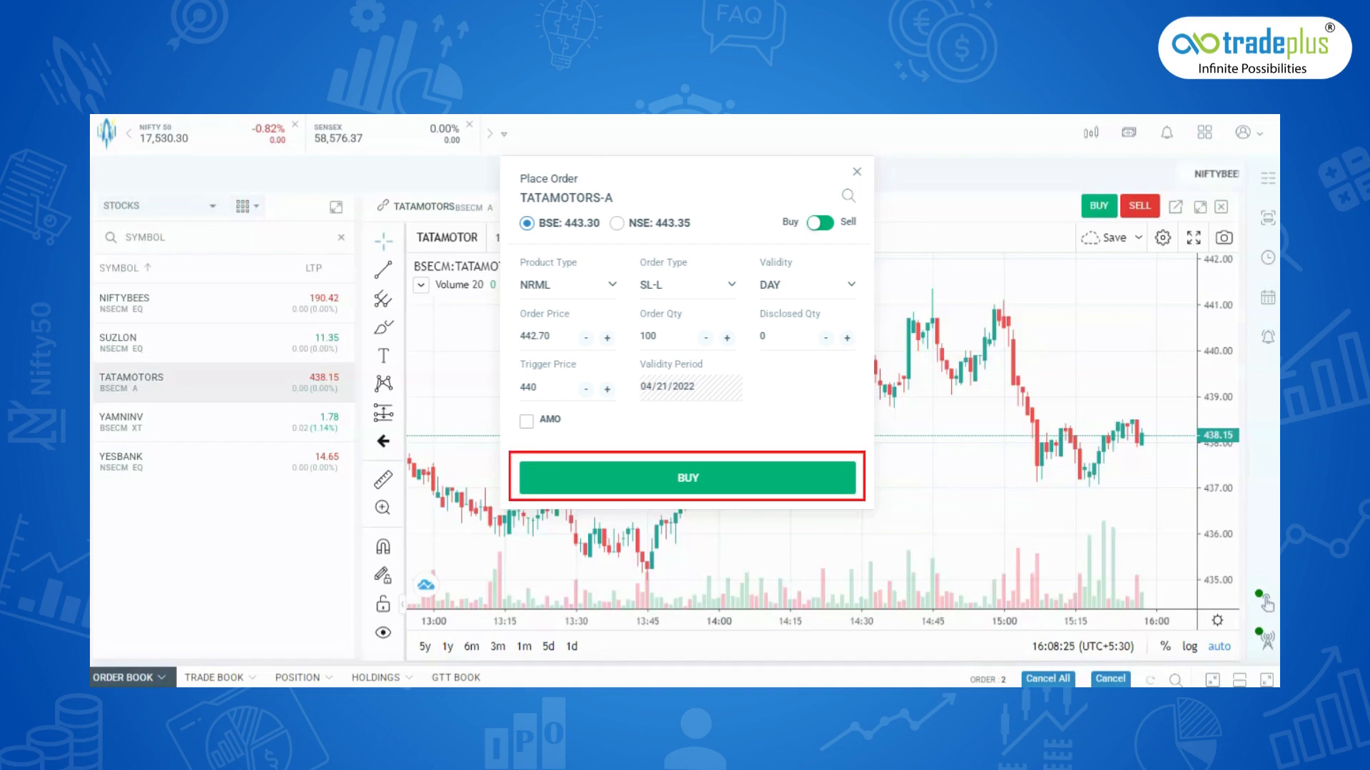
{"action": "left_click", "coordinate": [686, 478]}
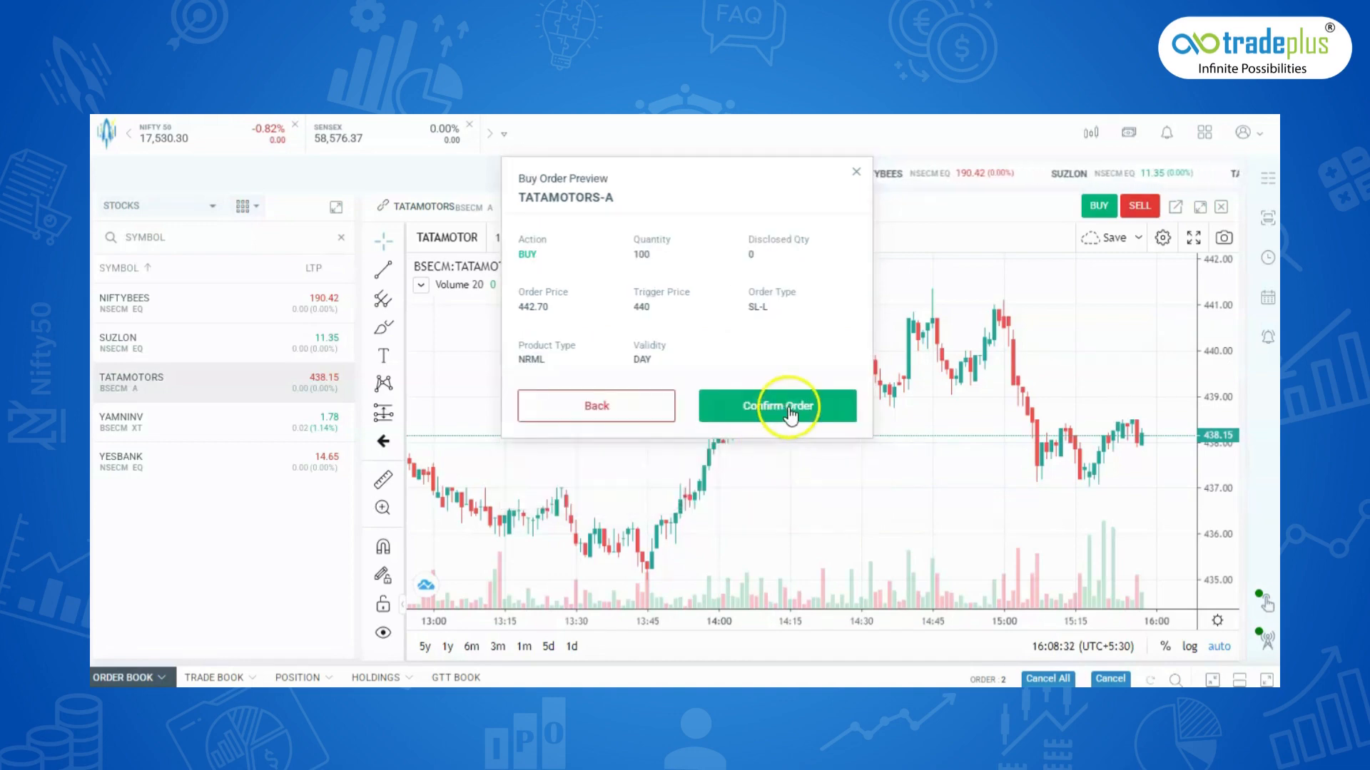
{"action": "mouse_move", "coordinate": [812, 428]}
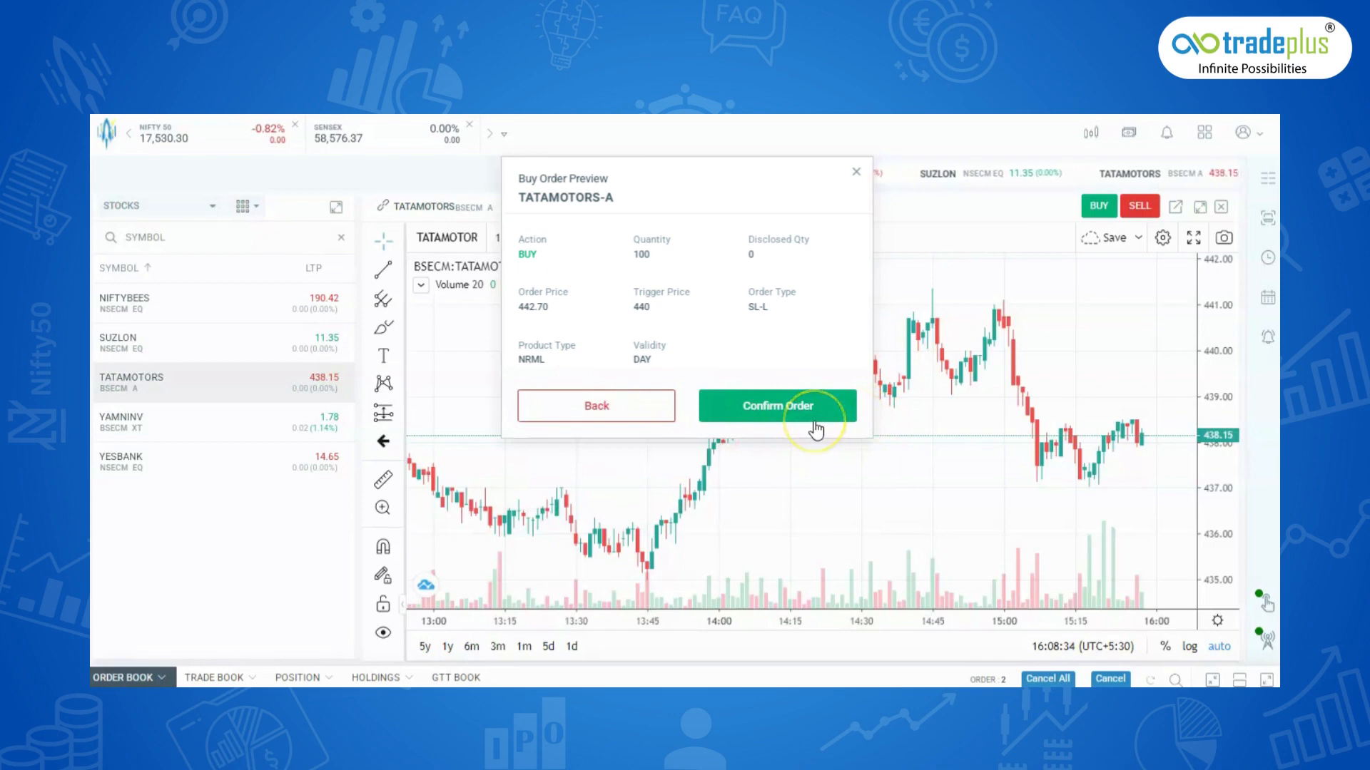
{"action": "mouse_move", "coordinate": [623, 452]}
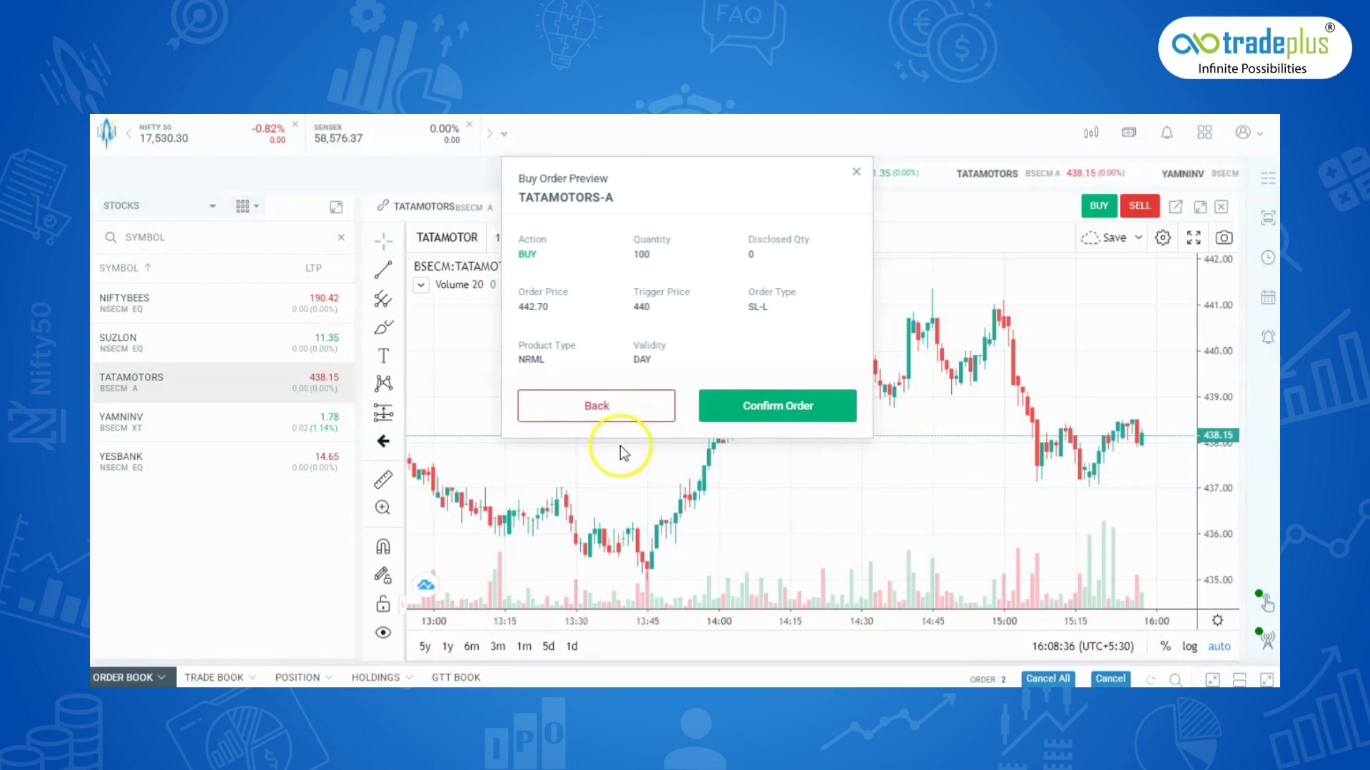
{"action": "left_click", "coordinate": [596, 405]}
{"action": "type", "text": "400"}
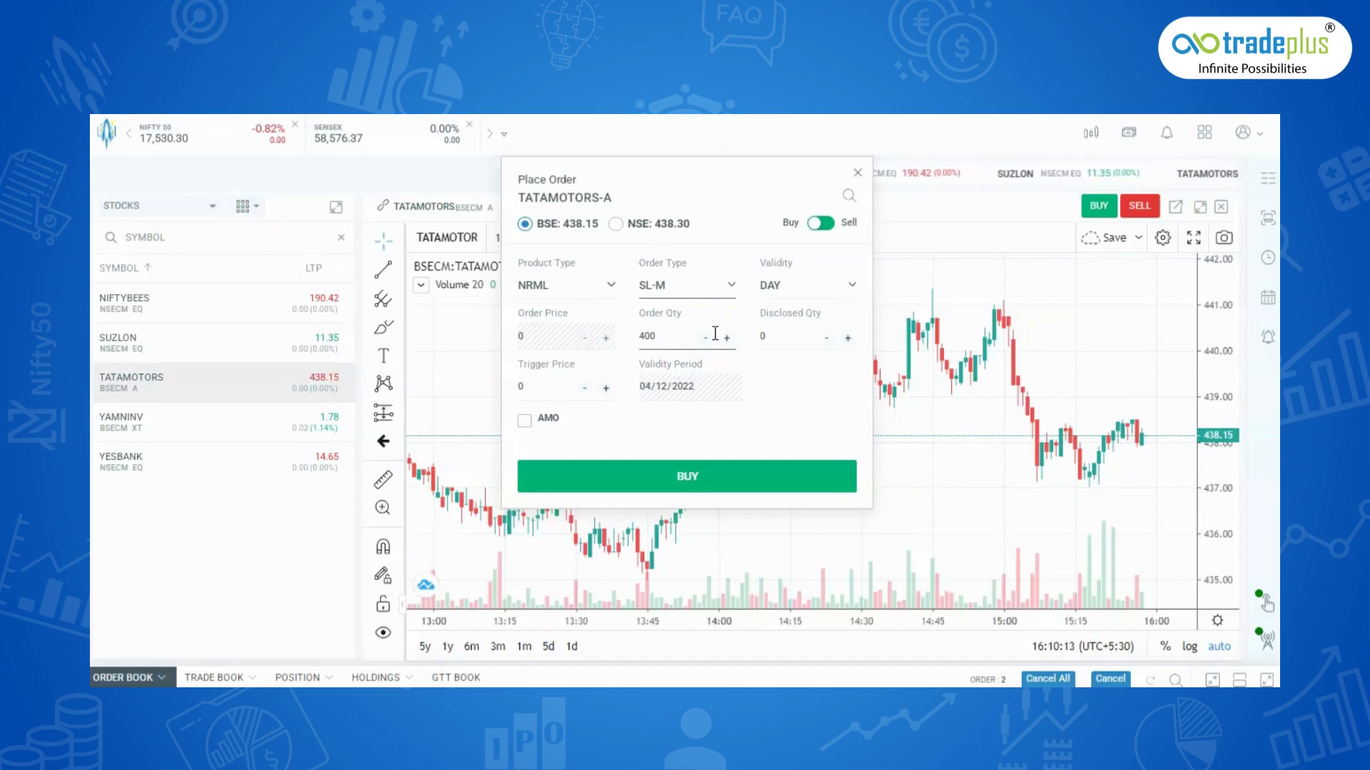
Step: Change the TATAMOTORS SL-M buy order quantity from 400 to 40 and try a trigger price
{"action": "left_click", "coordinate": [683, 285]}
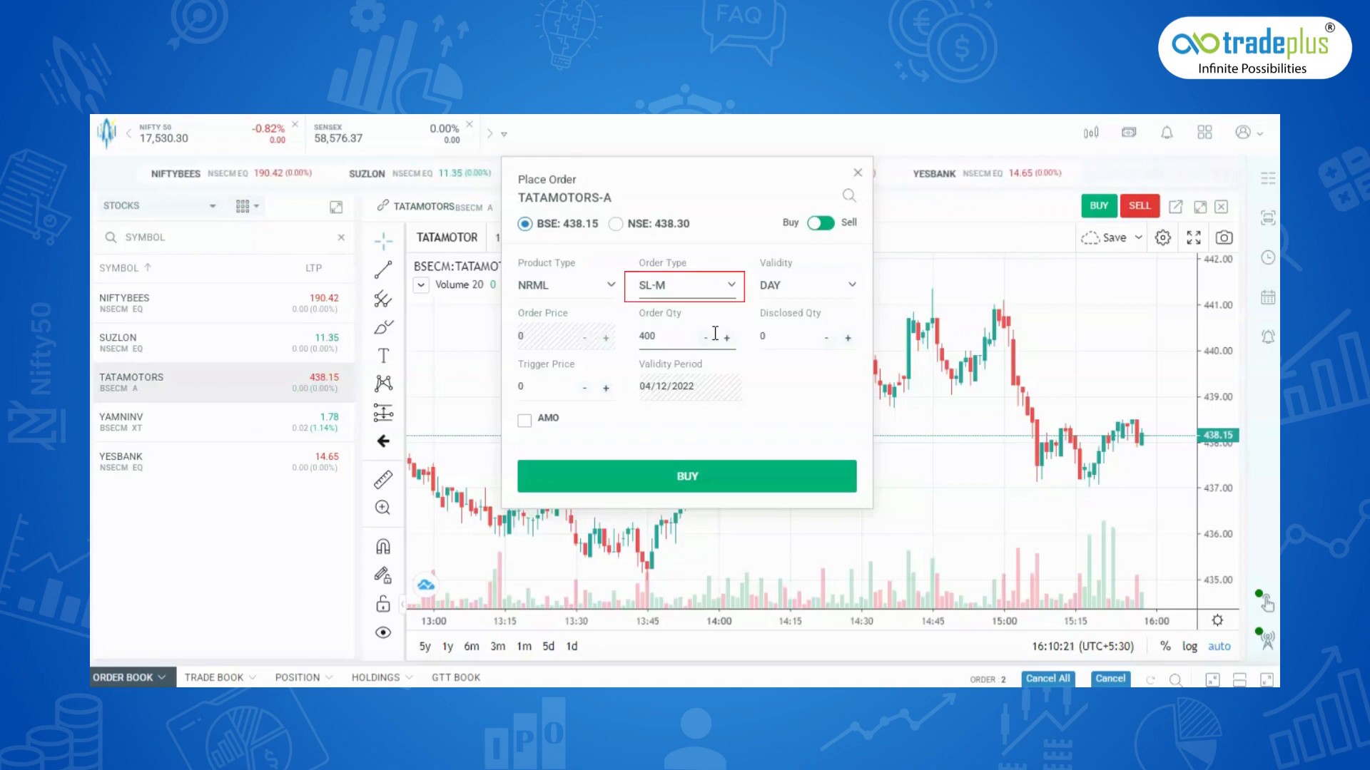
{"action": "left_click", "coordinate": [672, 337]}
{"action": "type", "text": "448"}
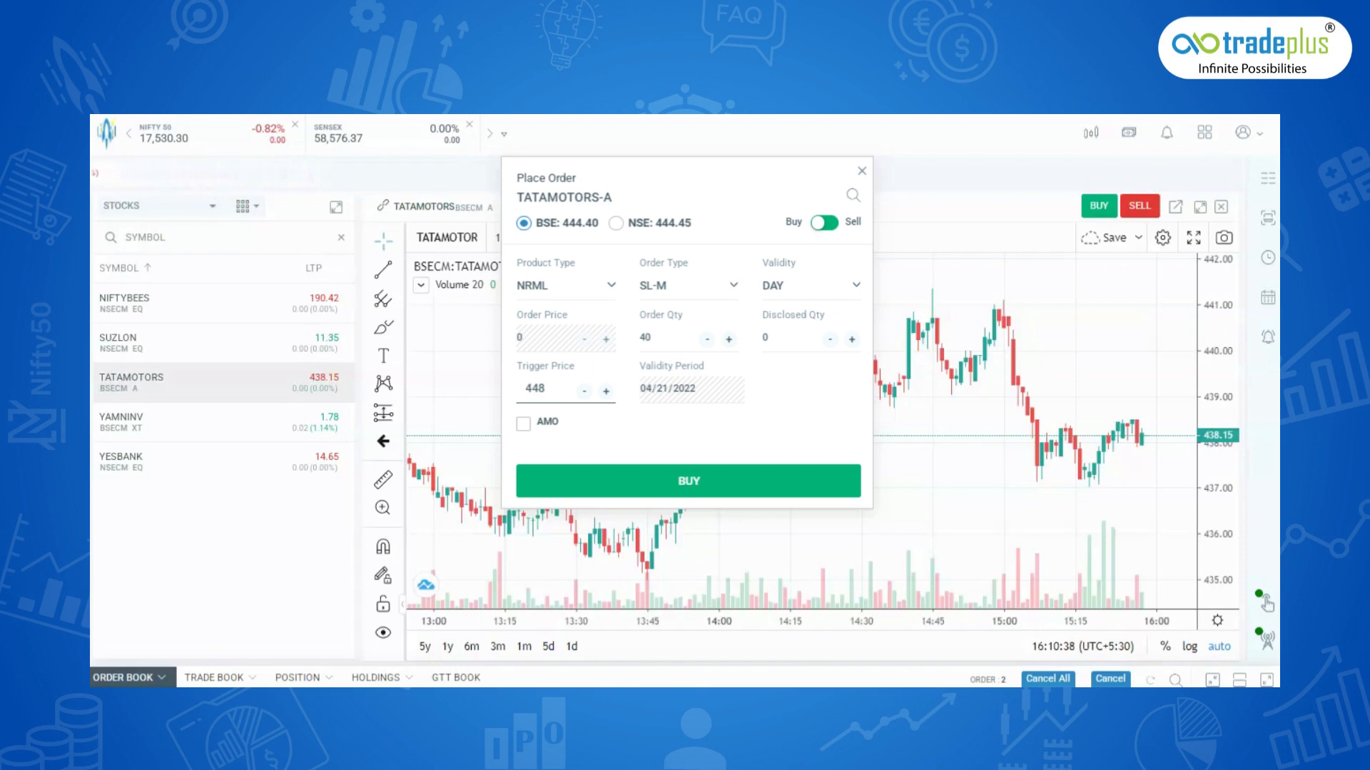
{"action": "left_click", "coordinate": [687, 481]}
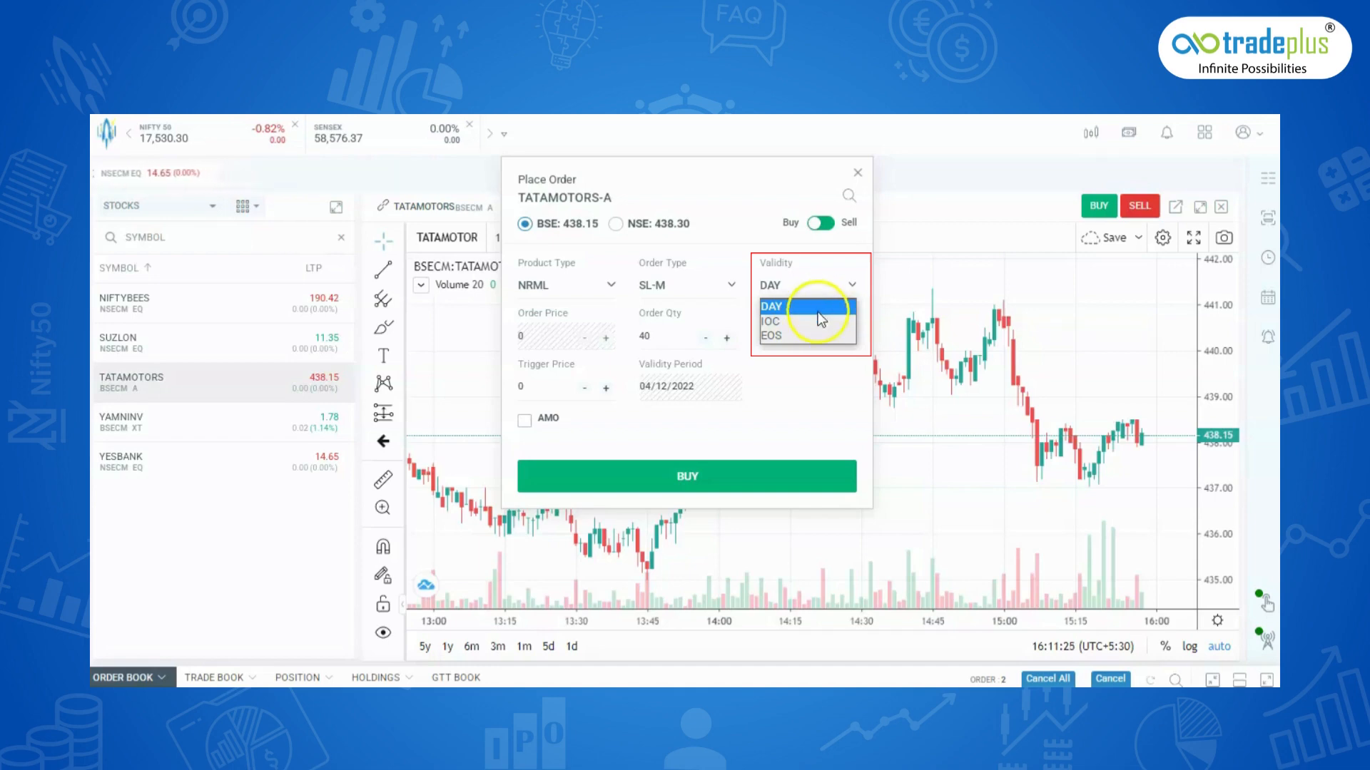
Step: Review the DAY/IOC/EOS validity choices and set the order validity to IOC
{"action": "left_click", "coordinate": [769, 306]}
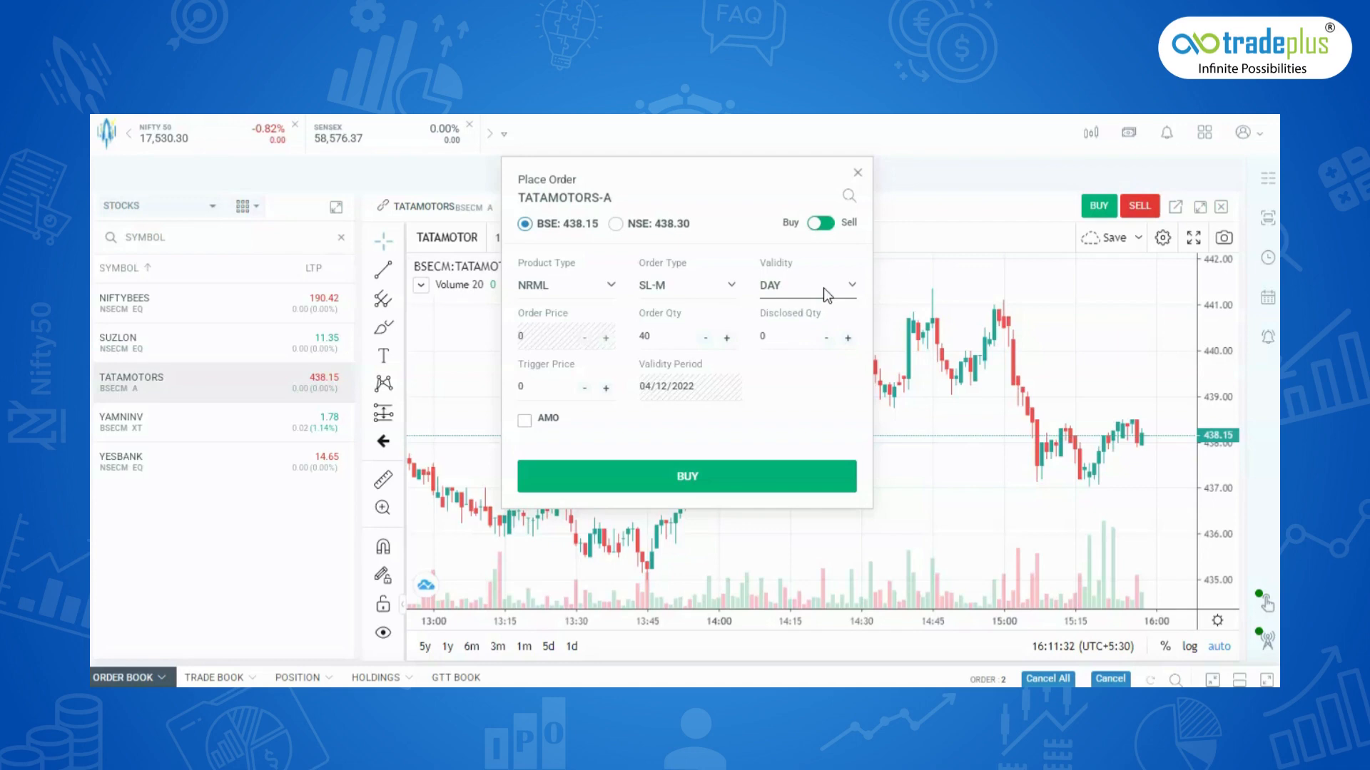
{"action": "left_click", "coordinate": [804, 285]}
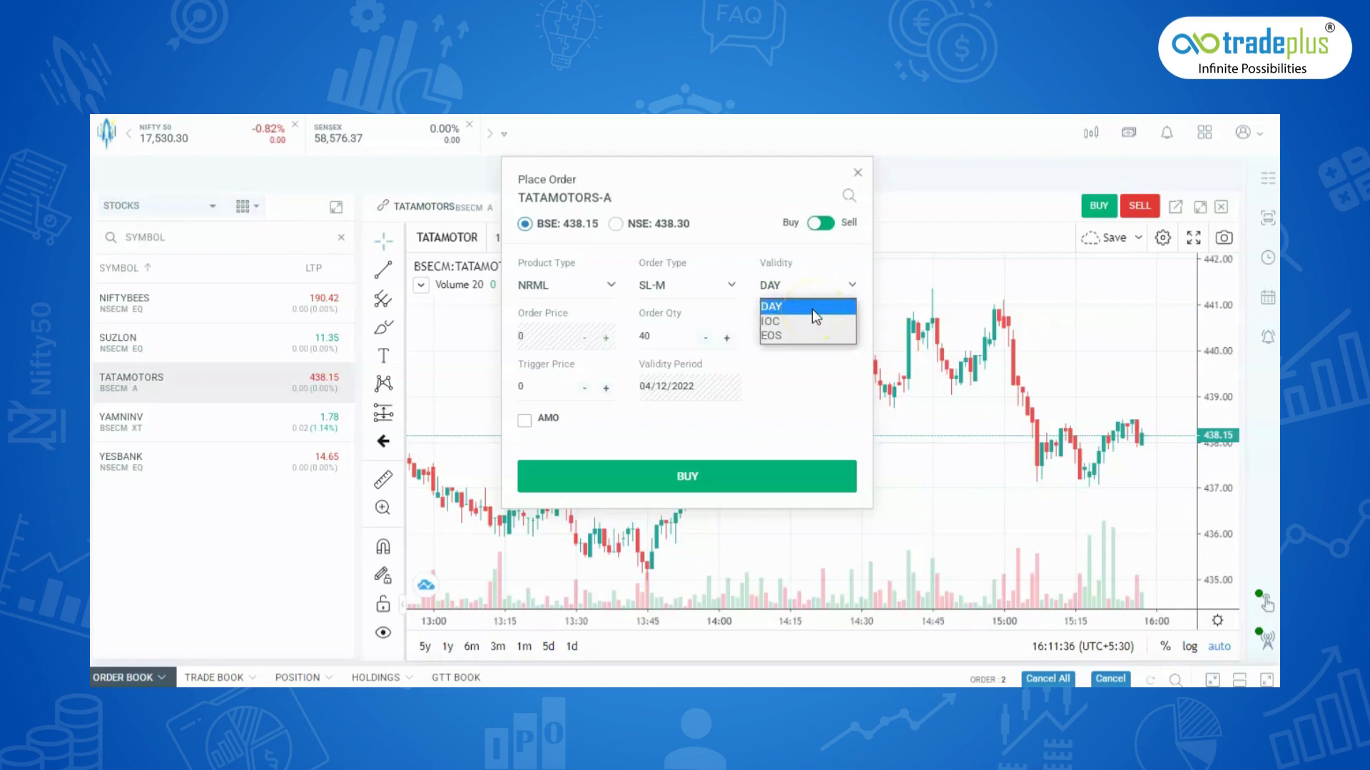
{"action": "left_click", "coordinate": [771, 321]}
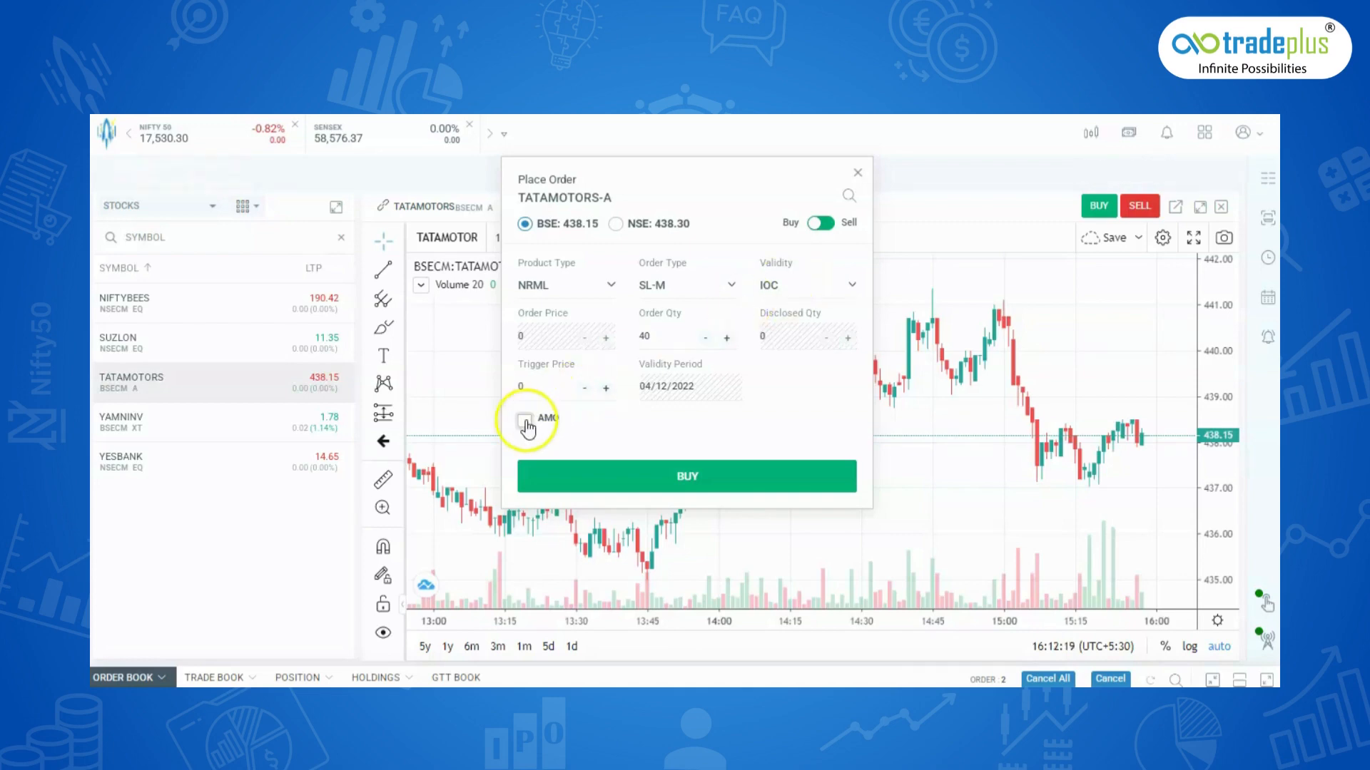
Step: Tick the AMO after-market option, close Place Order and show the GTT BOOK
{"action": "left_click", "coordinate": [524, 419]}
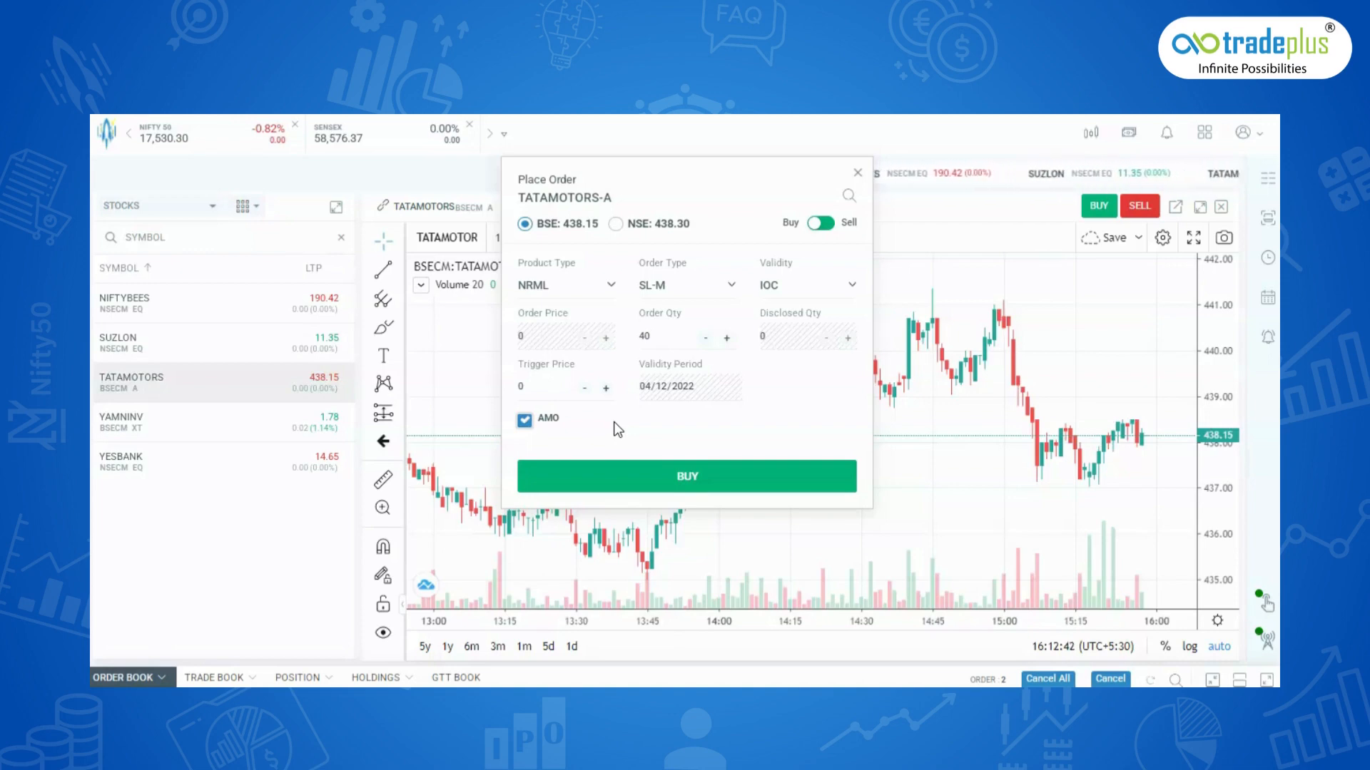
{"action": "left_click", "coordinate": [456, 676]}
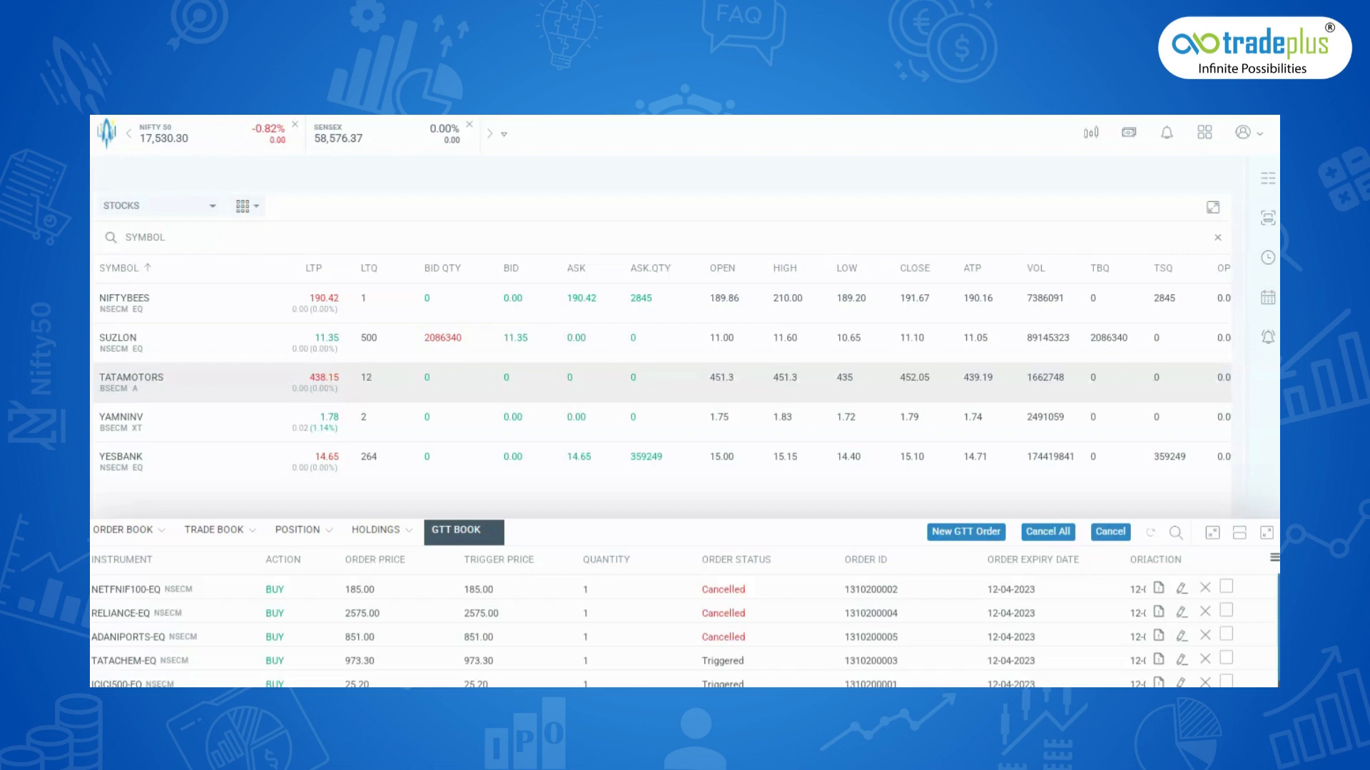
Step: Flip between ORDER BOOK and GTT BOOK, then begin a New GTT Order
{"action": "left_click", "coordinate": [120, 530]}
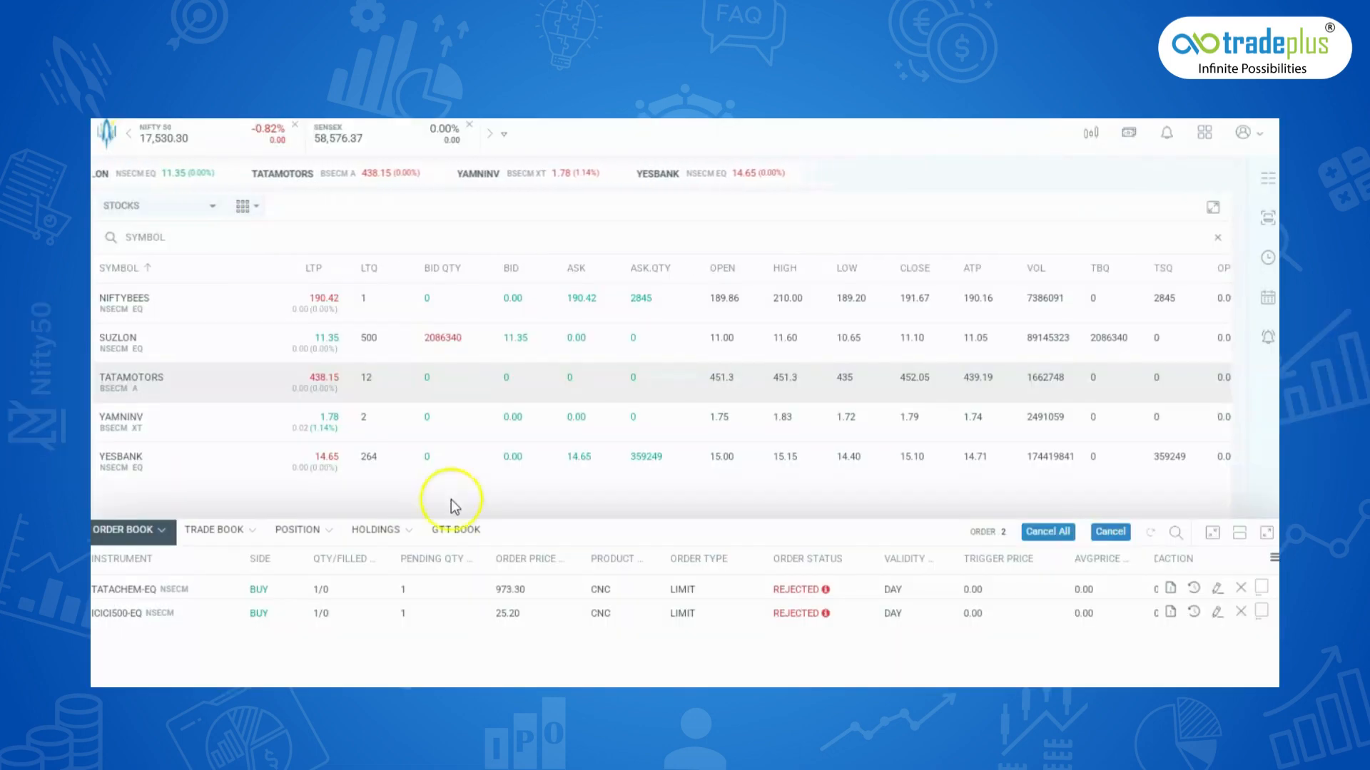
{"action": "left_click", "coordinate": [455, 529]}
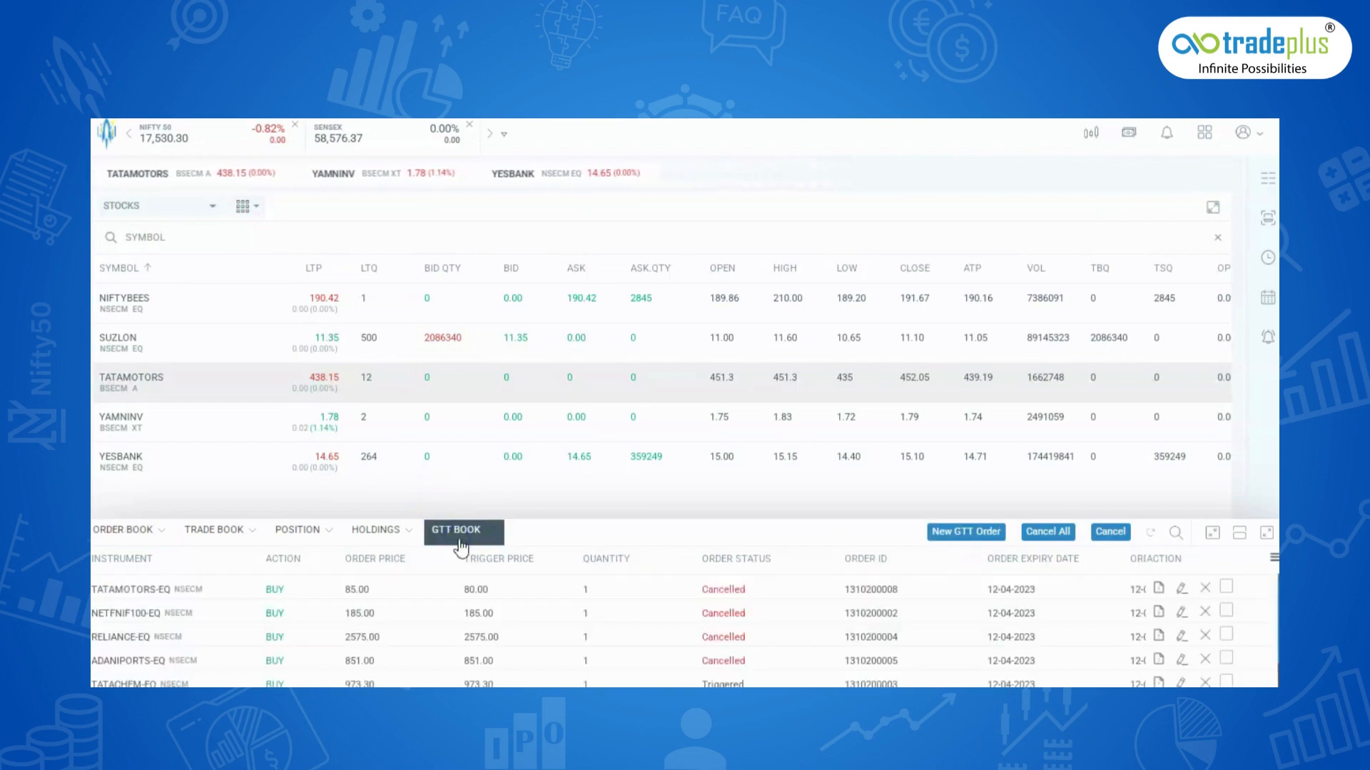
{"action": "left_click", "coordinate": [964, 530]}
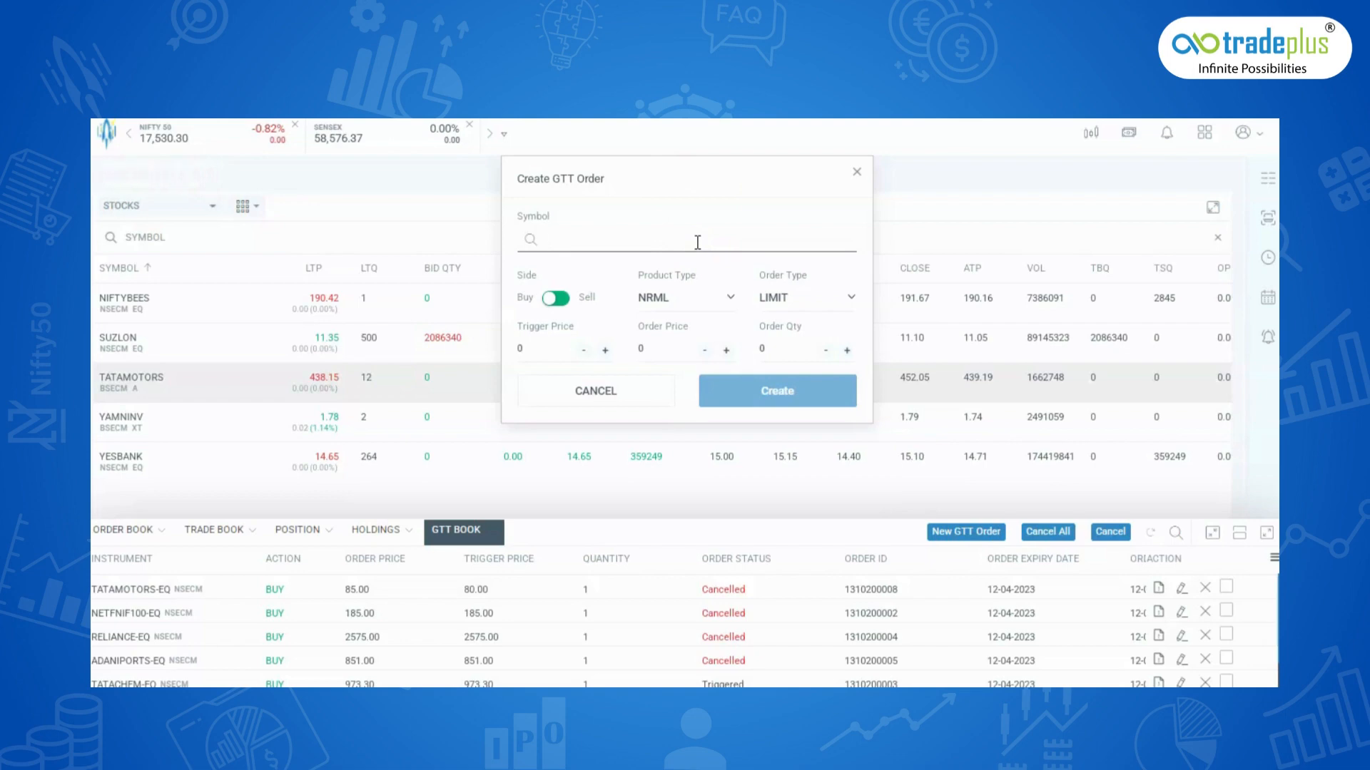
Step: Search 'tata mo', pick TATA MOTORS LIMITED-EQ, set trigger 400 and order price 405, and create the GTT buy
{"action": "left_click", "coordinate": [686, 240]}
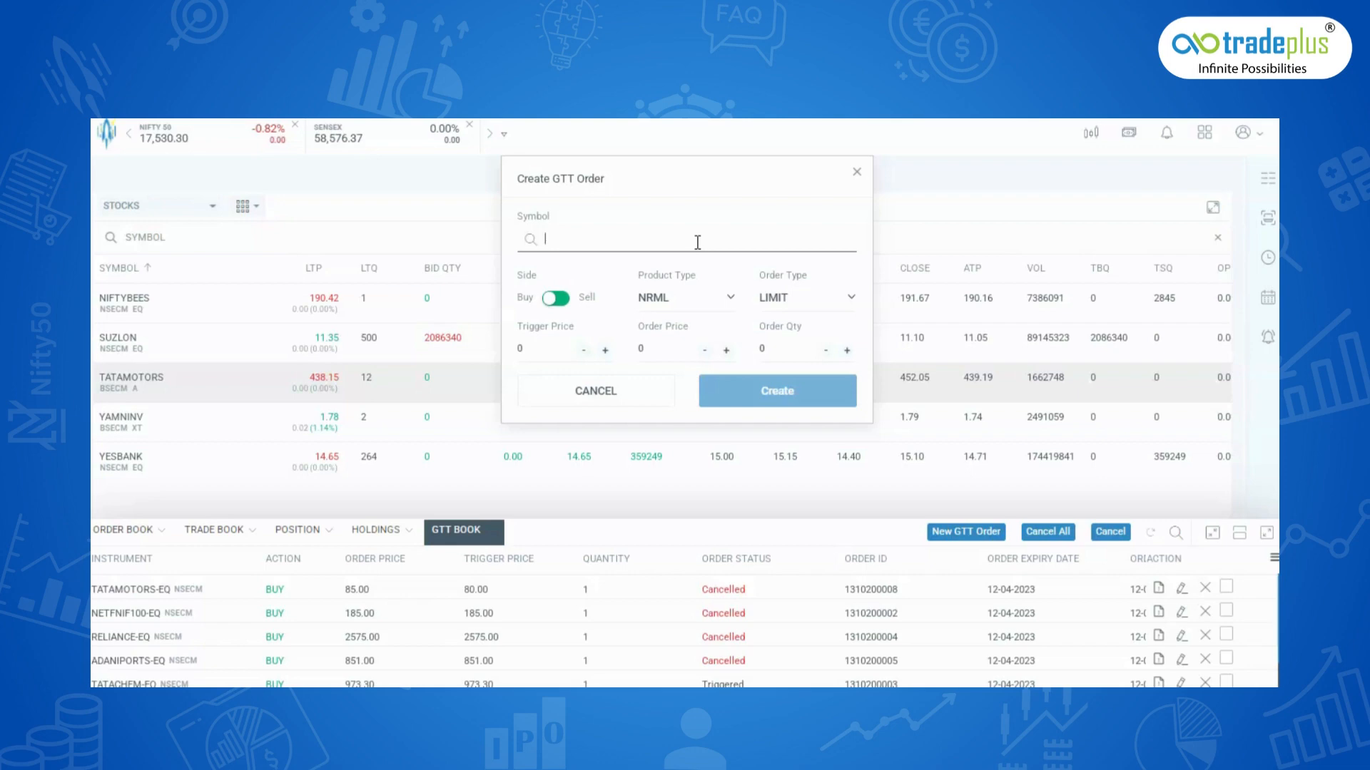
{"action": "type", "text": "tata motor"}
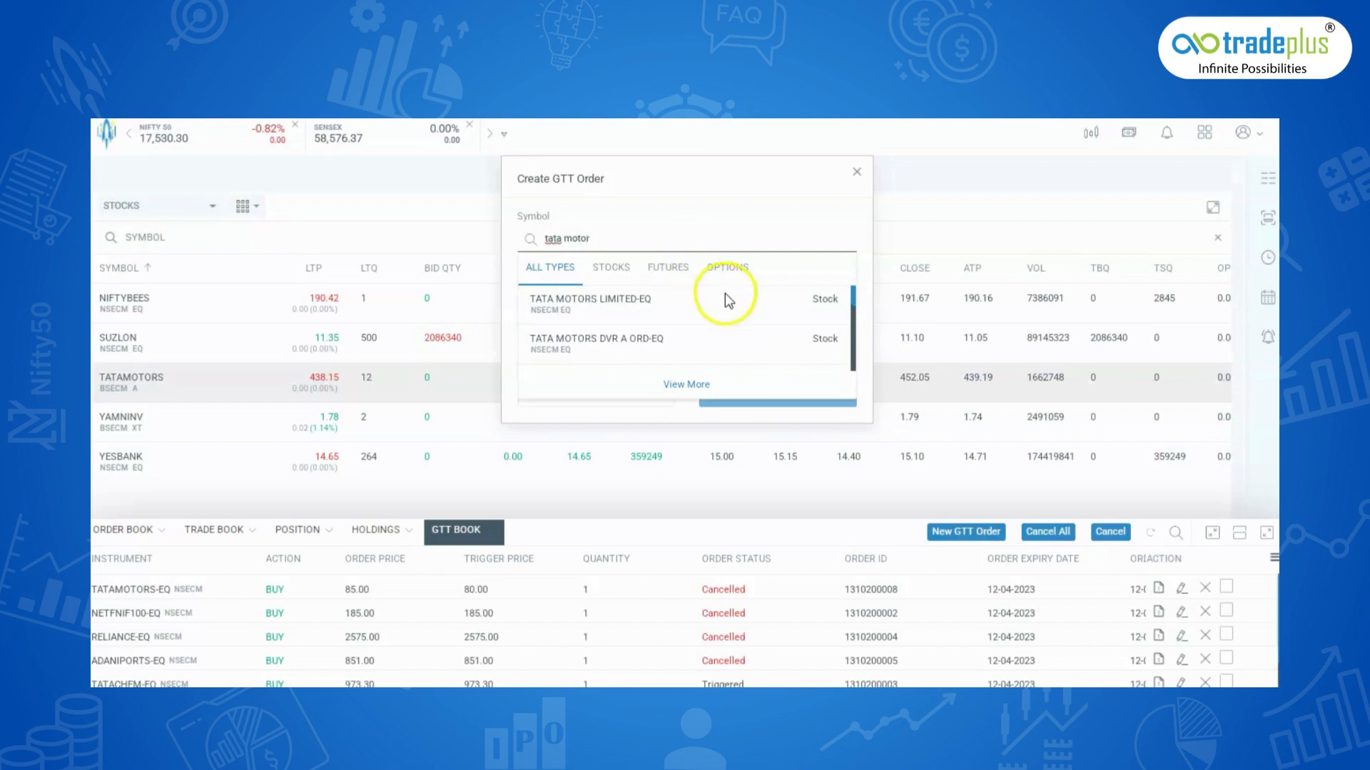
{"action": "left_click", "coordinate": [589, 298]}
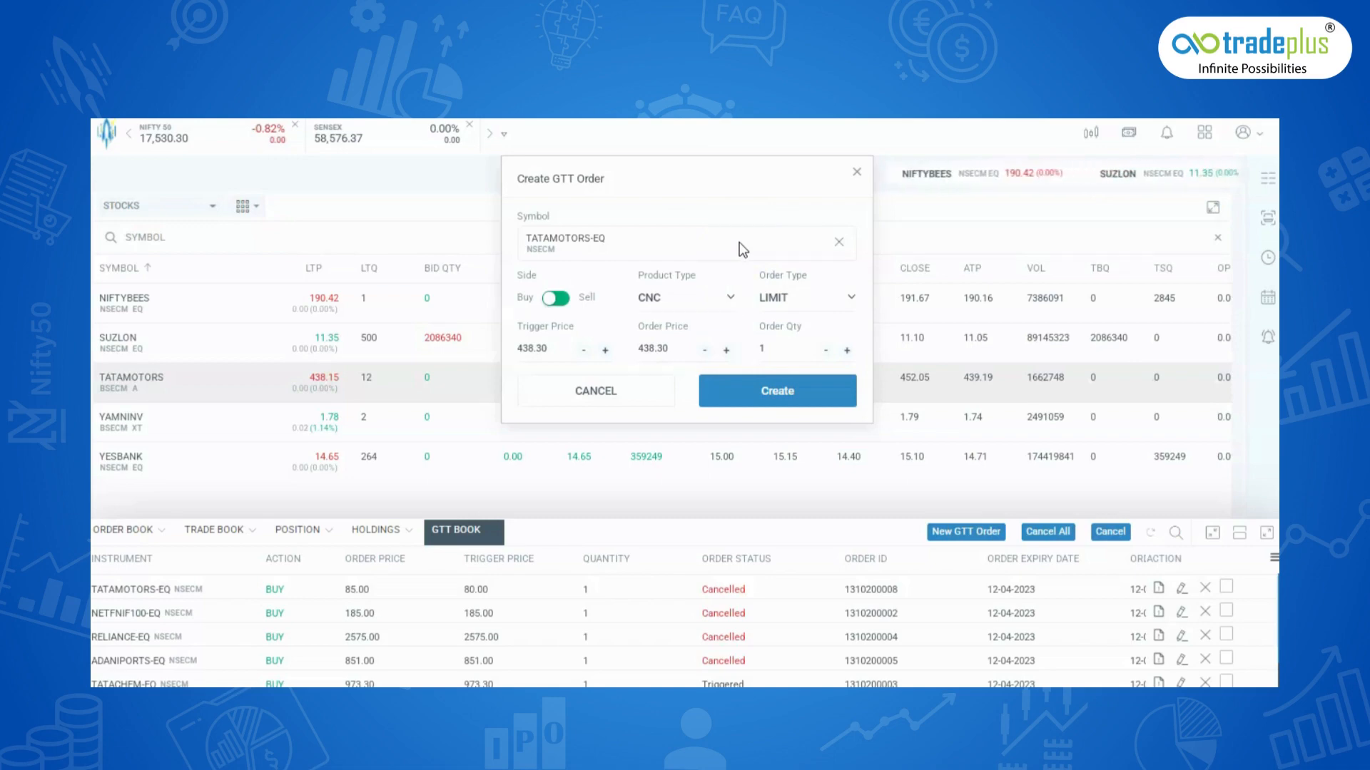
{"action": "left_click", "coordinate": [776, 391]}
{"action": "type", "text": "4"}
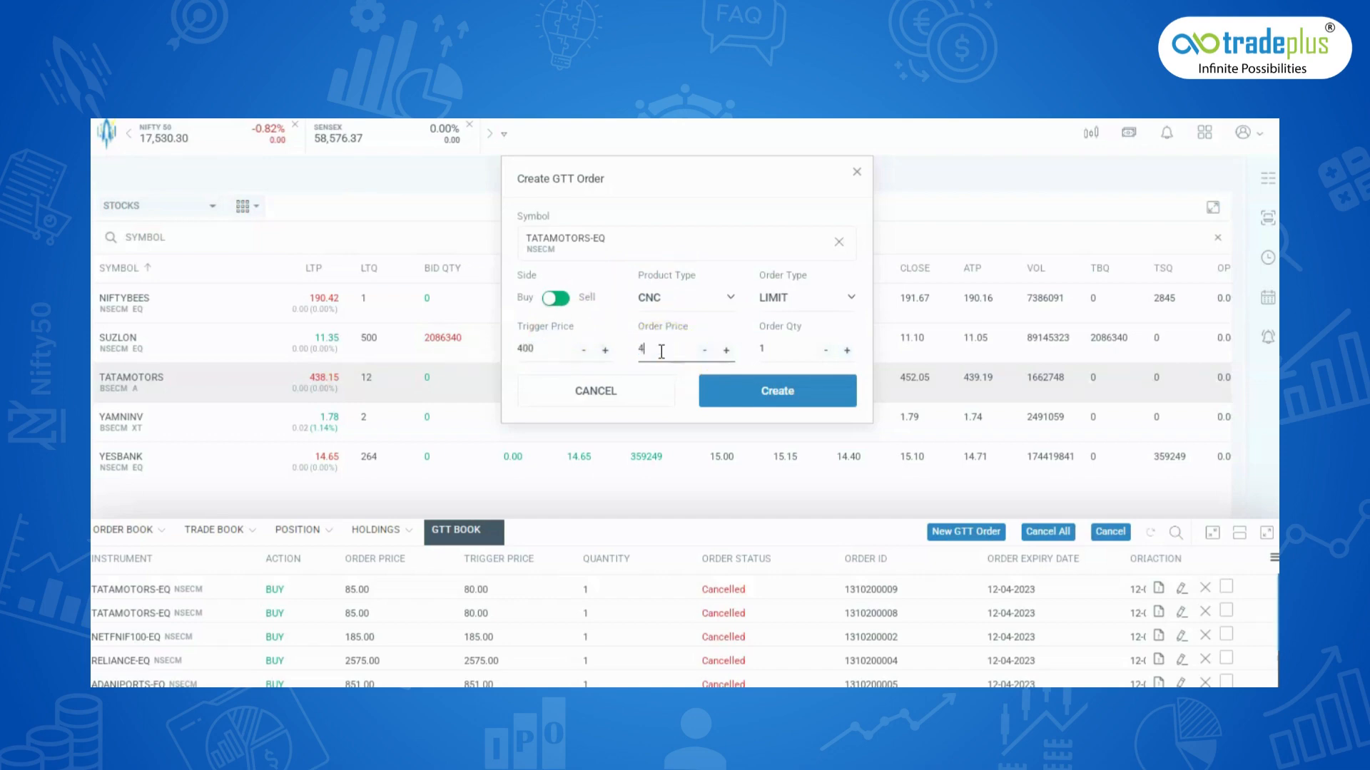
{"action": "type", "text": "05"}
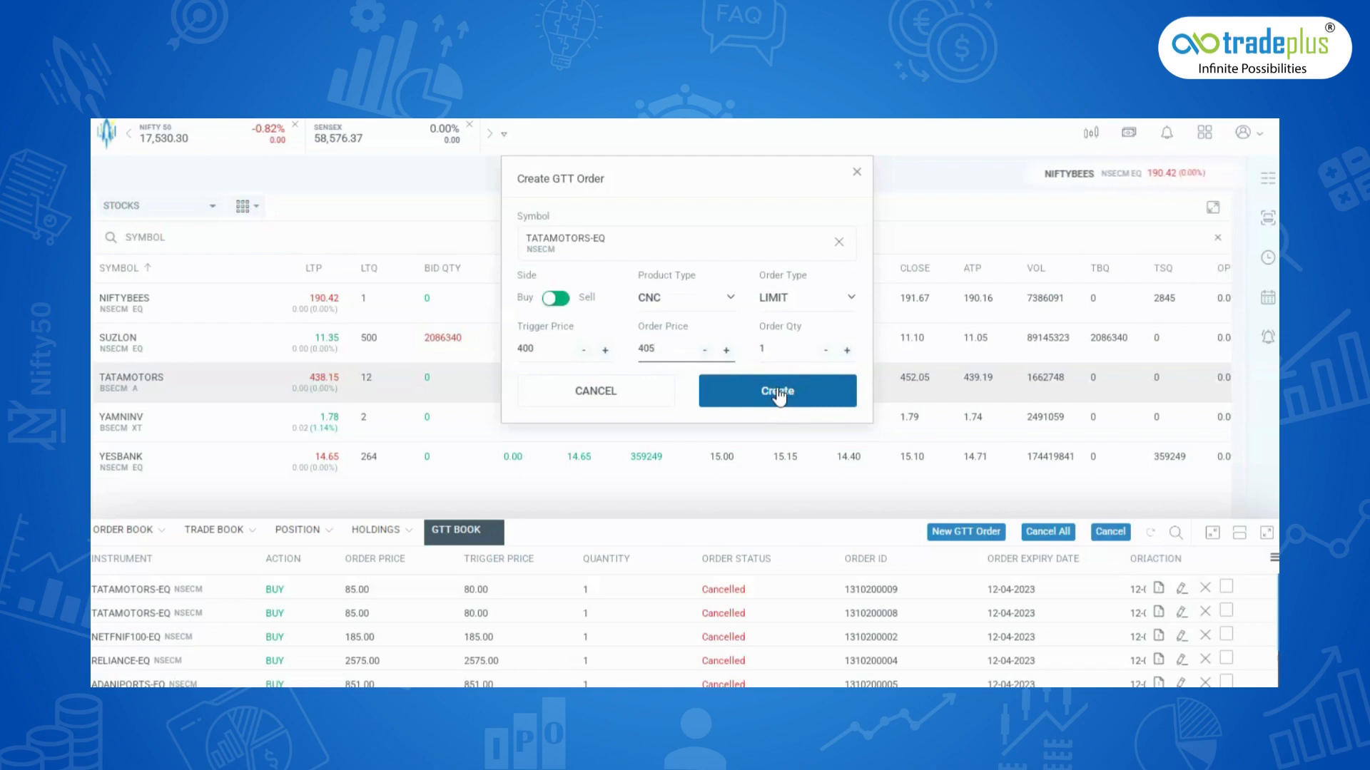
{"action": "left_click", "coordinate": [777, 391]}
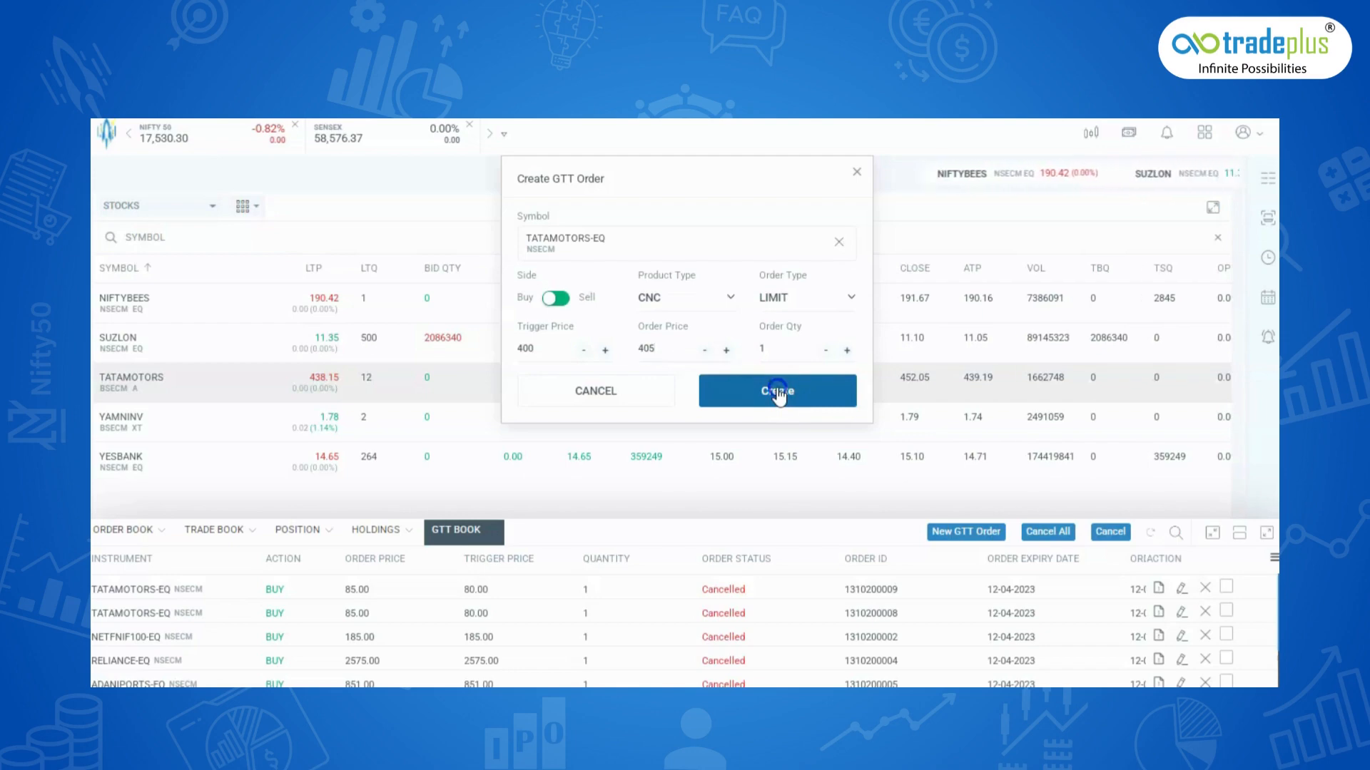
{"action": "left_click", "coordinate": [776, 391]}
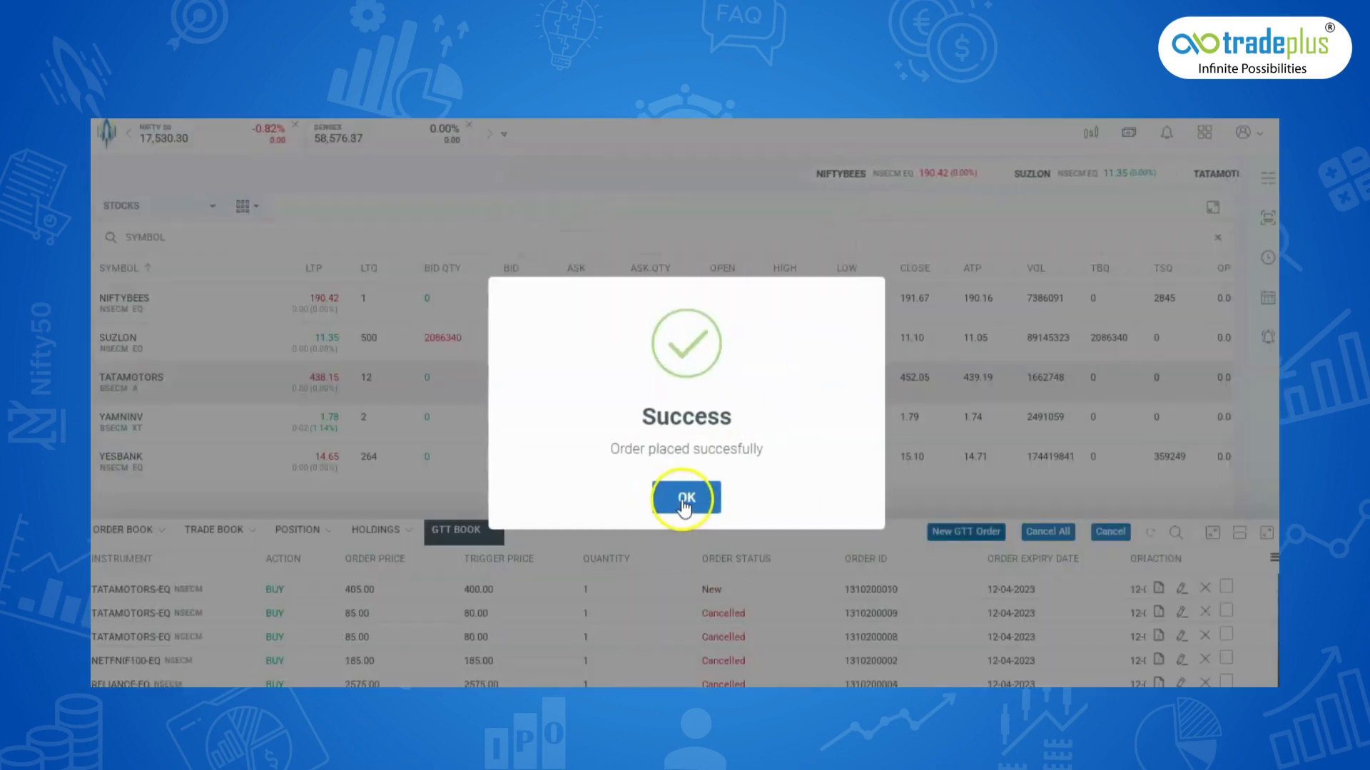
Step: Dismiss the success popup, edit the top TATAMOTORS GTT order and confirm Modify so it shows Replaced
{"action": "left_click", "coordinate": [687, 498]}
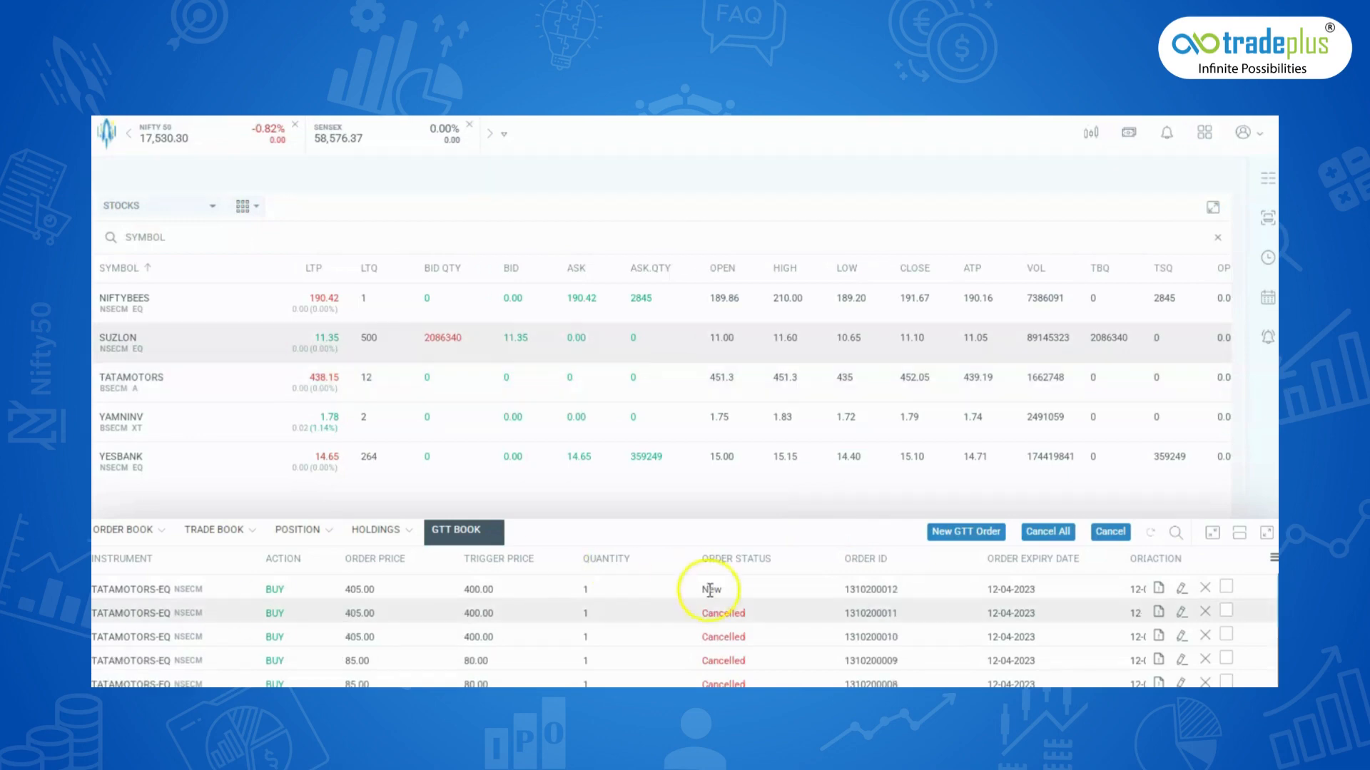
{"action": "mouse_move", "coordinate": [1180, 589]}
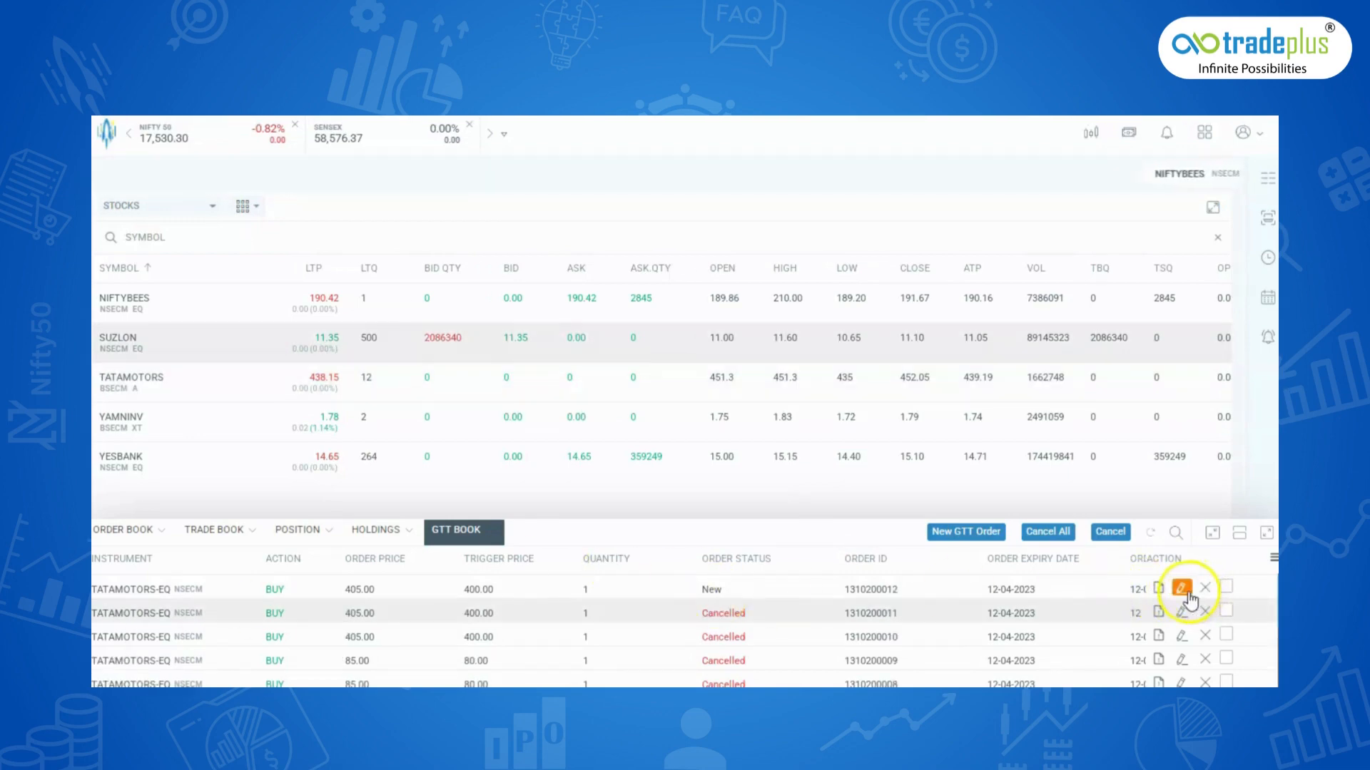
{"action": "left_click", "coordinate": [1181, 588]}
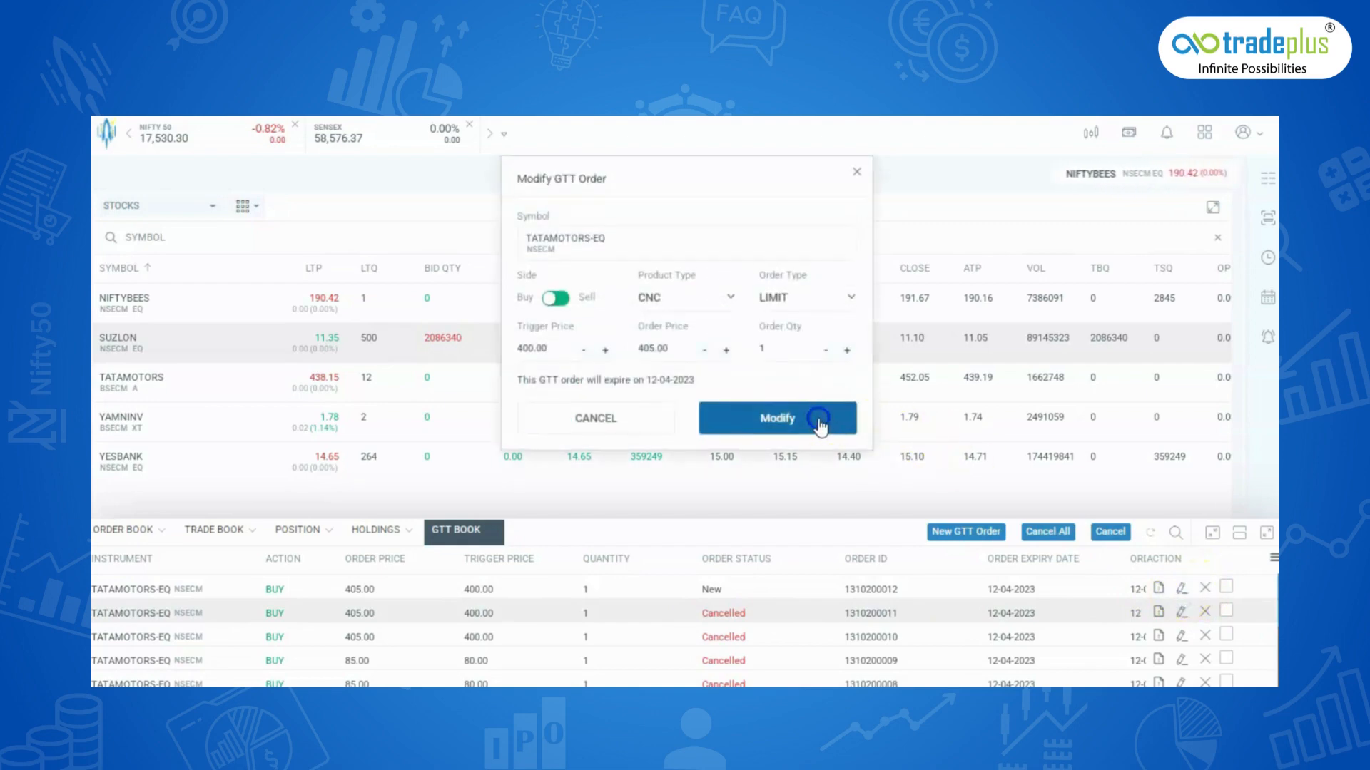
{"action": "left_click", "coordinate": [776, 418]}
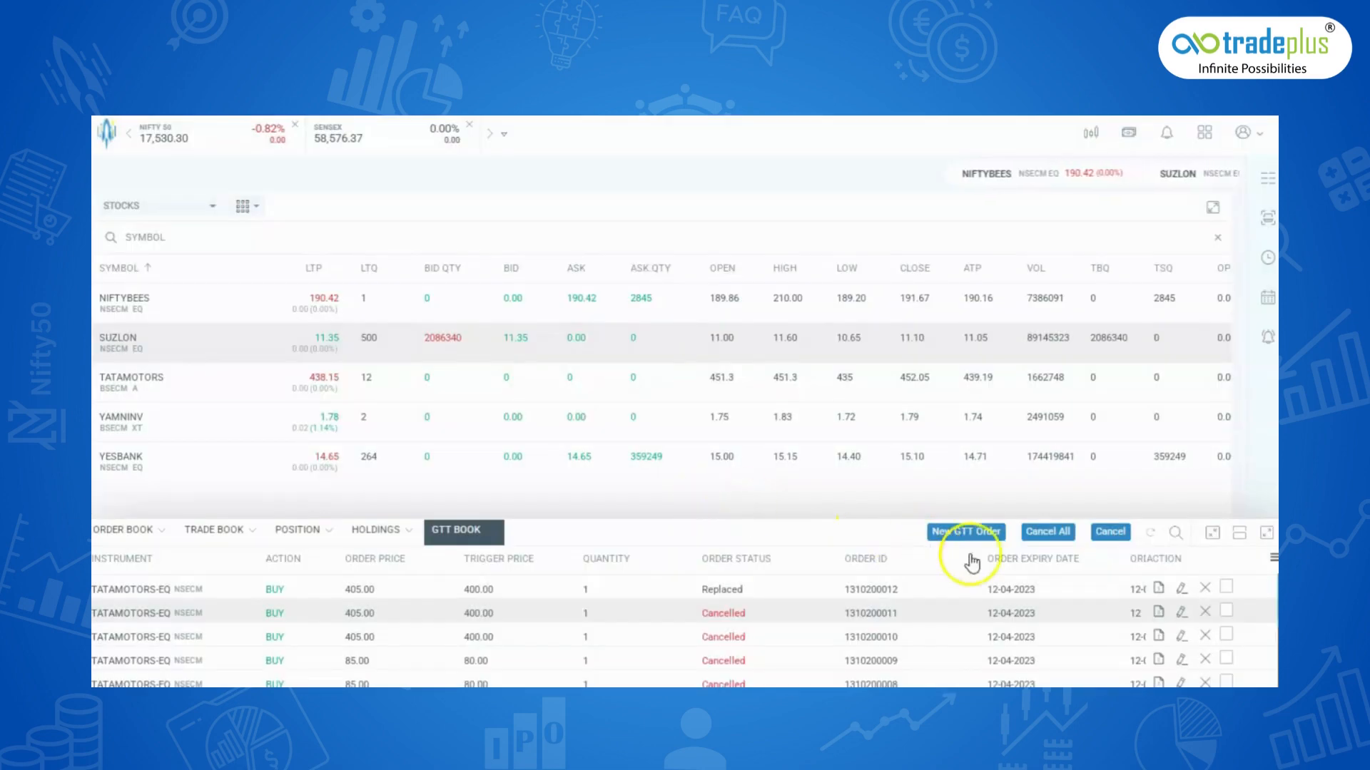
Step: Cancel the top TATAMOTORS GTT order, confirm Yes and dismiss the success popup so it shows Cancelled
{"action": "left_click", "coordinate": [1110, 531]}
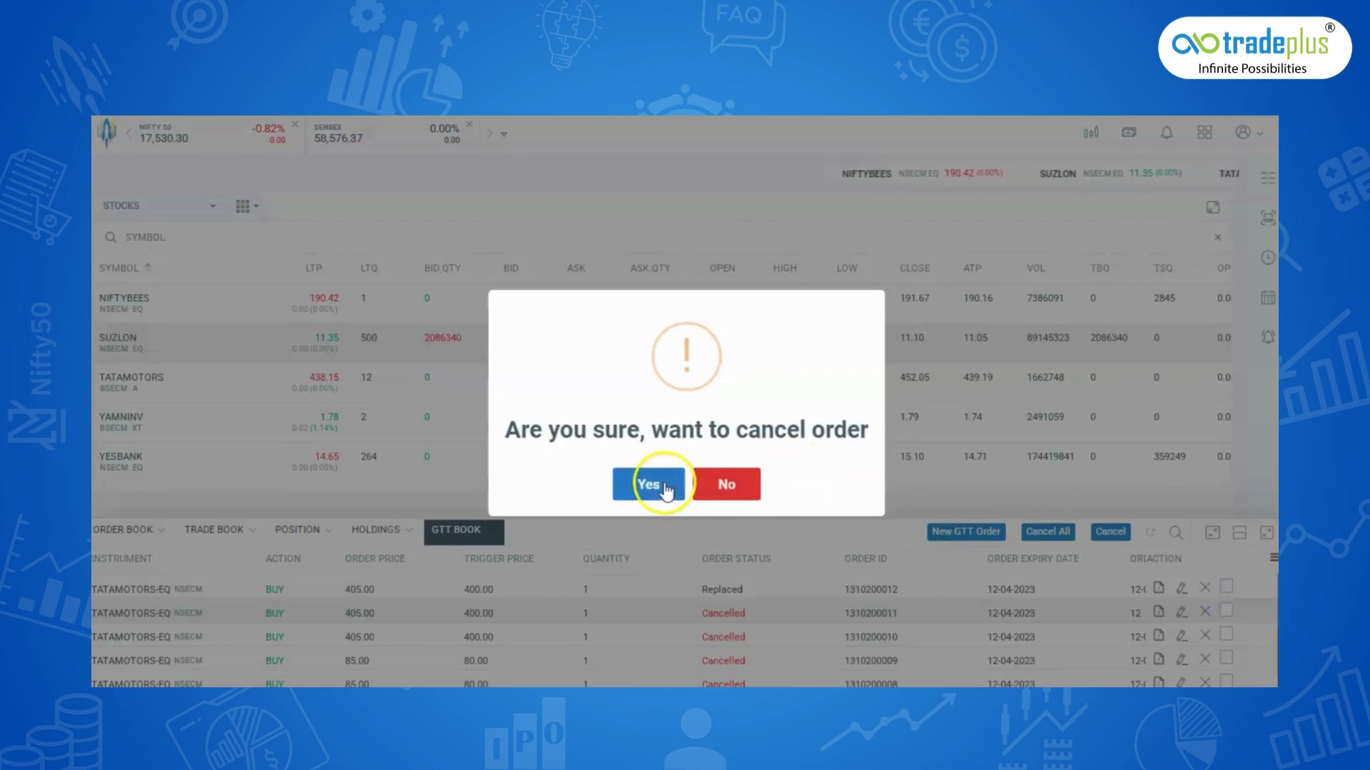
{"action": "left_click", "coordinate": [648, 484]}
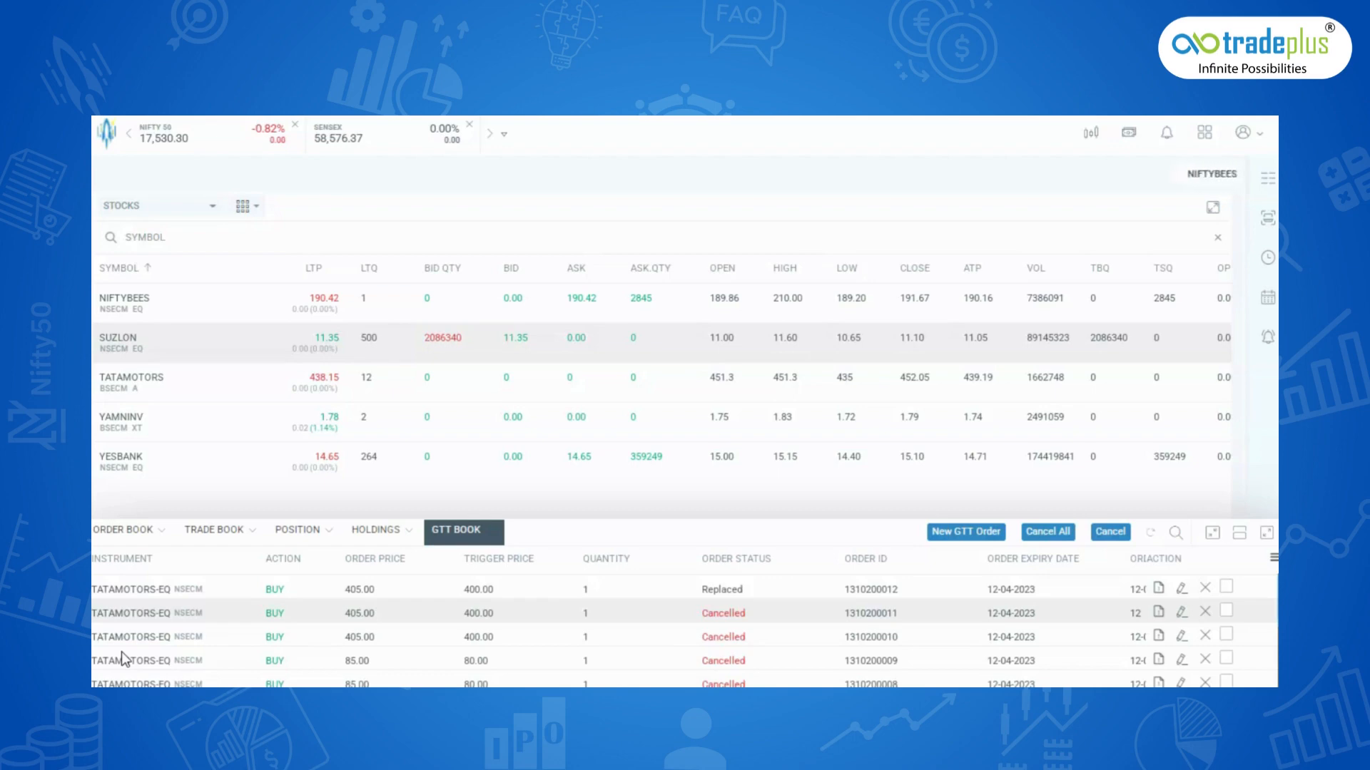
{"action": "left_click", "coordinate": [1046, 531]}
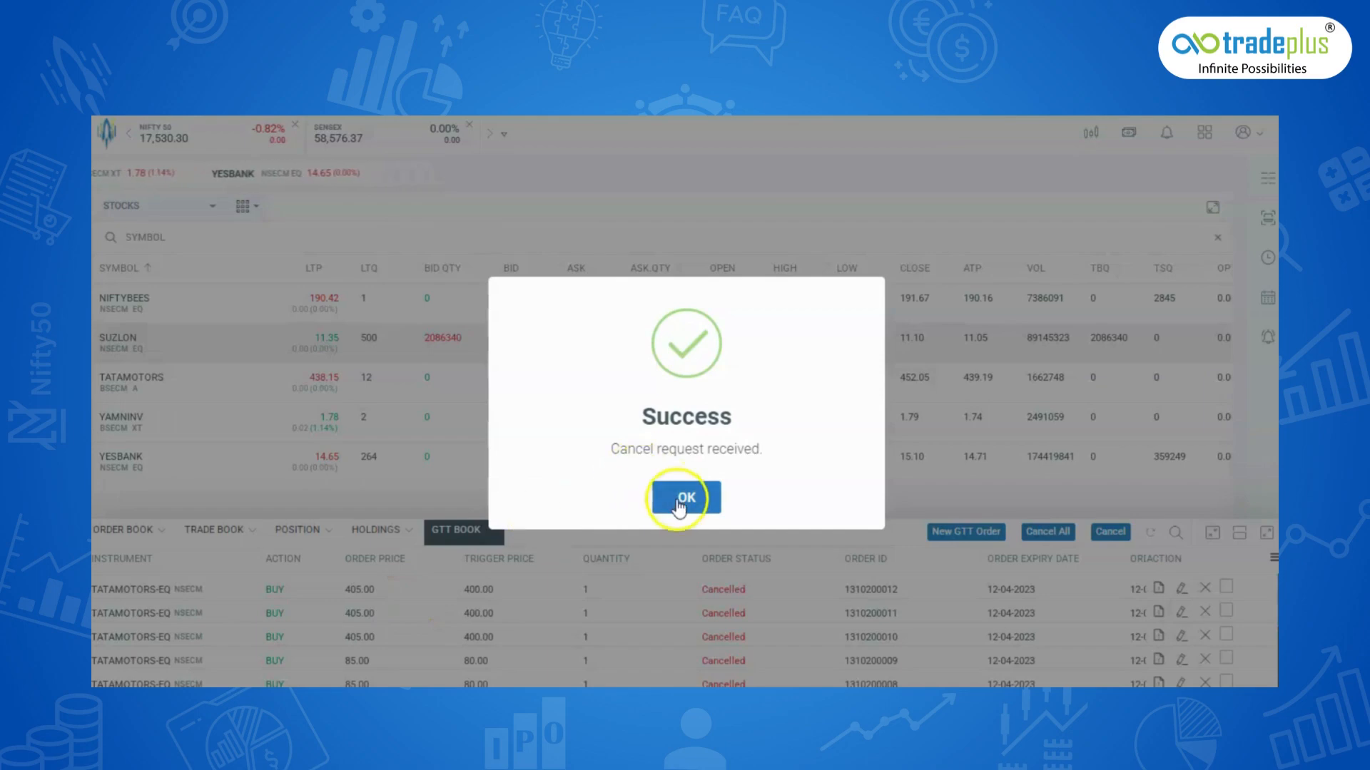
{"action": "left_click", "coordinate": [685, 498]}
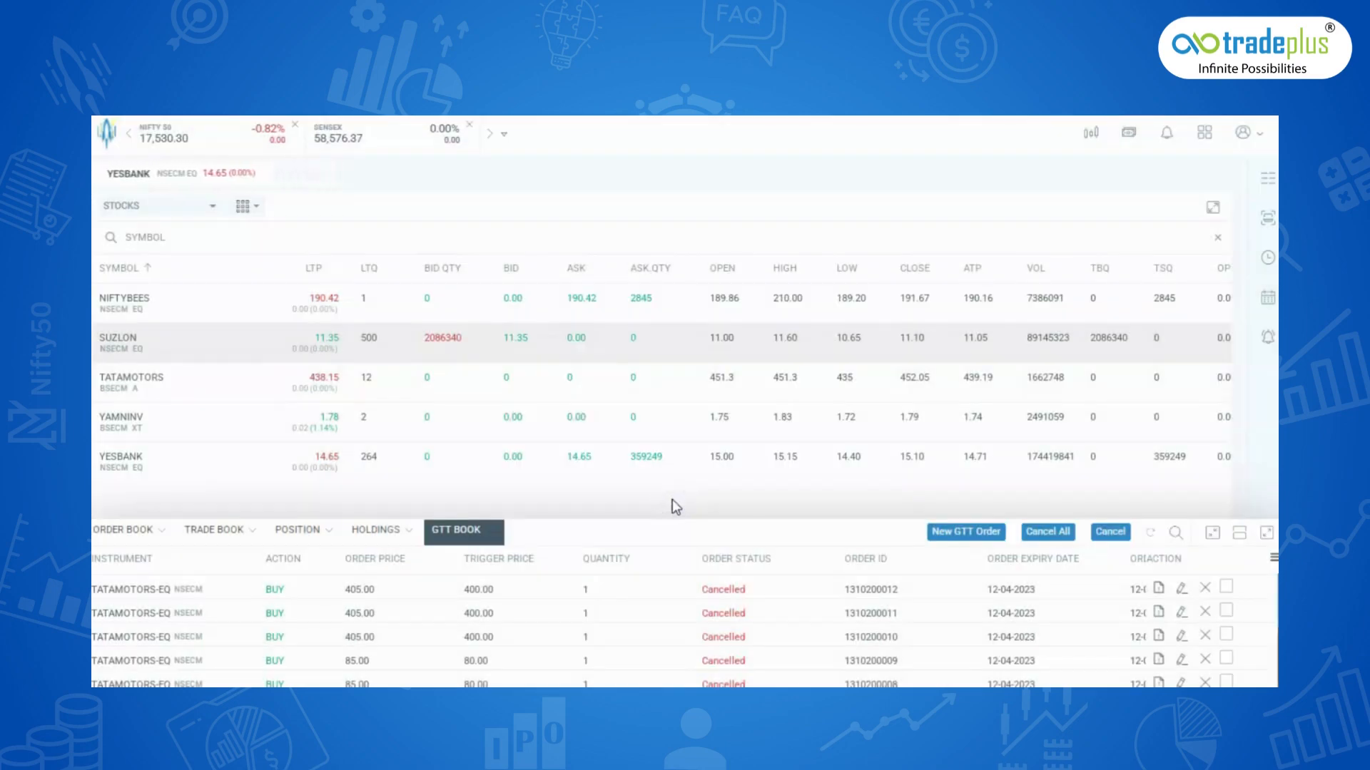